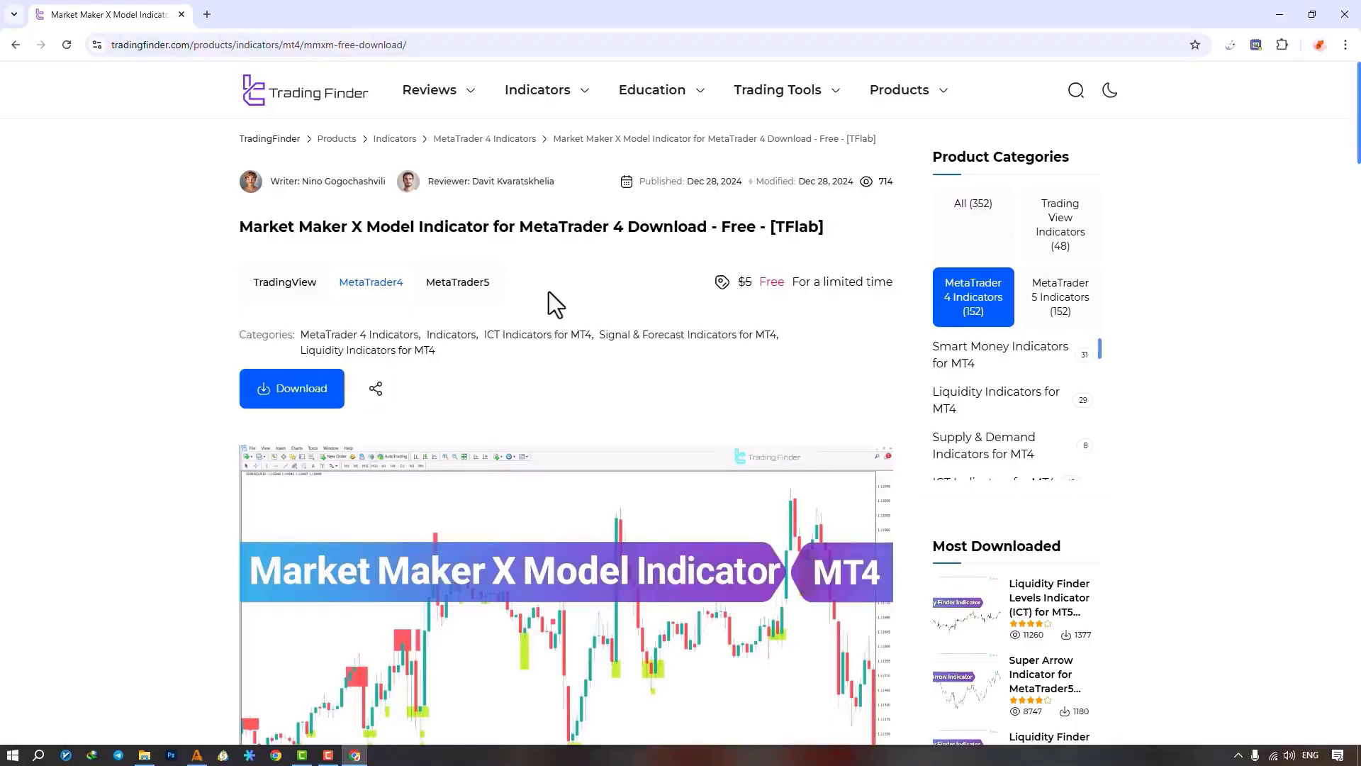
mouse_move(460, 321)
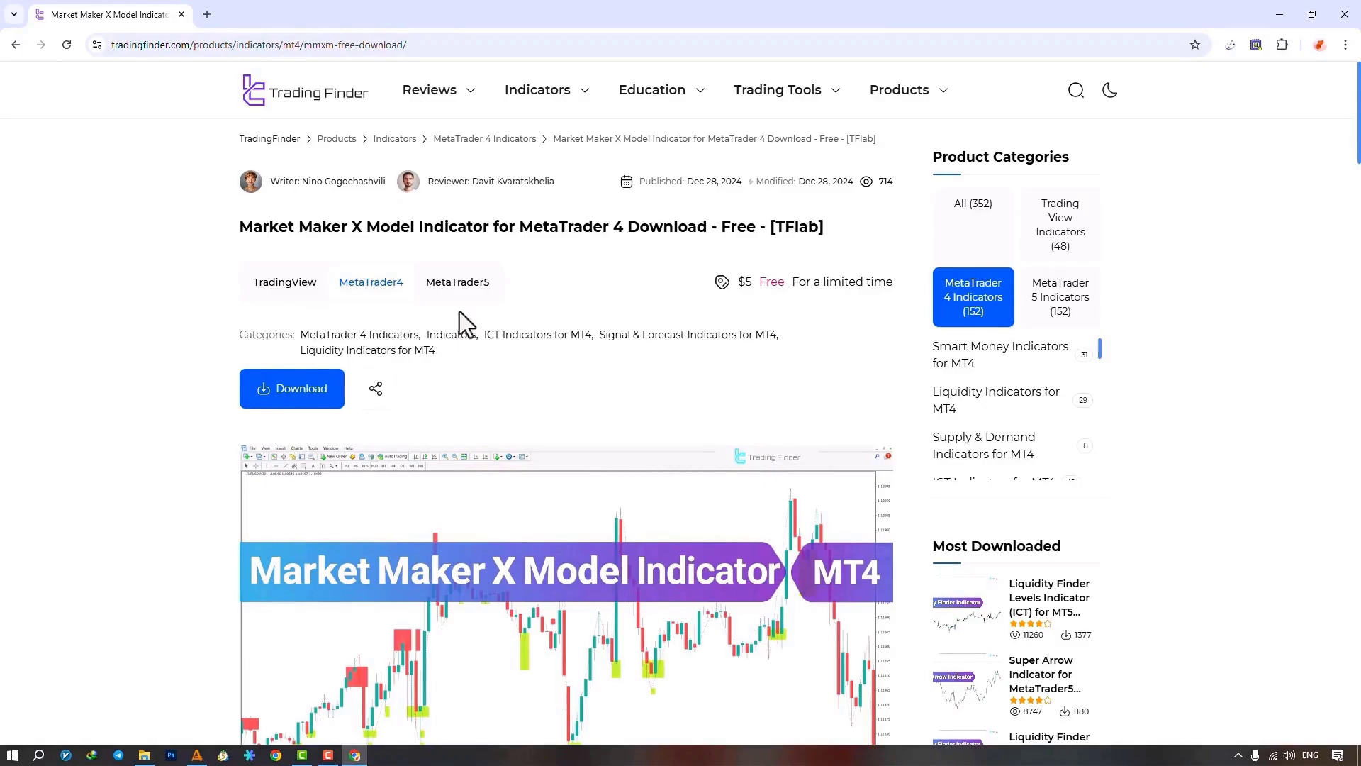
mouse_move(215, 139)
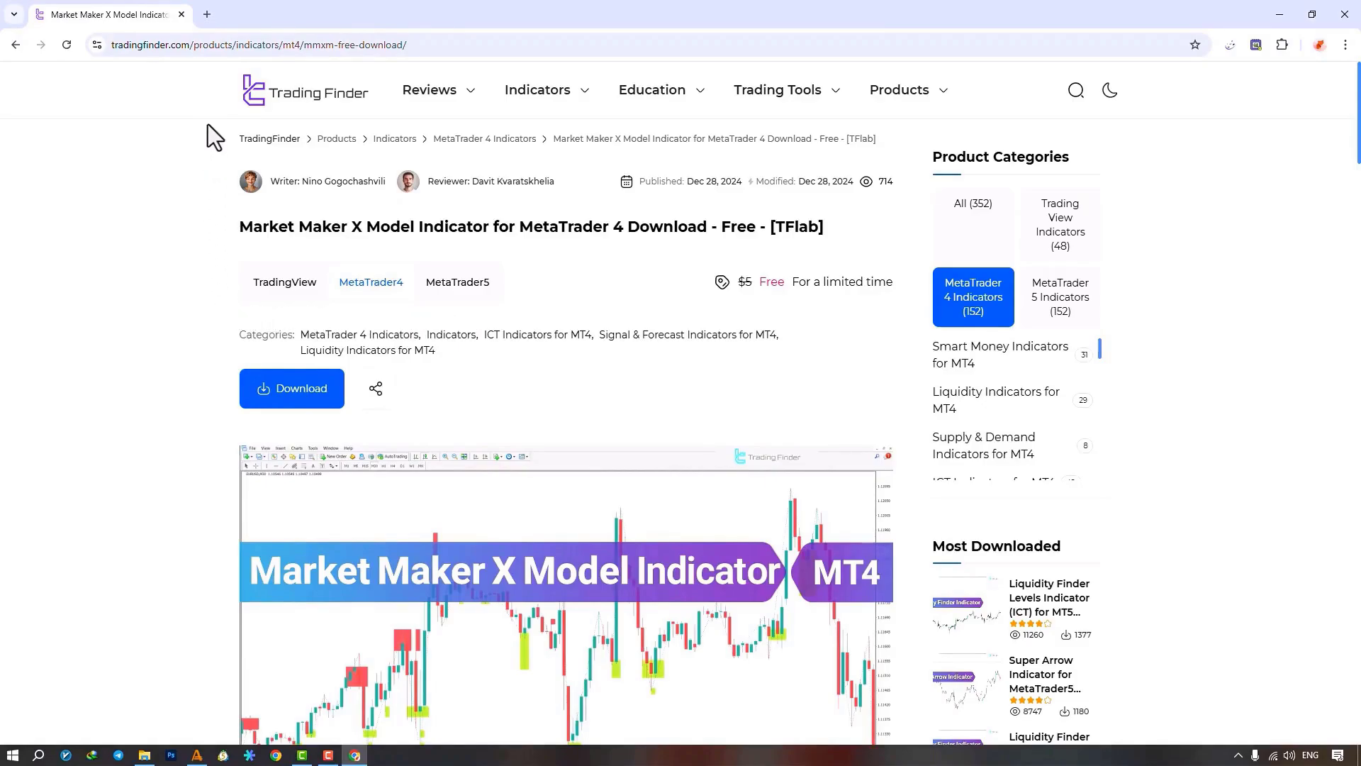
mouse_move(263, 137)
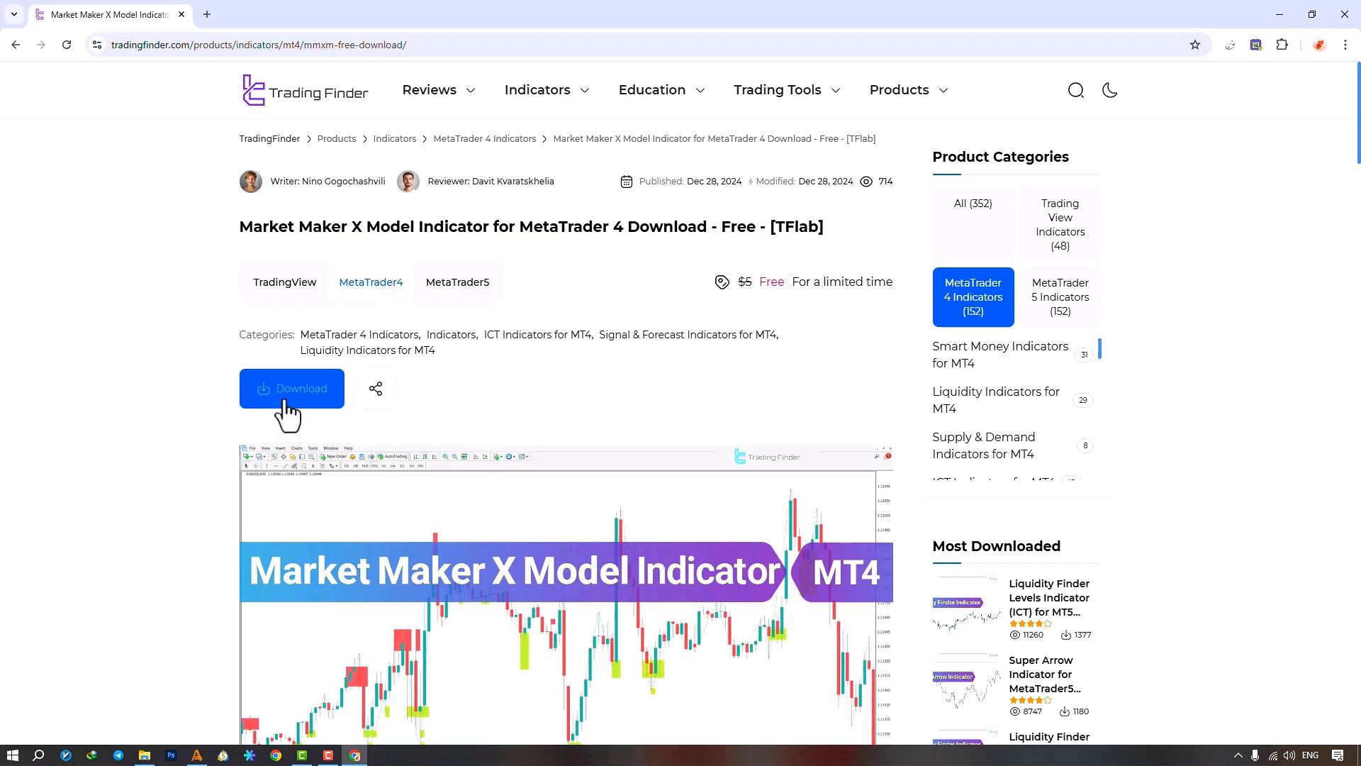
mouse_move(298, 409)
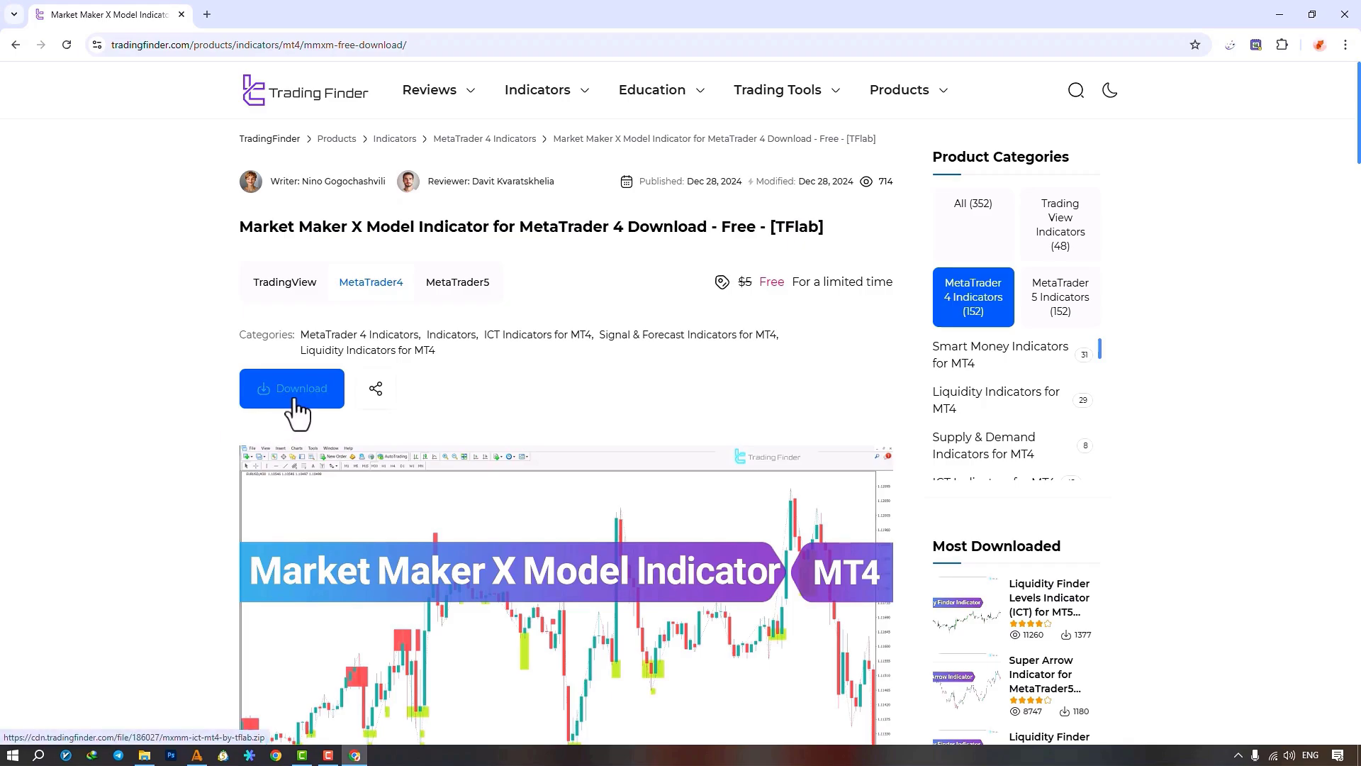
mouse_move(352, 329)
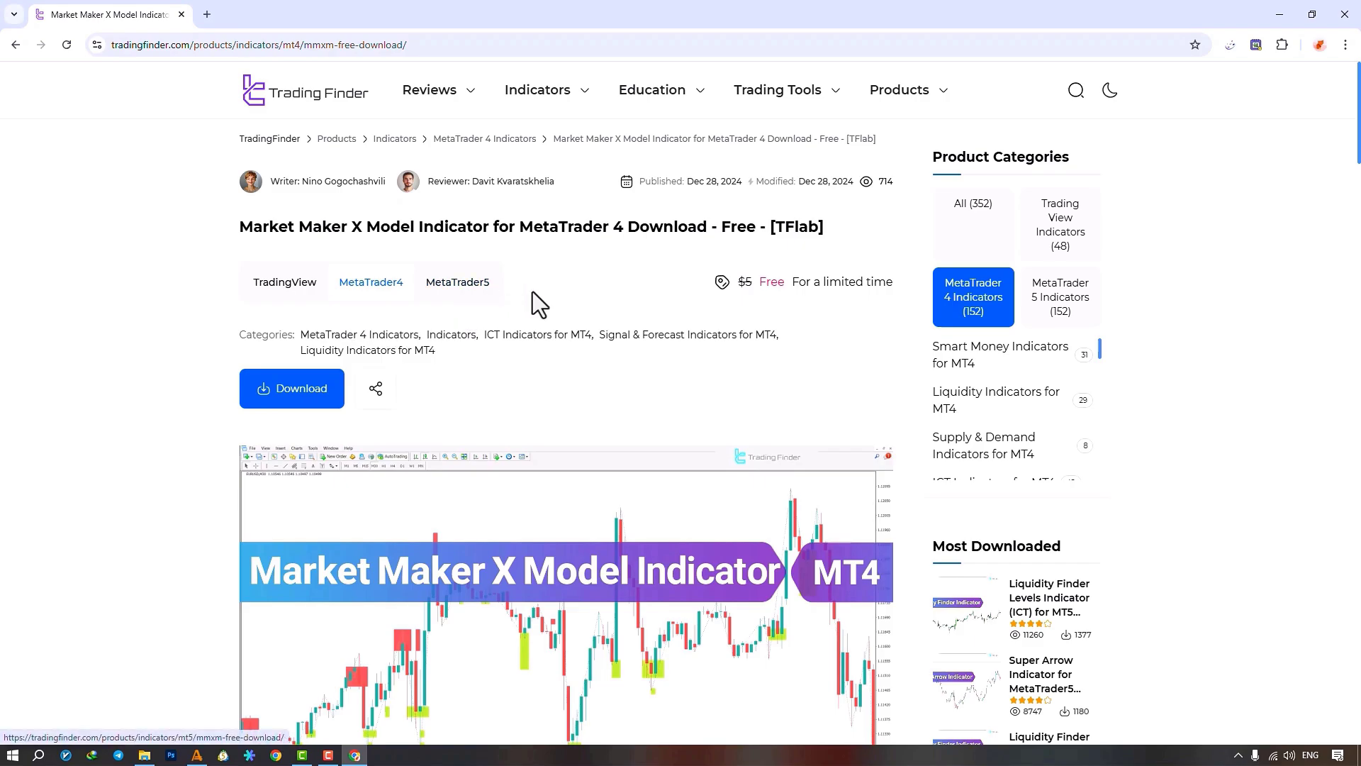
mouse_move(556, 300)
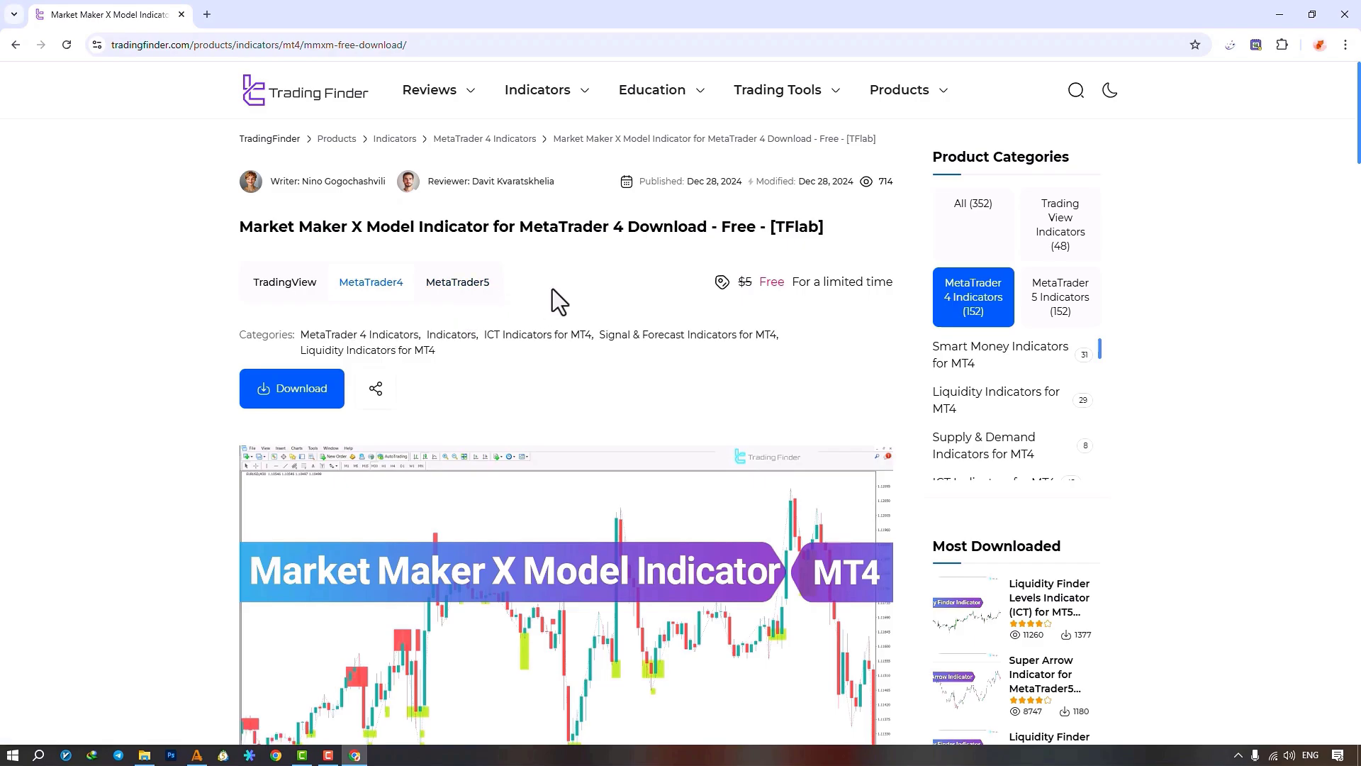
Step: Find MXMM ICT MT4 TFlab in the Navigator and add it to the EURUSD chart
scroll(down, 3)
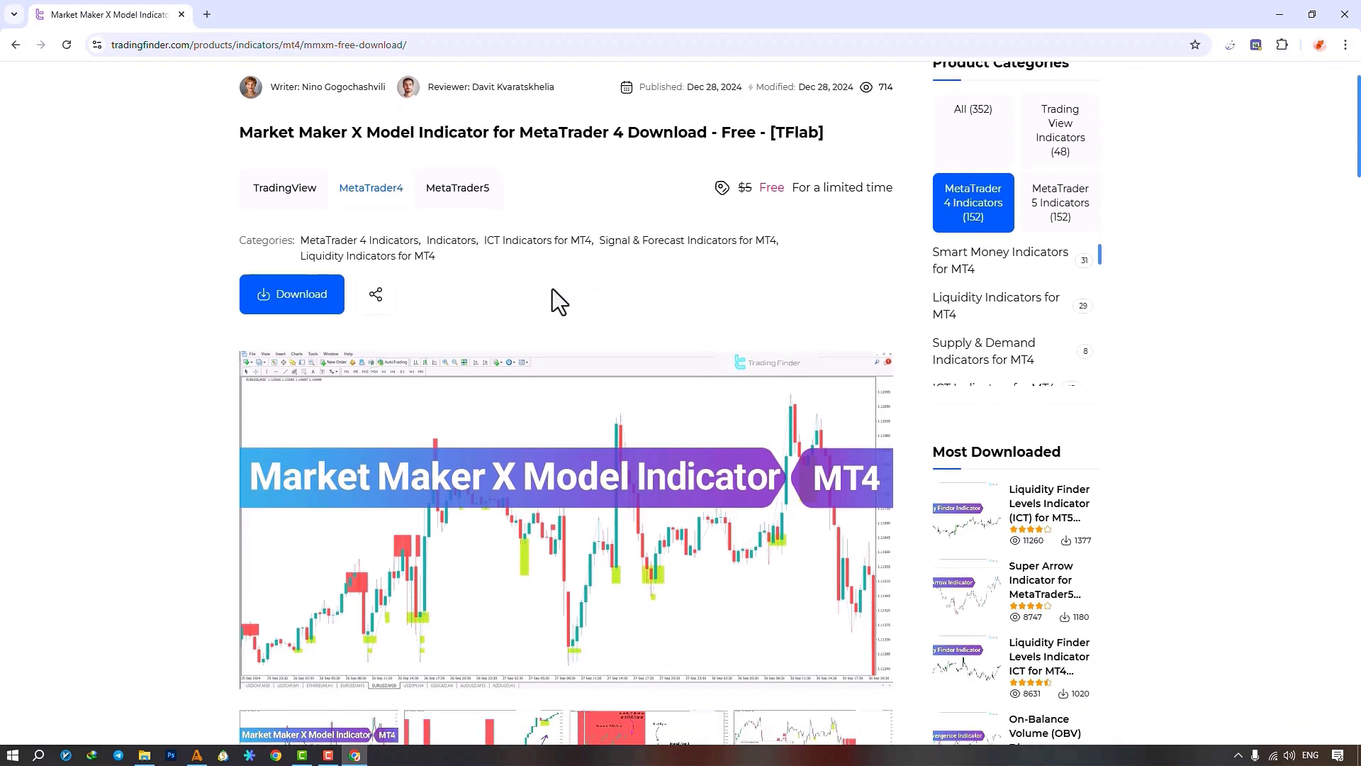
scroll(down, 3)
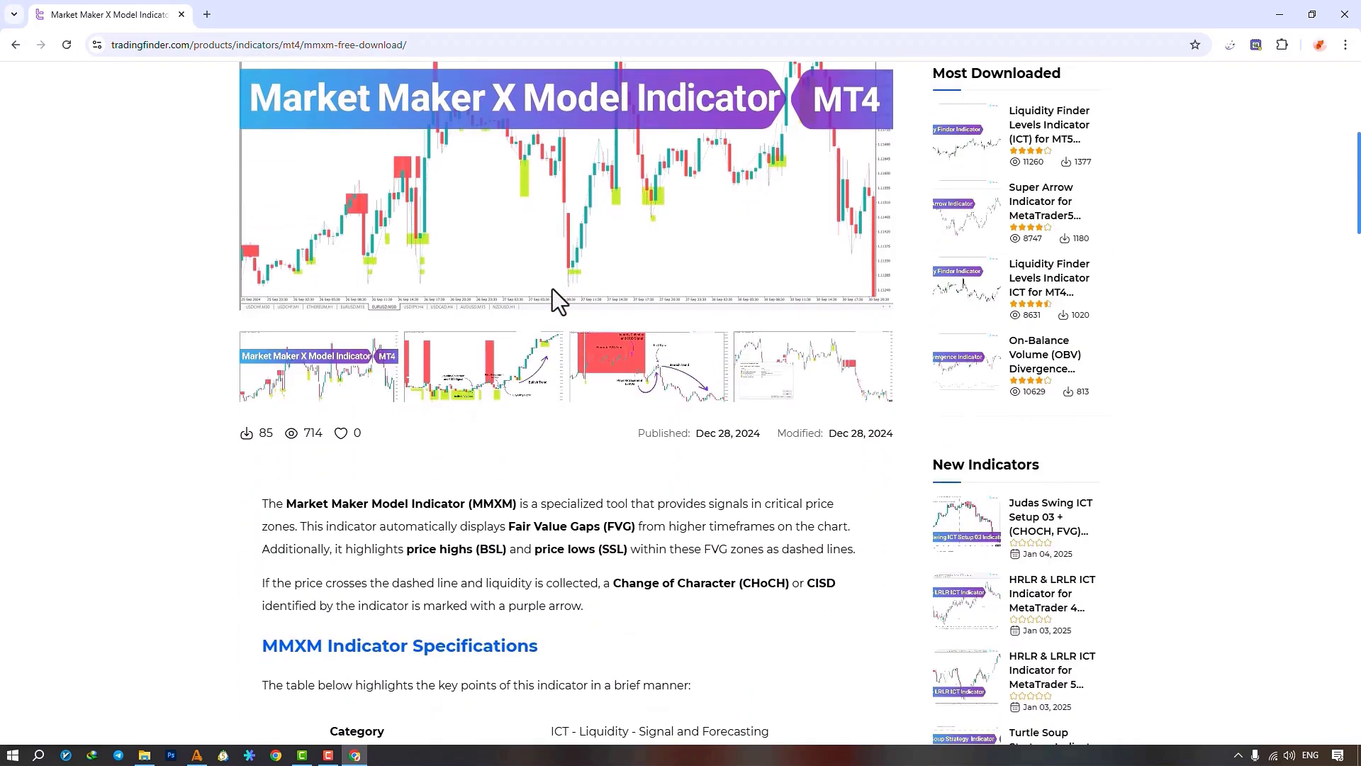
scroll(down, 3)
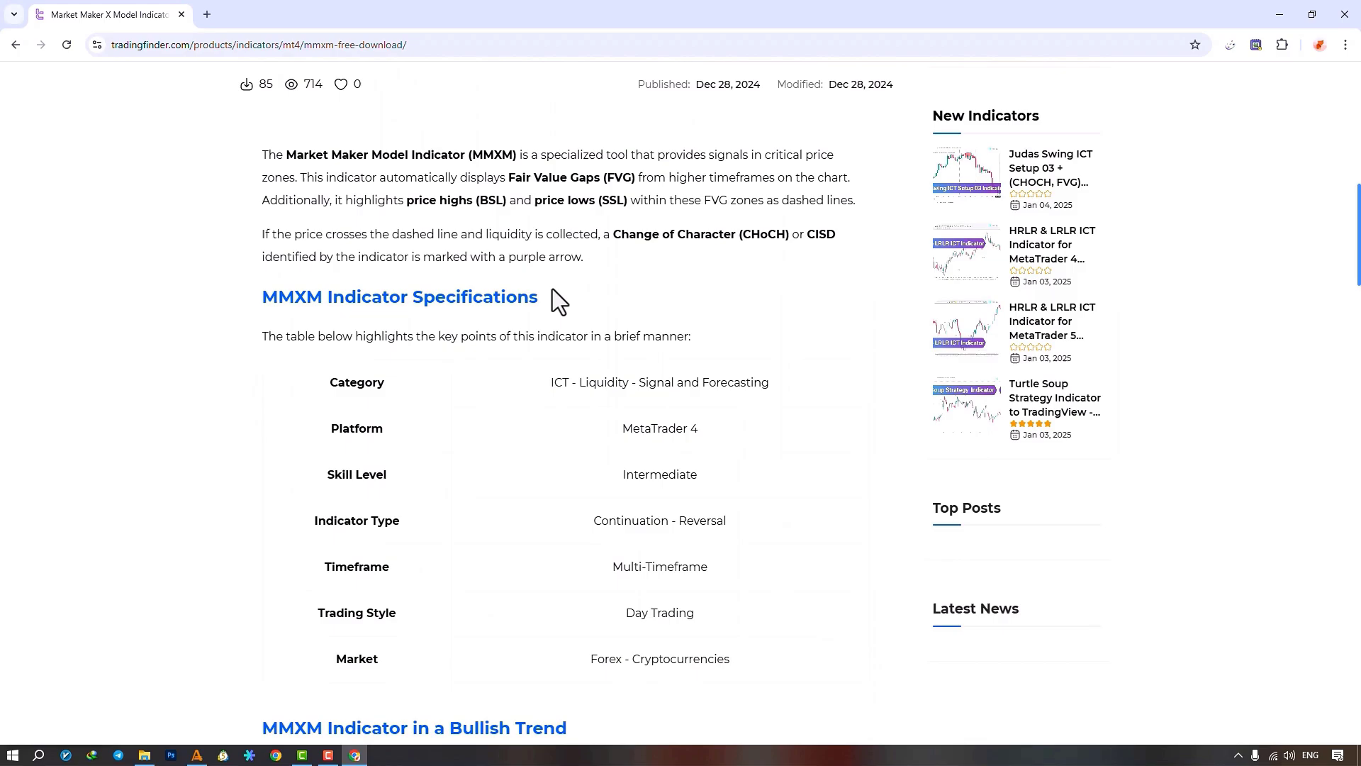
scroll(down, 3)
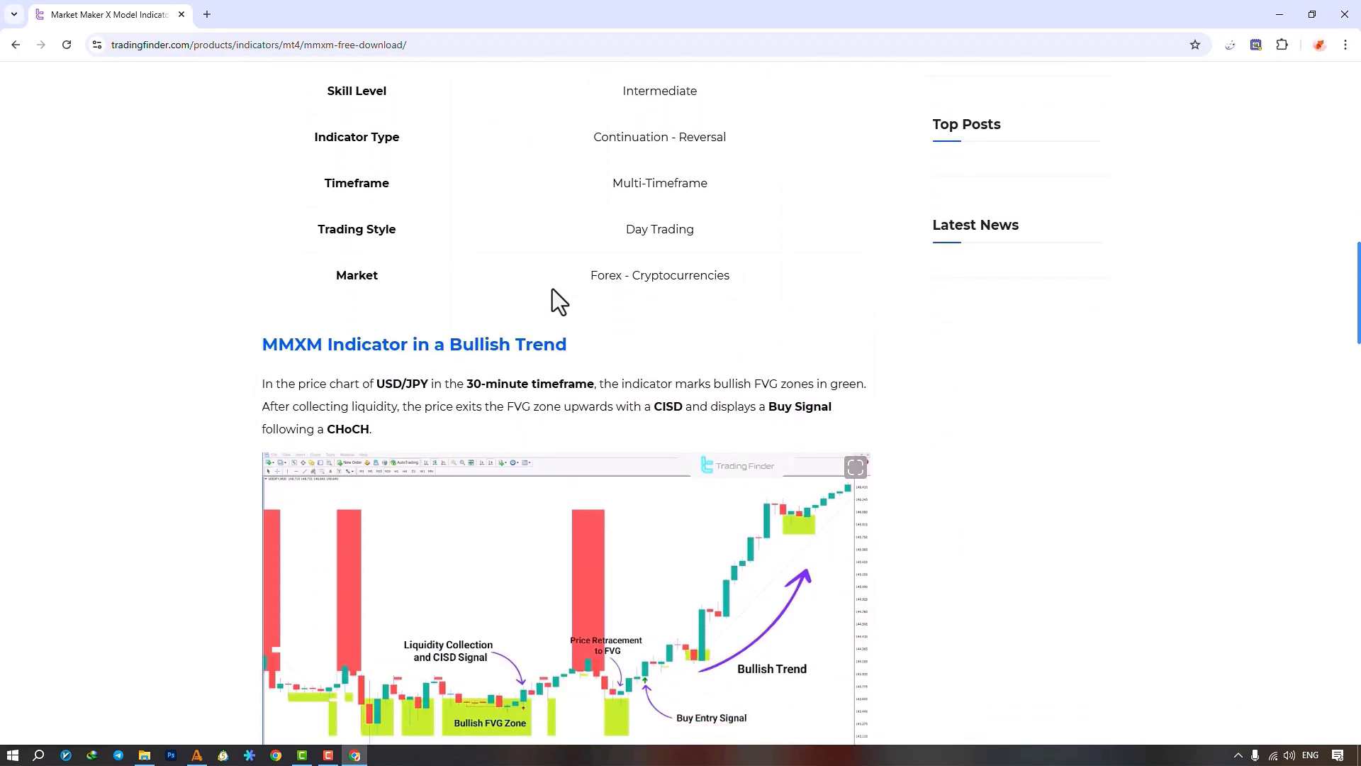
scroll(down, 3)
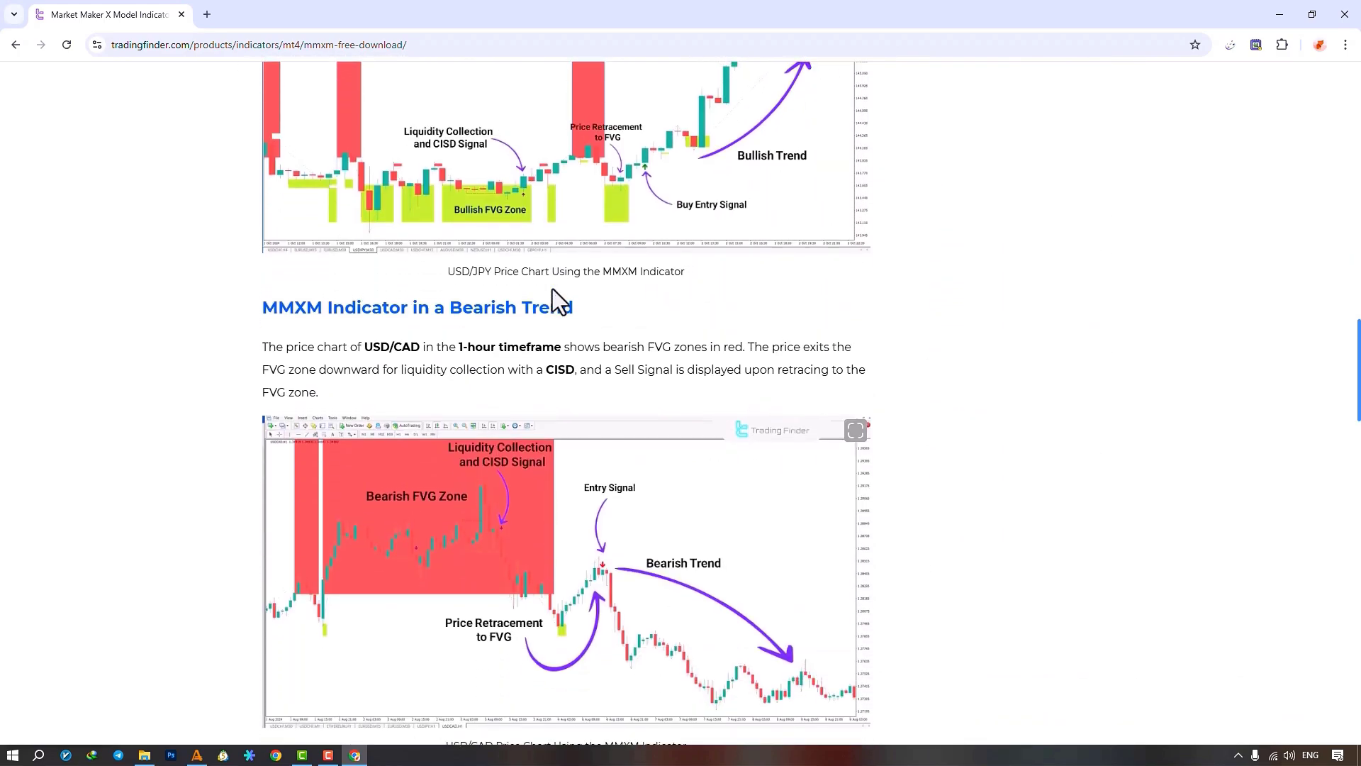
scroll(up, 3)
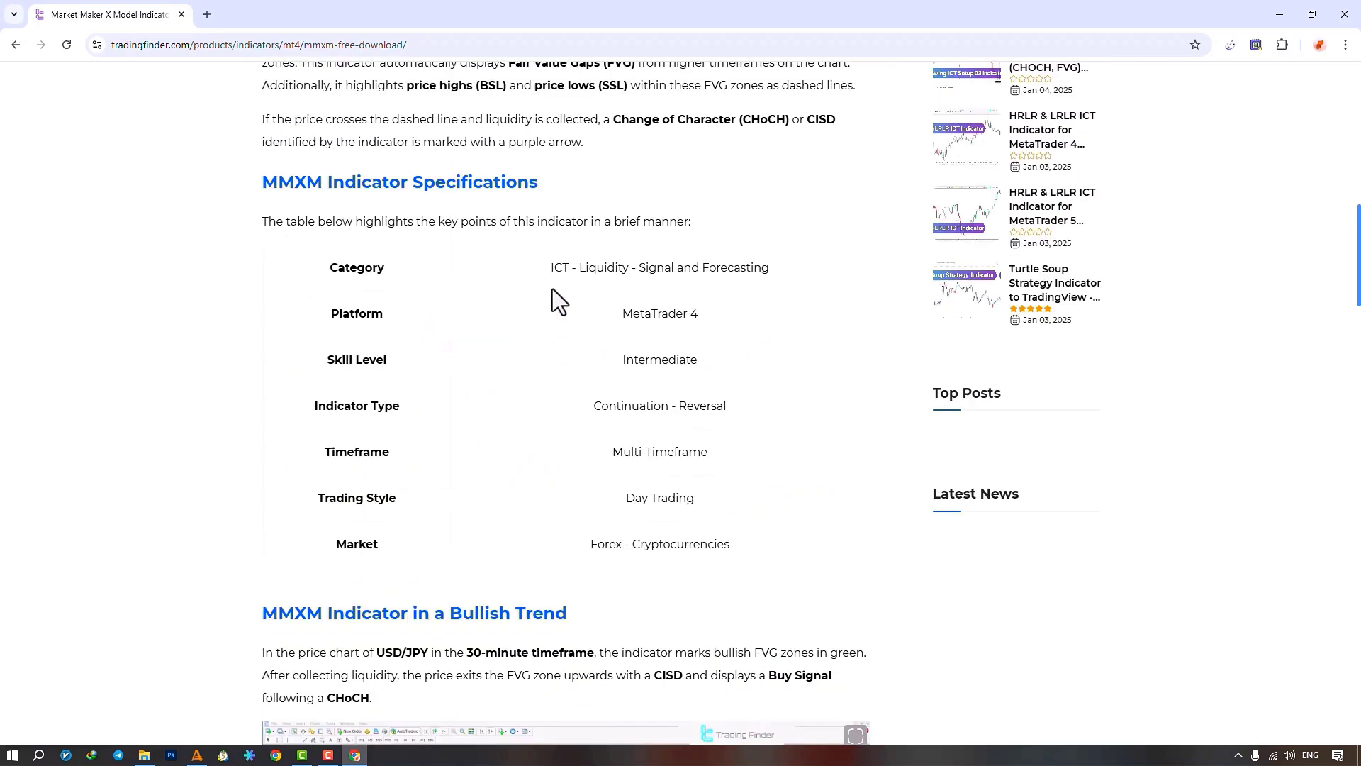
scroll(up, 3)
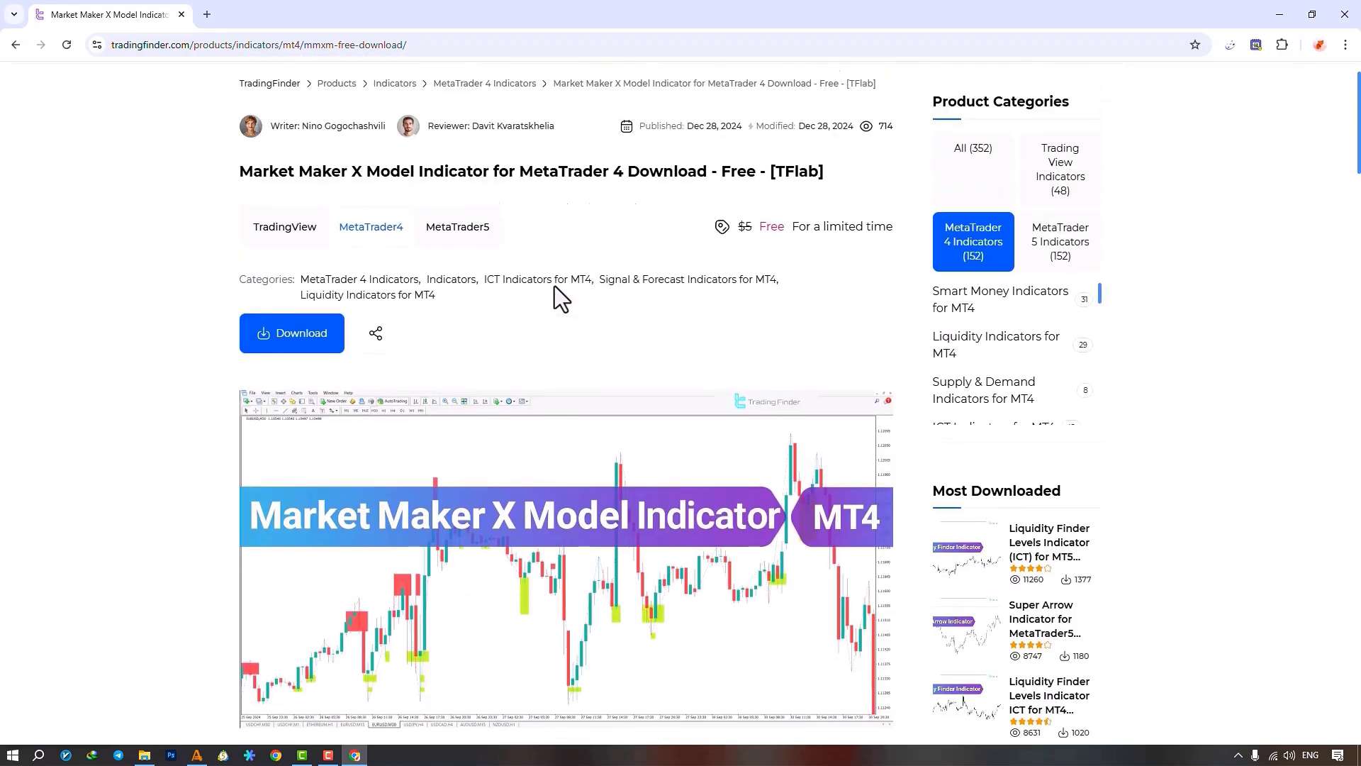
scroll(up, 3)
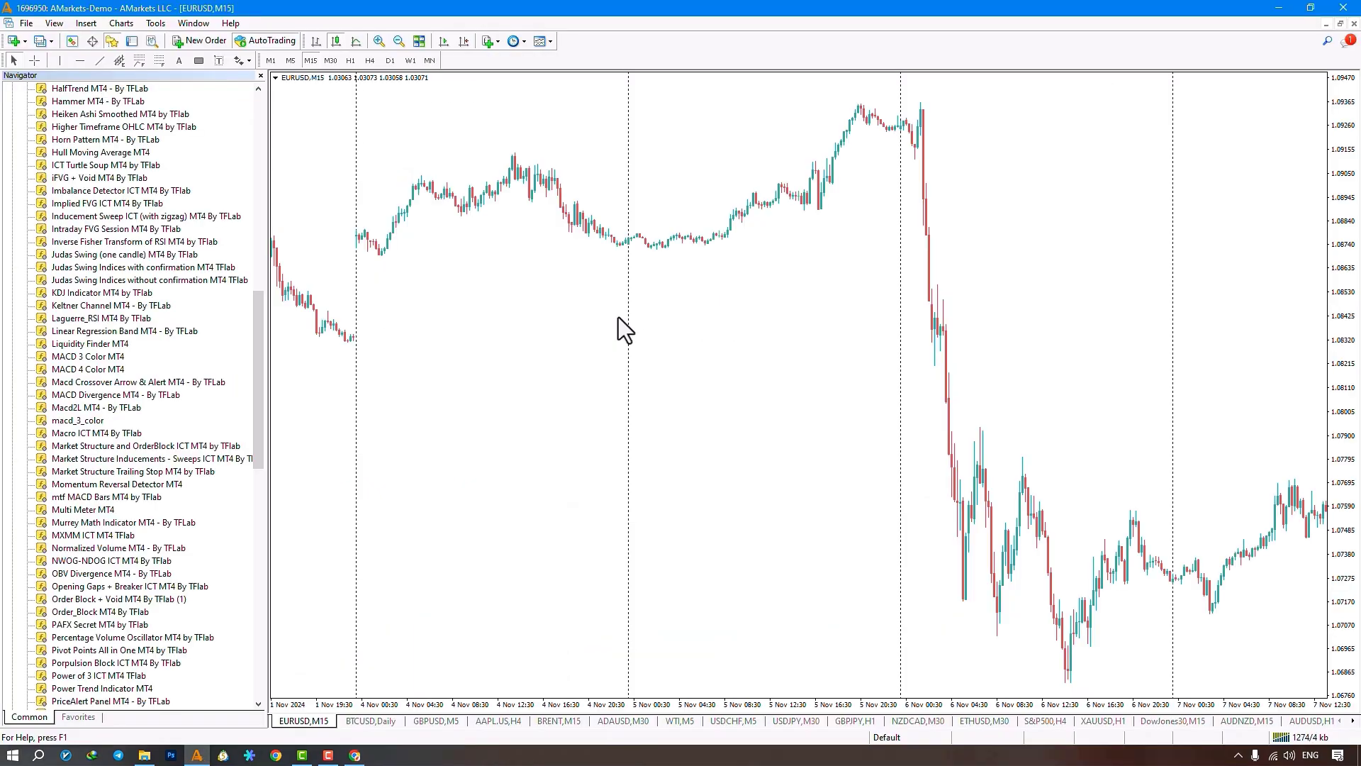
mouse_move(128, 547)
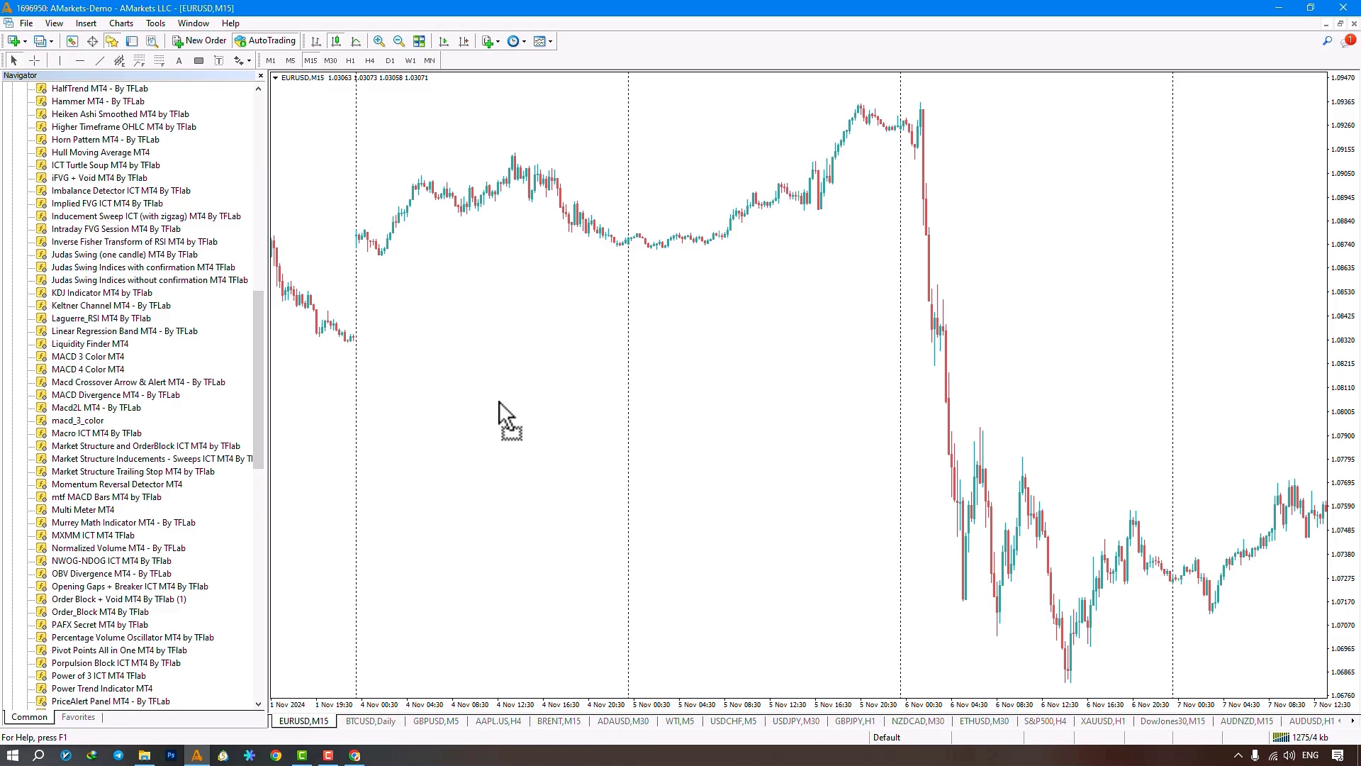
double_click(93, 534)
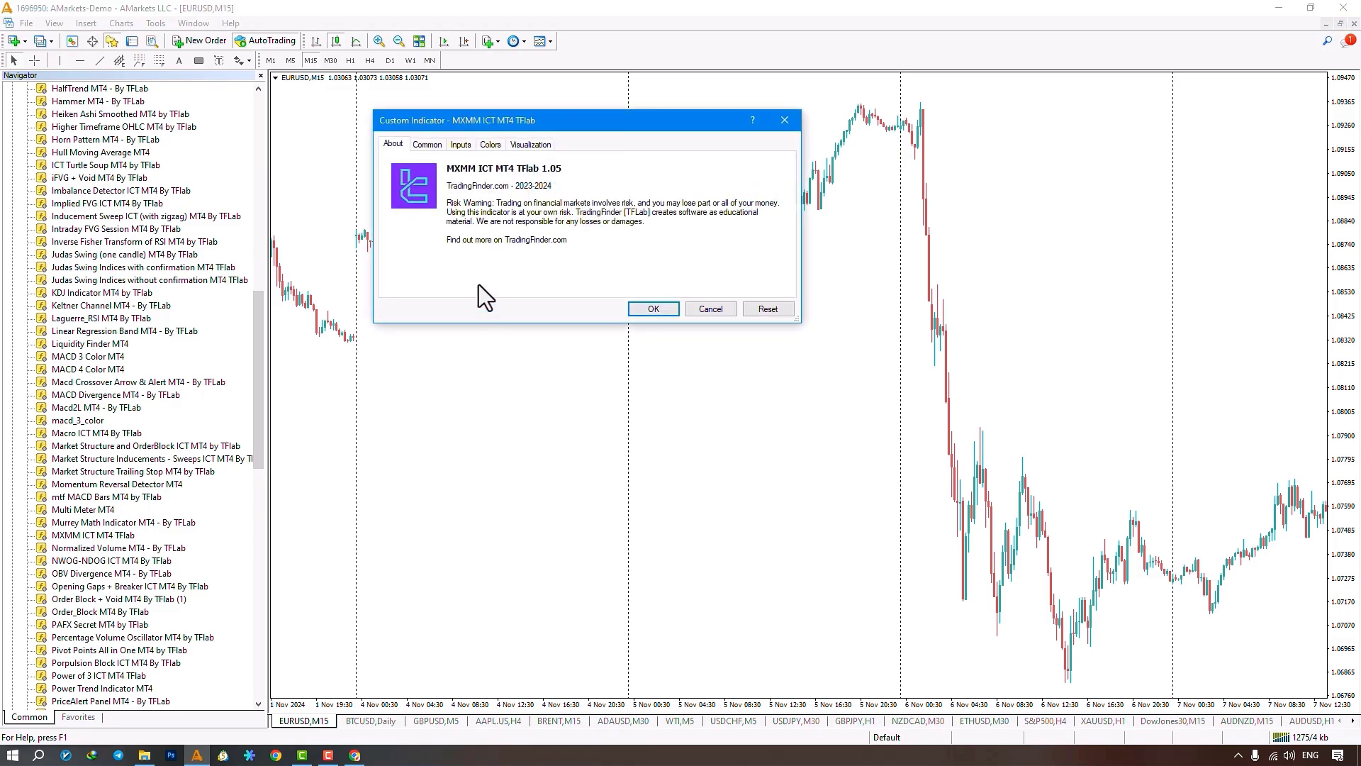
mouse_move(521, 193)
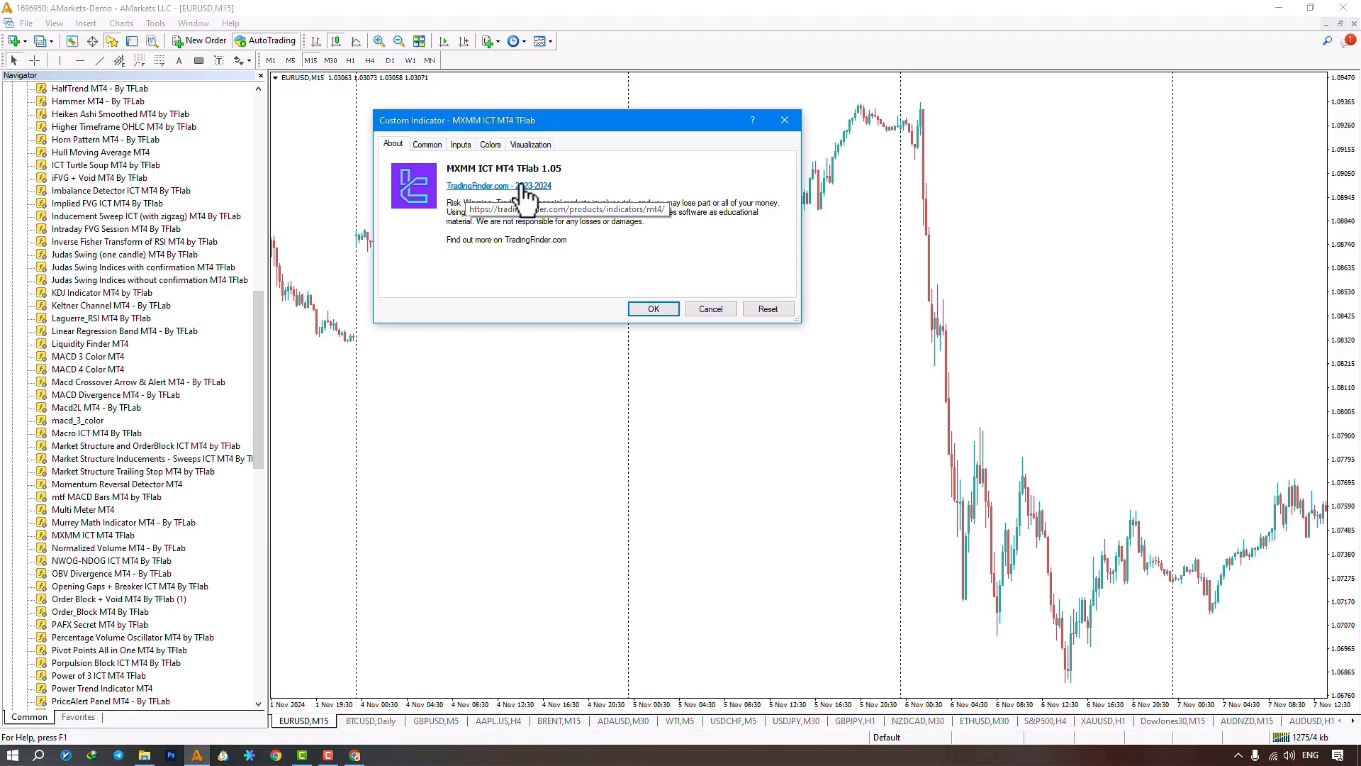
Step: Allow DLL imports, set Number of Bar Count to 5000, and apply the indicator
click(426, 144)
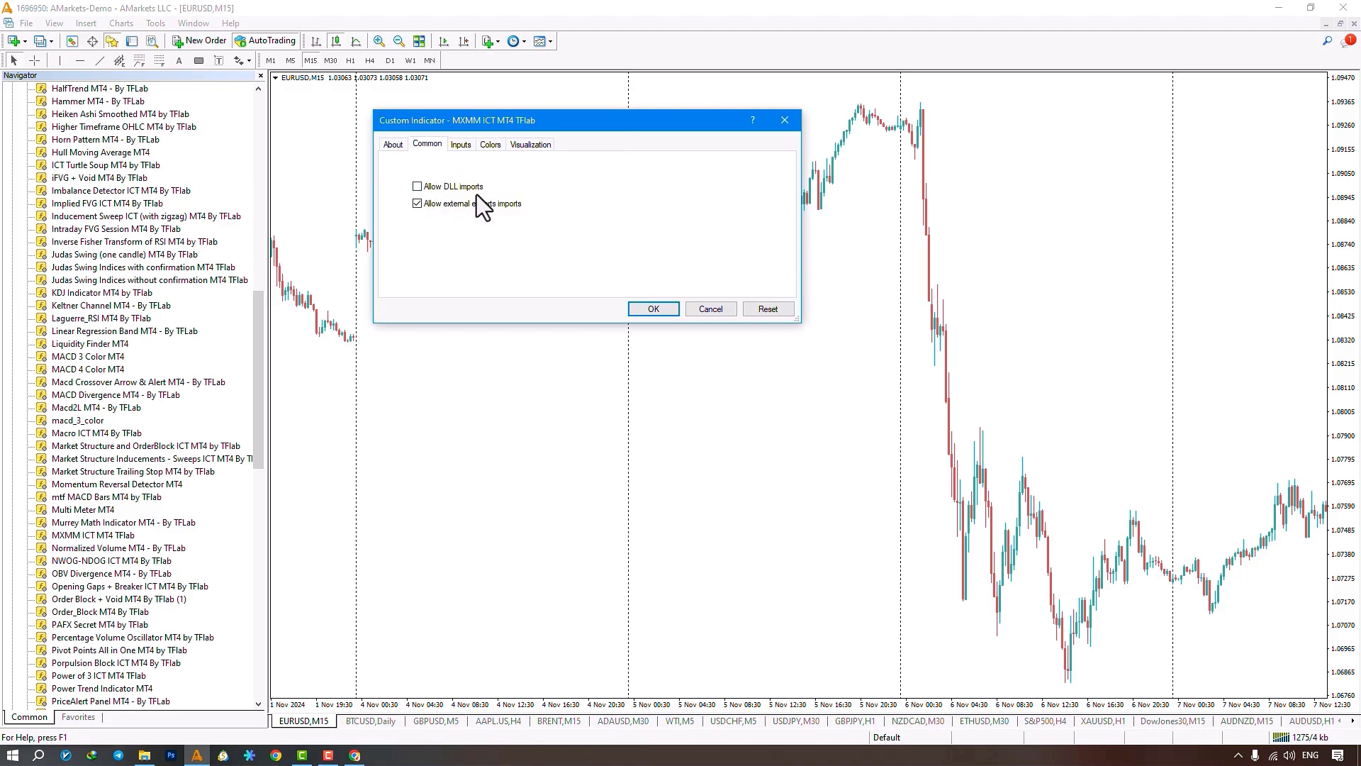
click(418, 186)
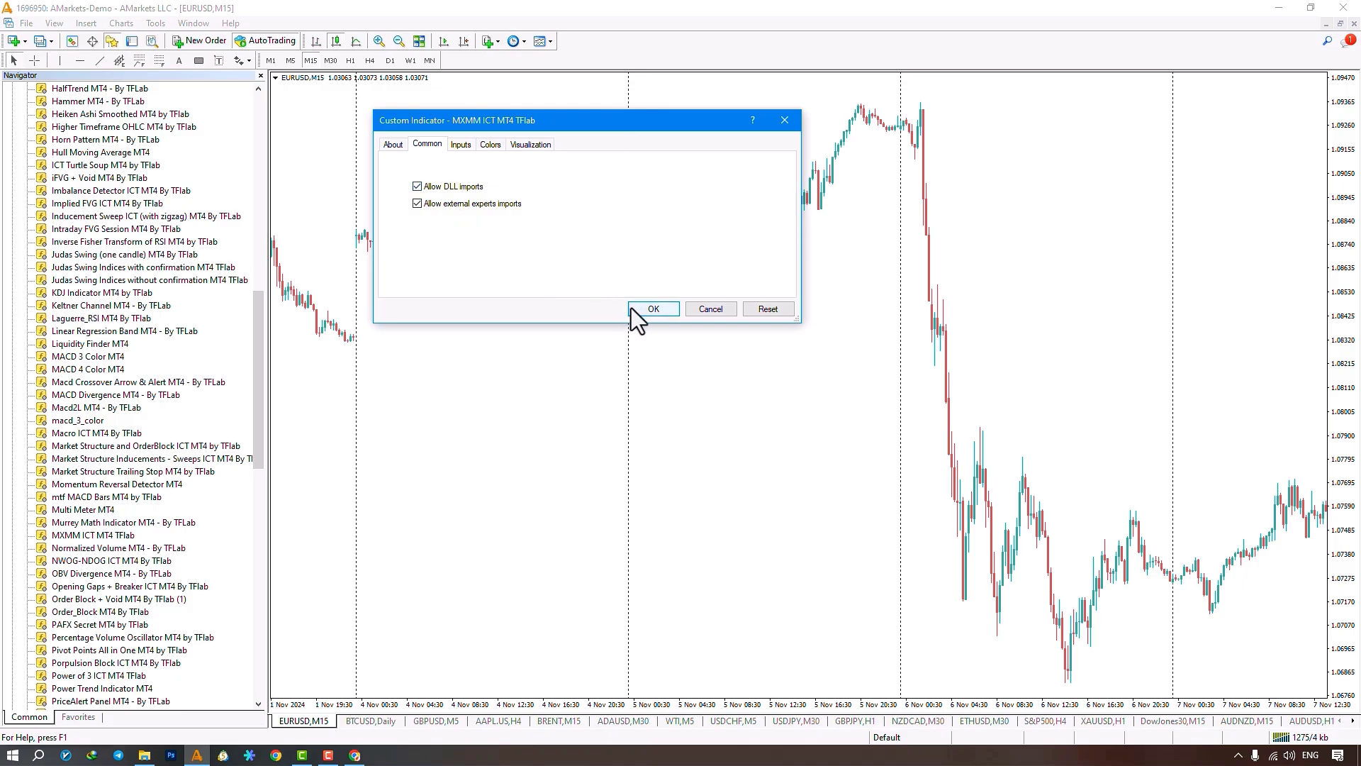
click(461, 144)
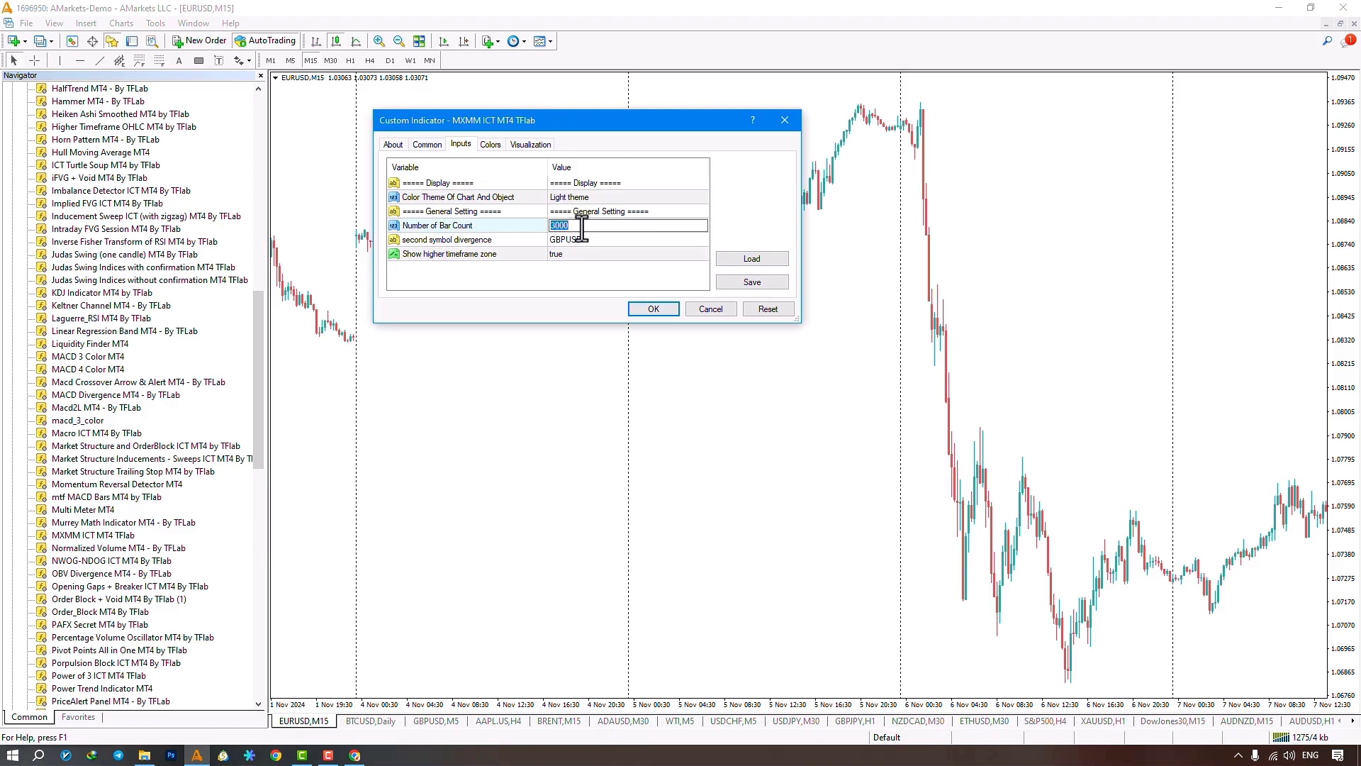
text(5000)
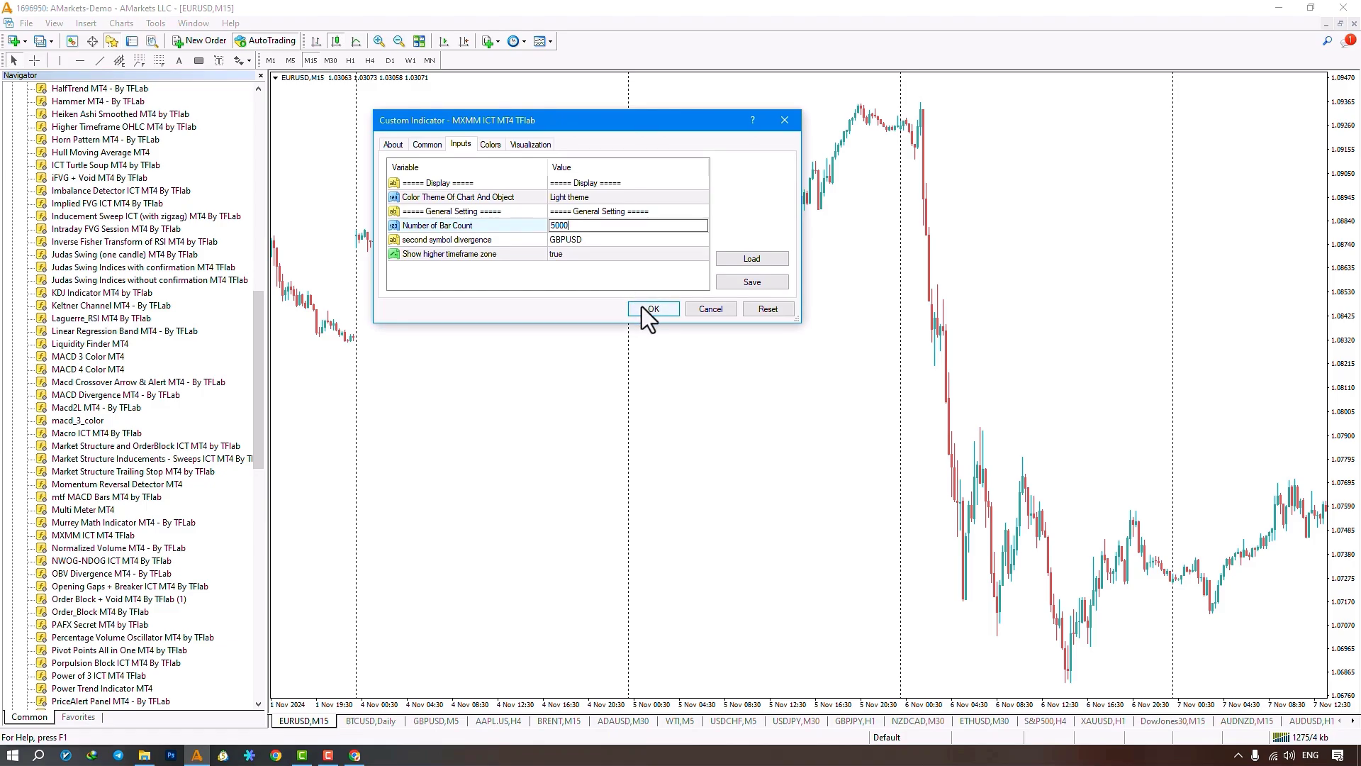
click(653, 309)
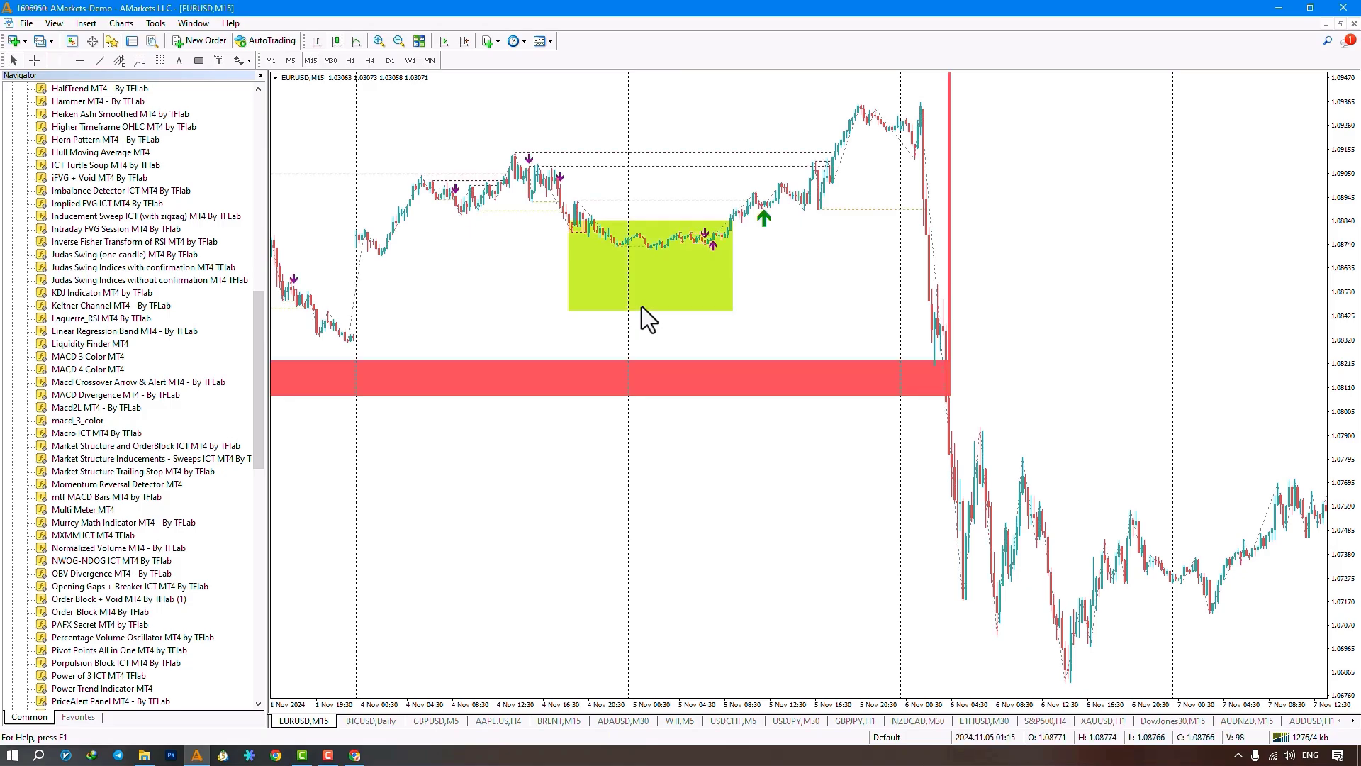
mouse_move(759, 209)
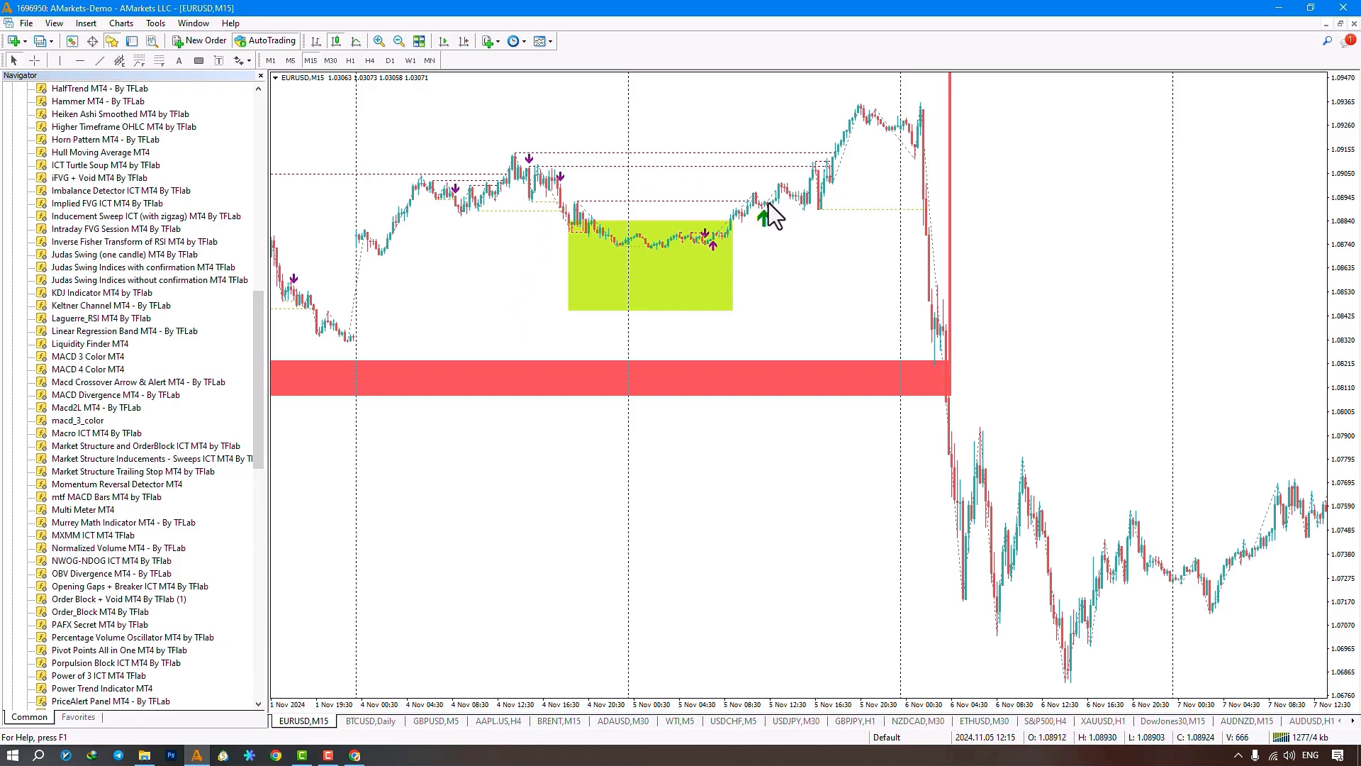
mouse_move(425, 196)
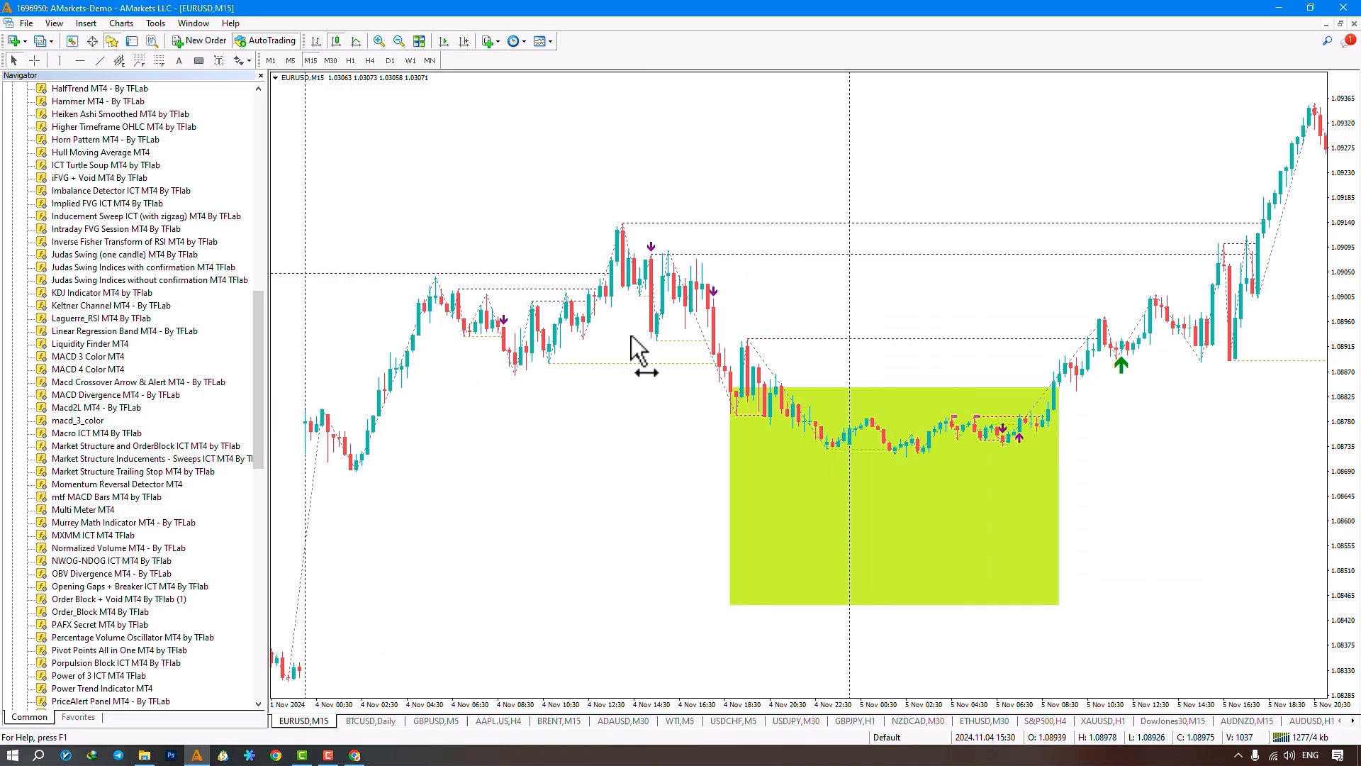
scroll(right, 3)
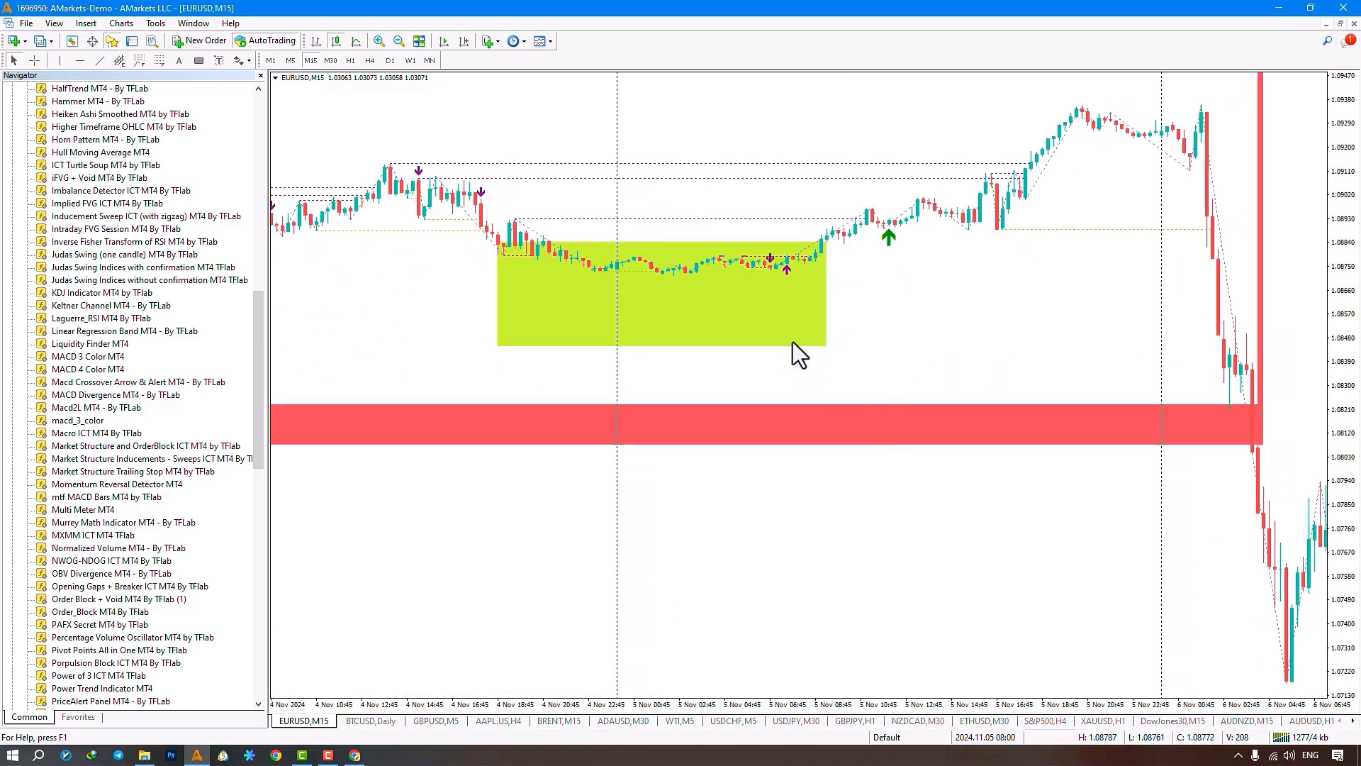
mouse_move(774, 375)
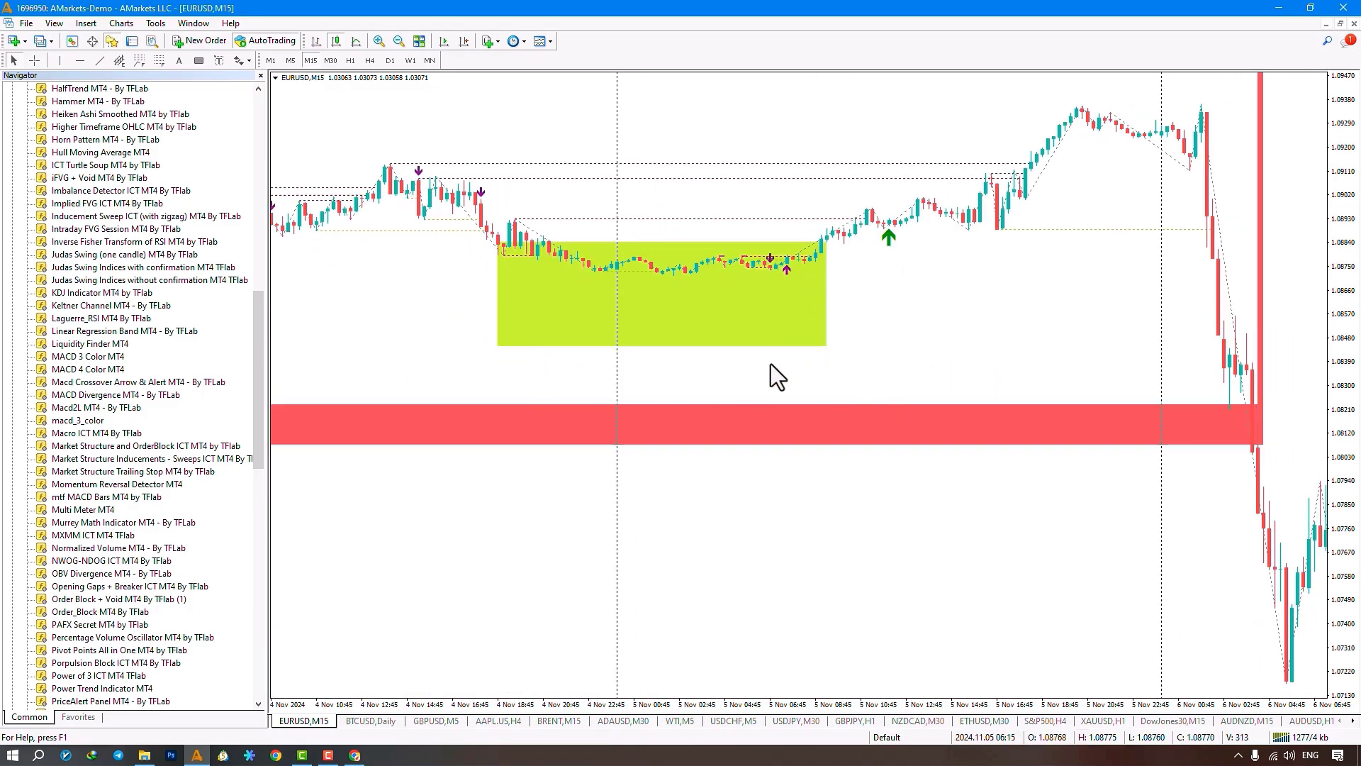
mouse_move(571, 352)
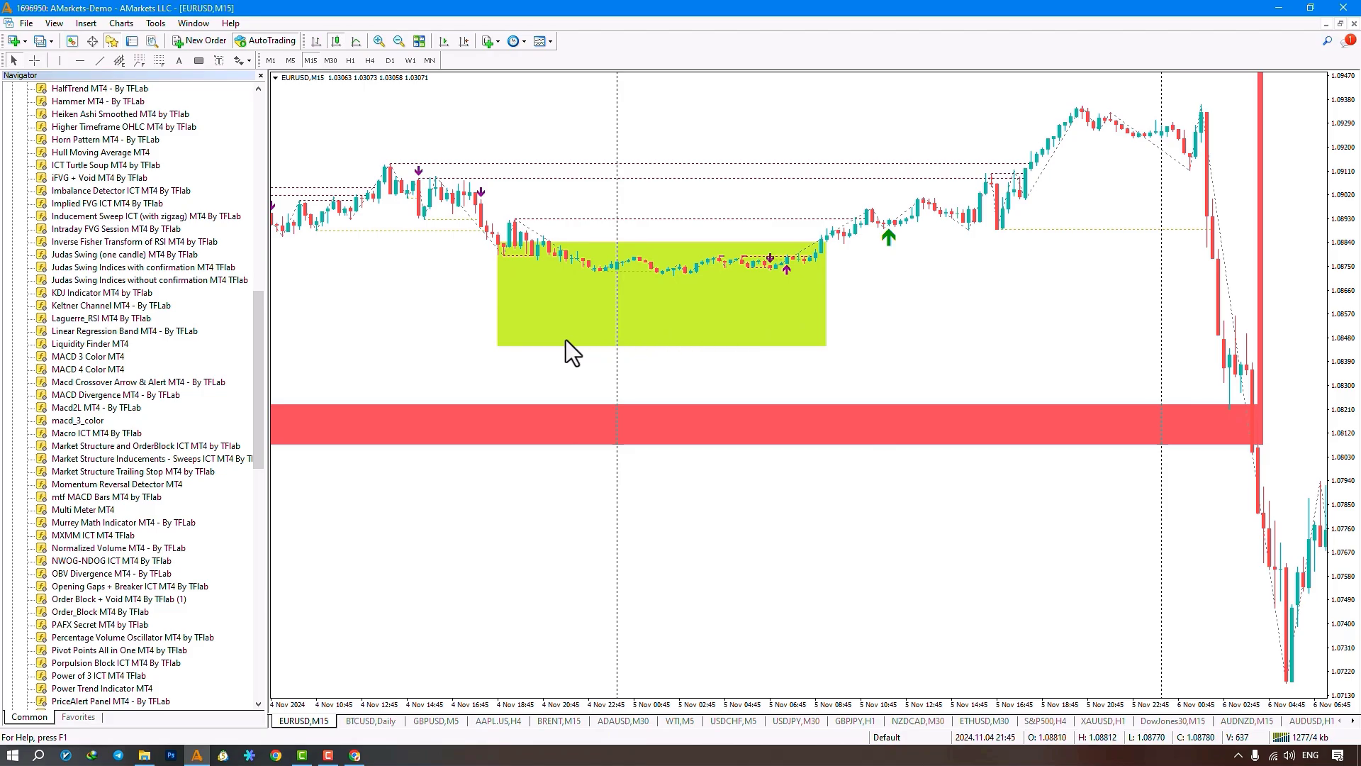
mouse_move(446, 355)
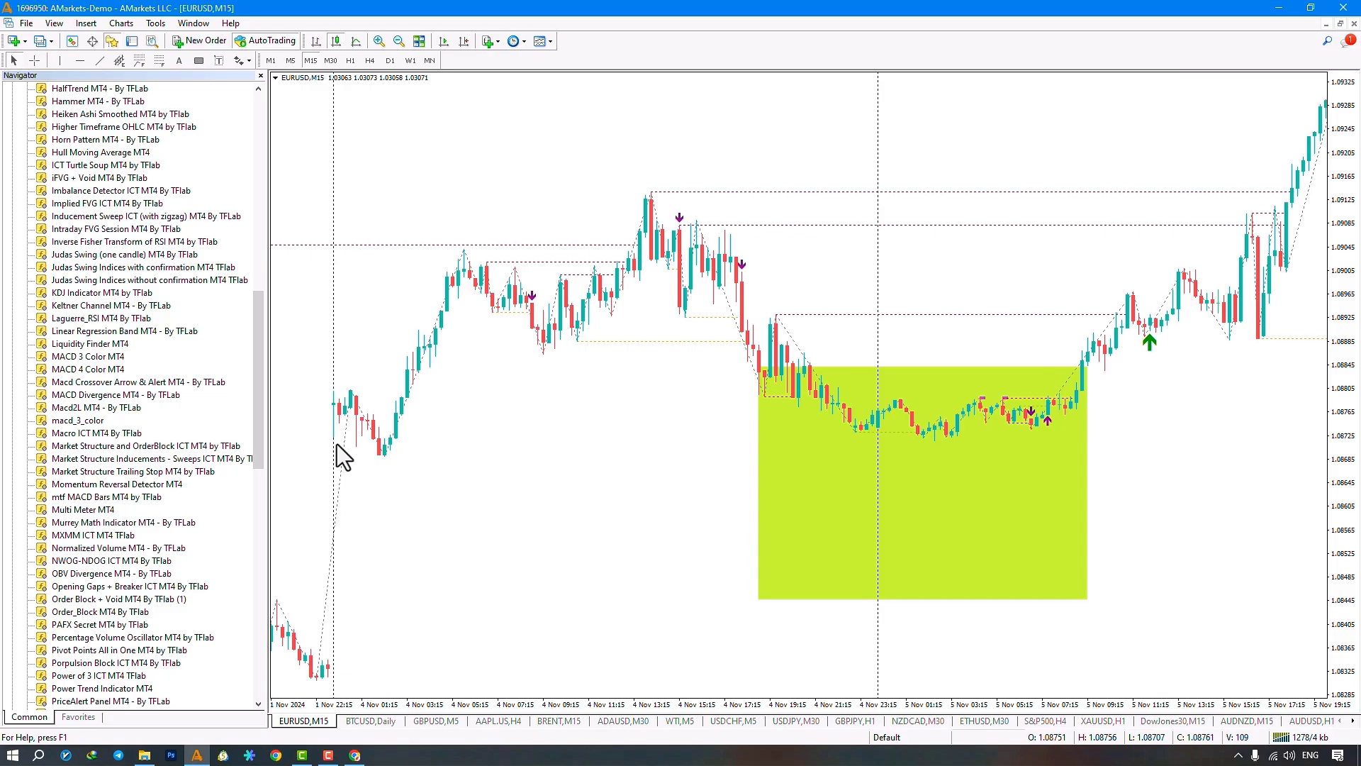
mouse_move(333, 634)
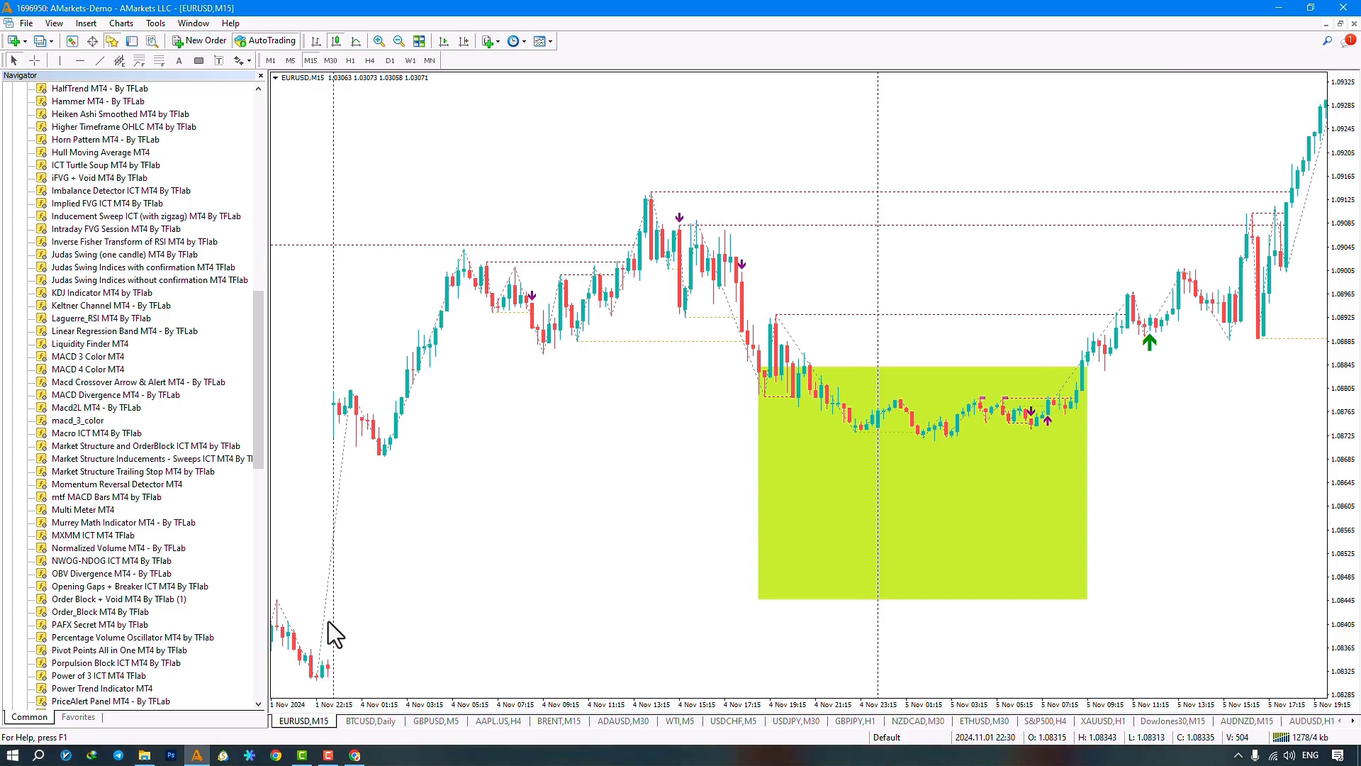
mouse_move(955, 478)
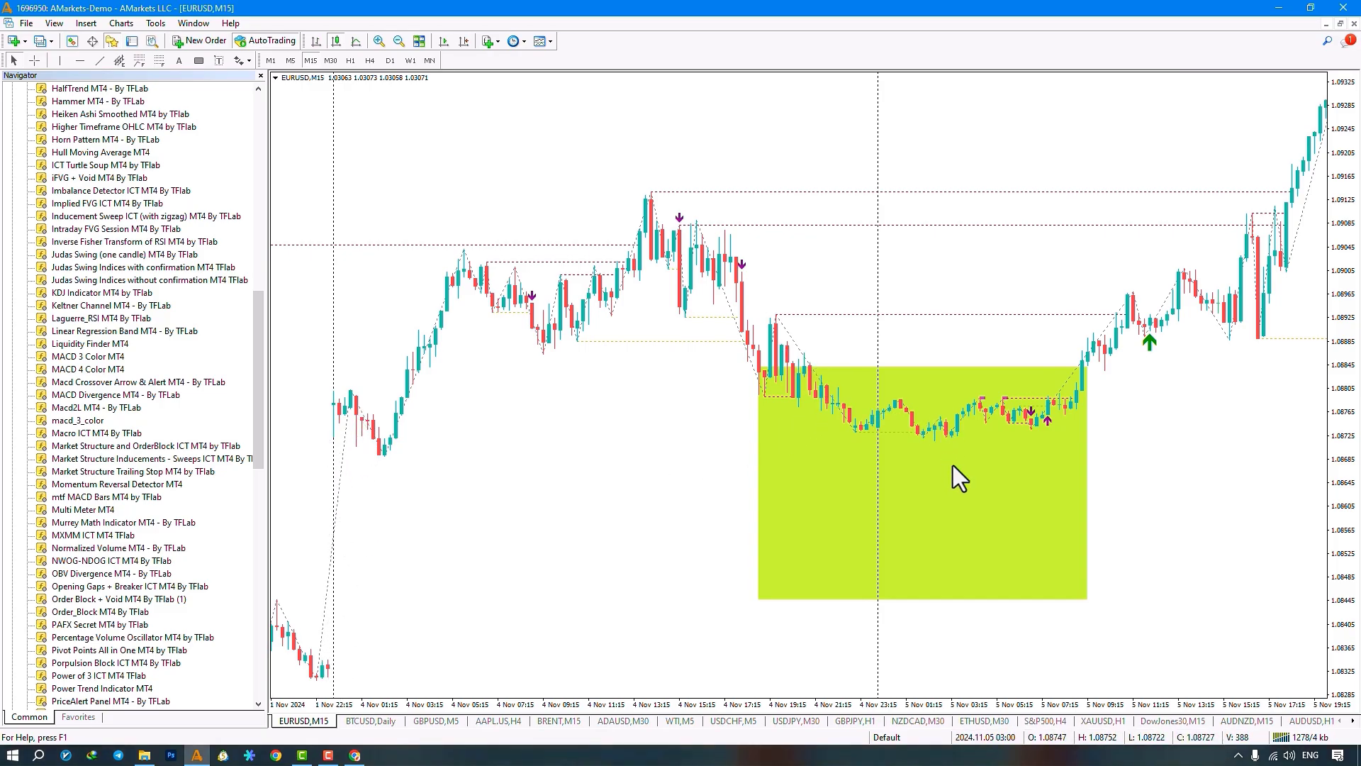
mouse_move(777, 621)
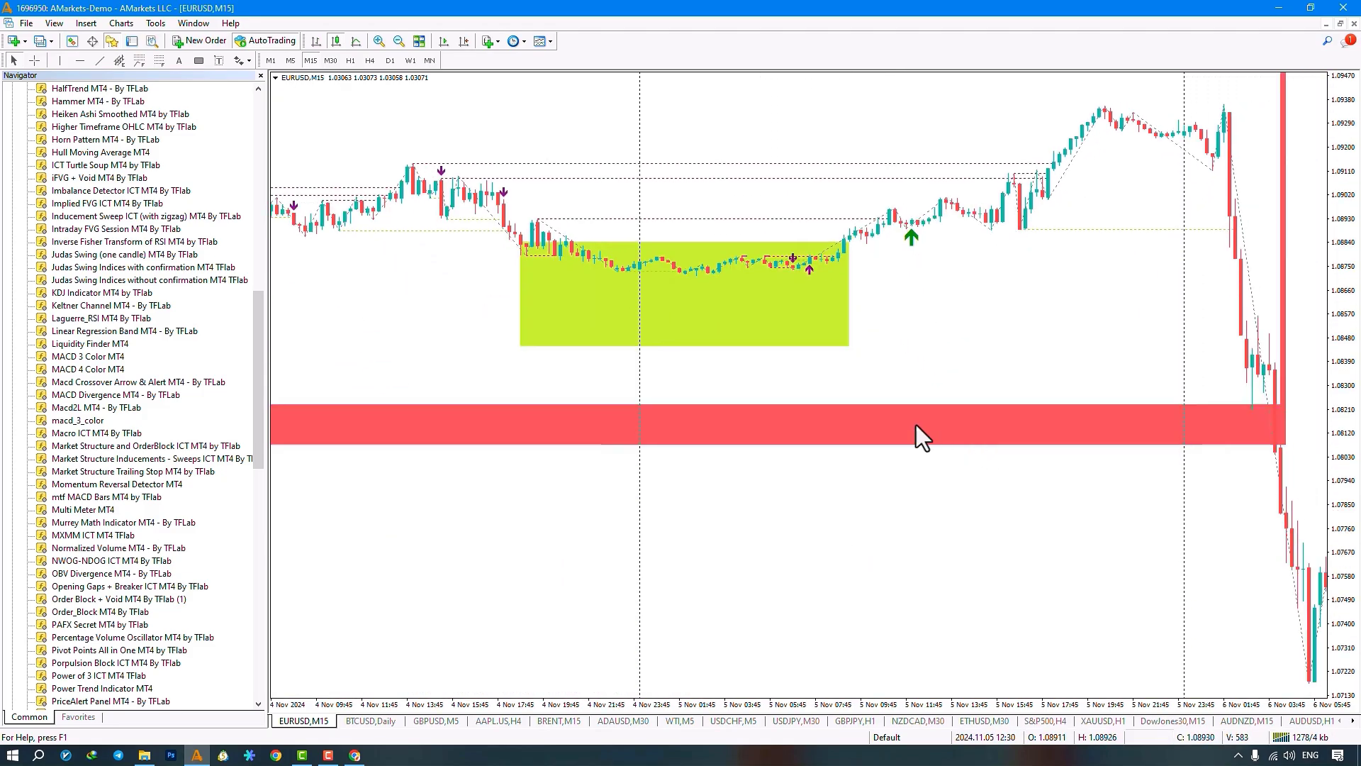
mouse_move(1268, 467)
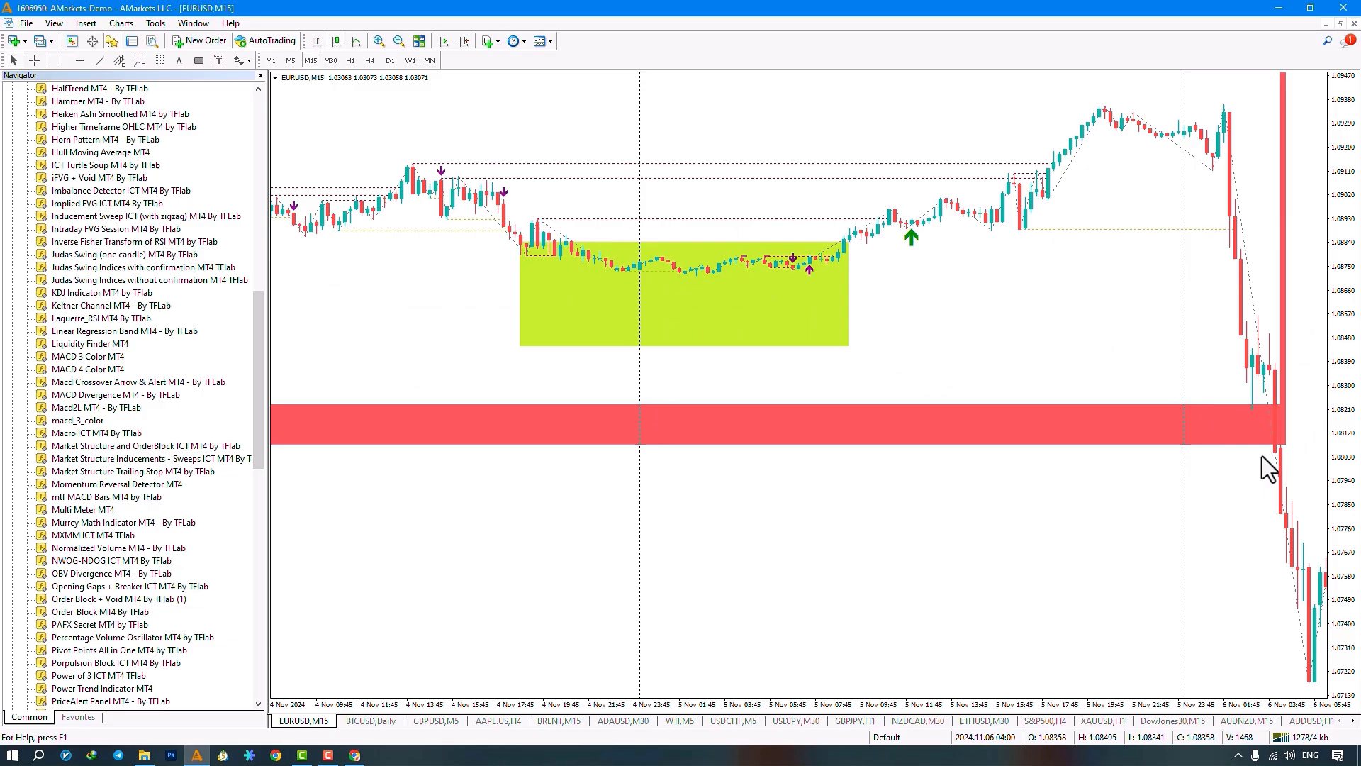
mouse_move(1241, 461)
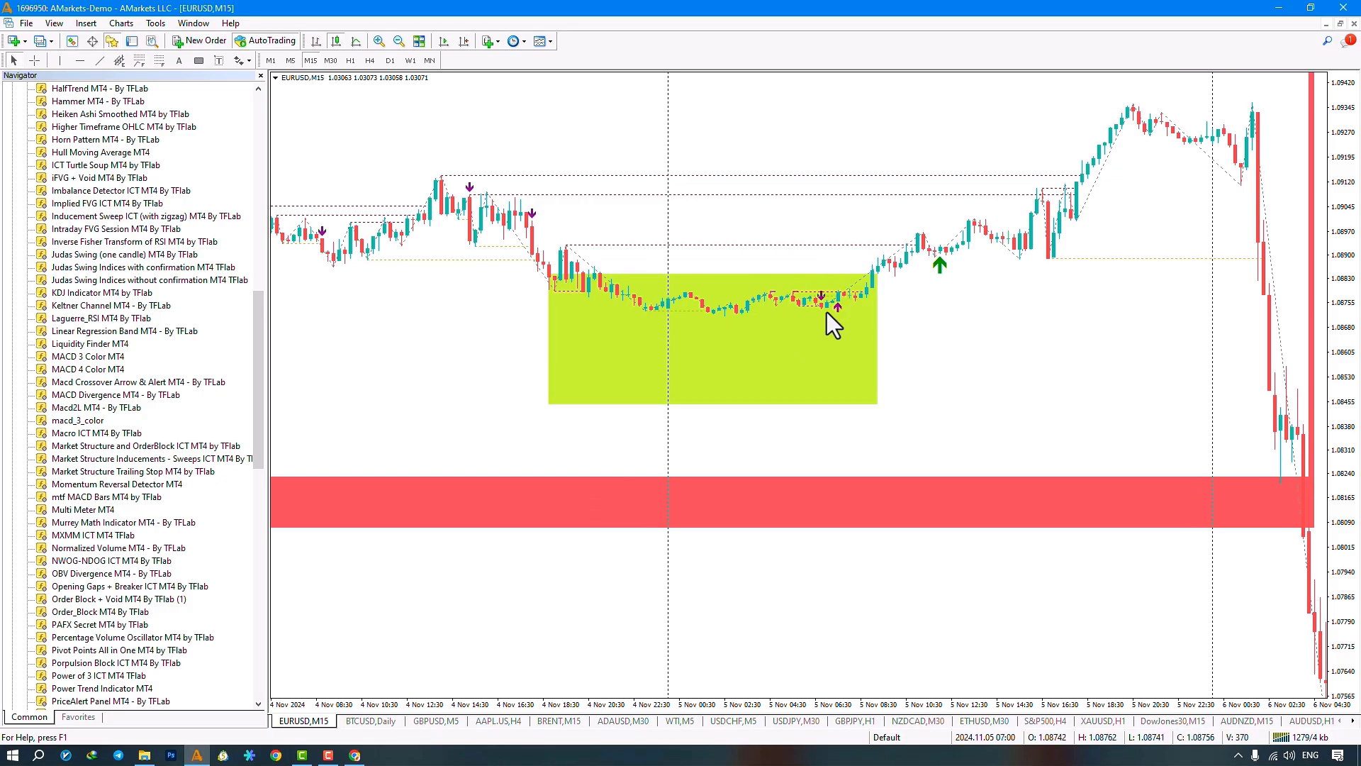
mouse_move(484, 139)
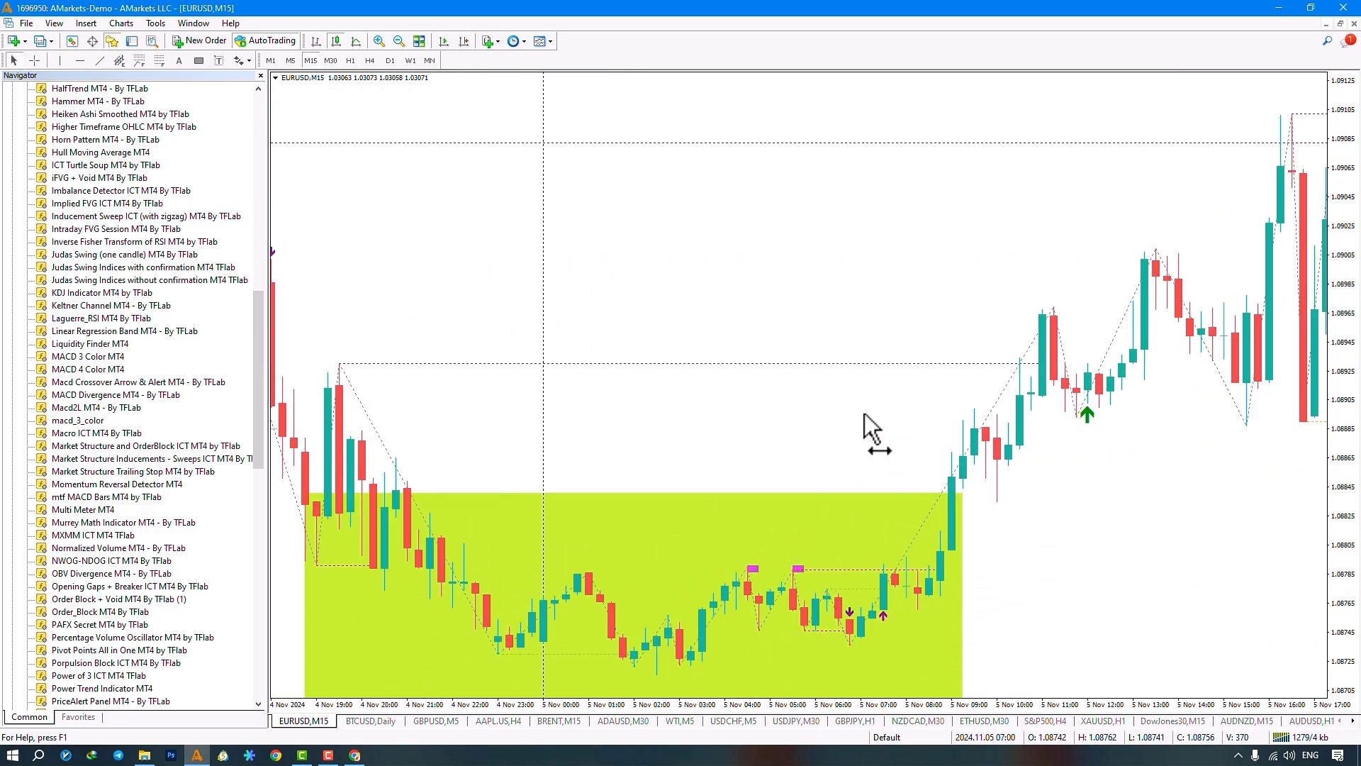
mouse_move(871, 428)
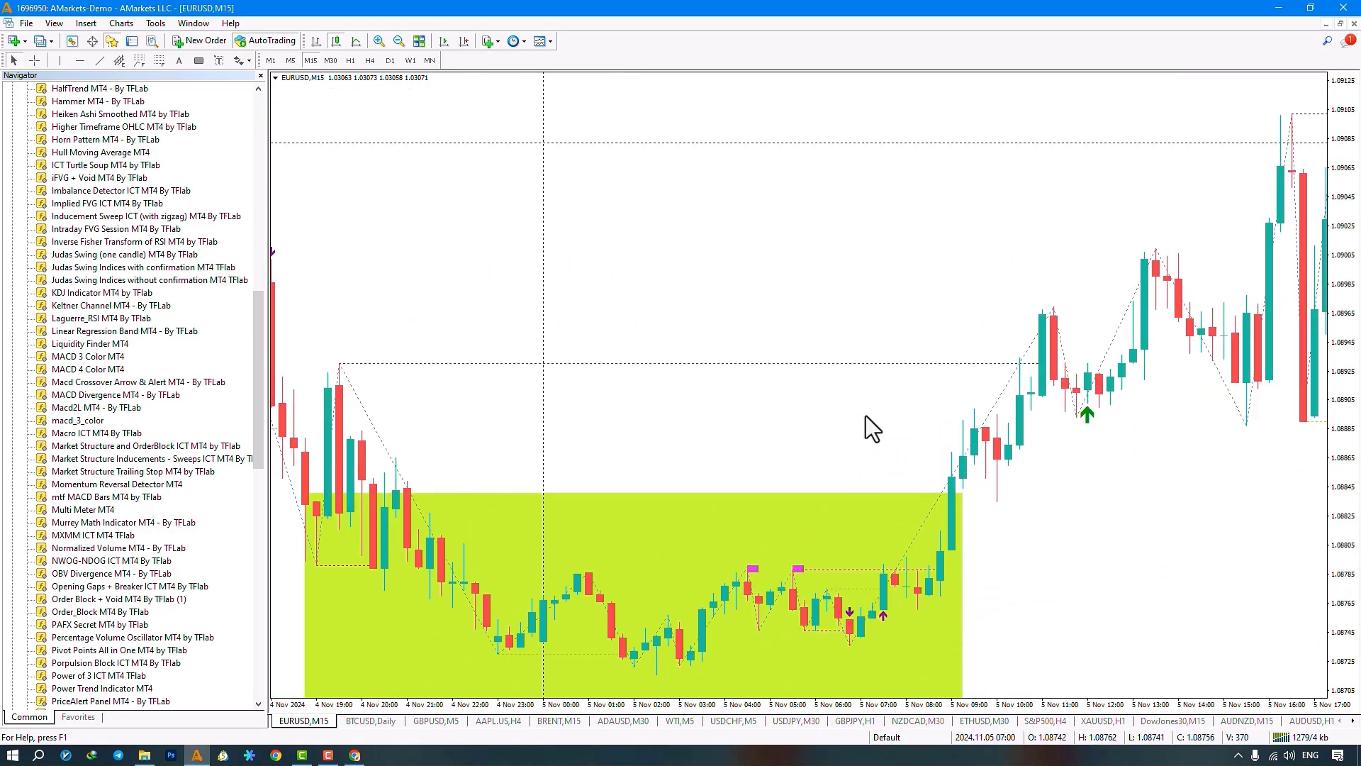
mouse_move(815, 620)
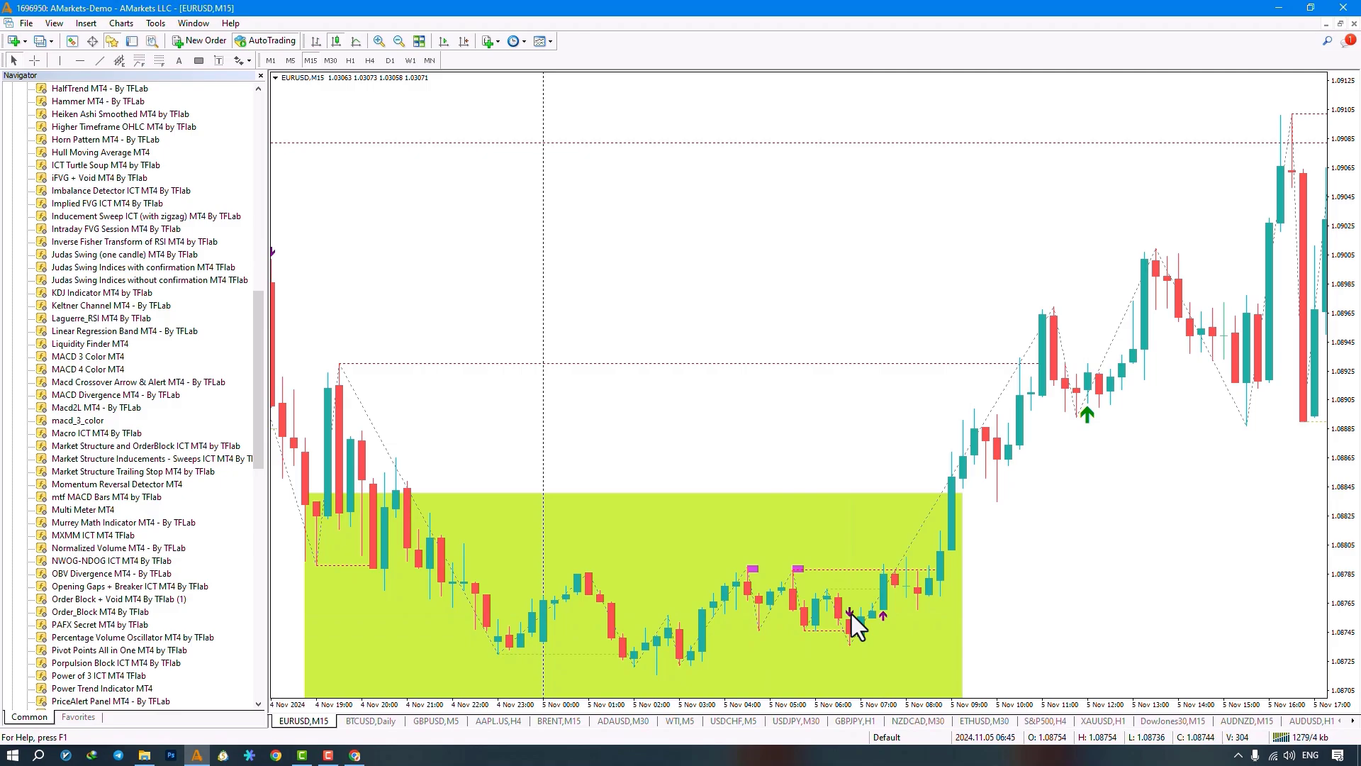
mouse_move(807, 646)
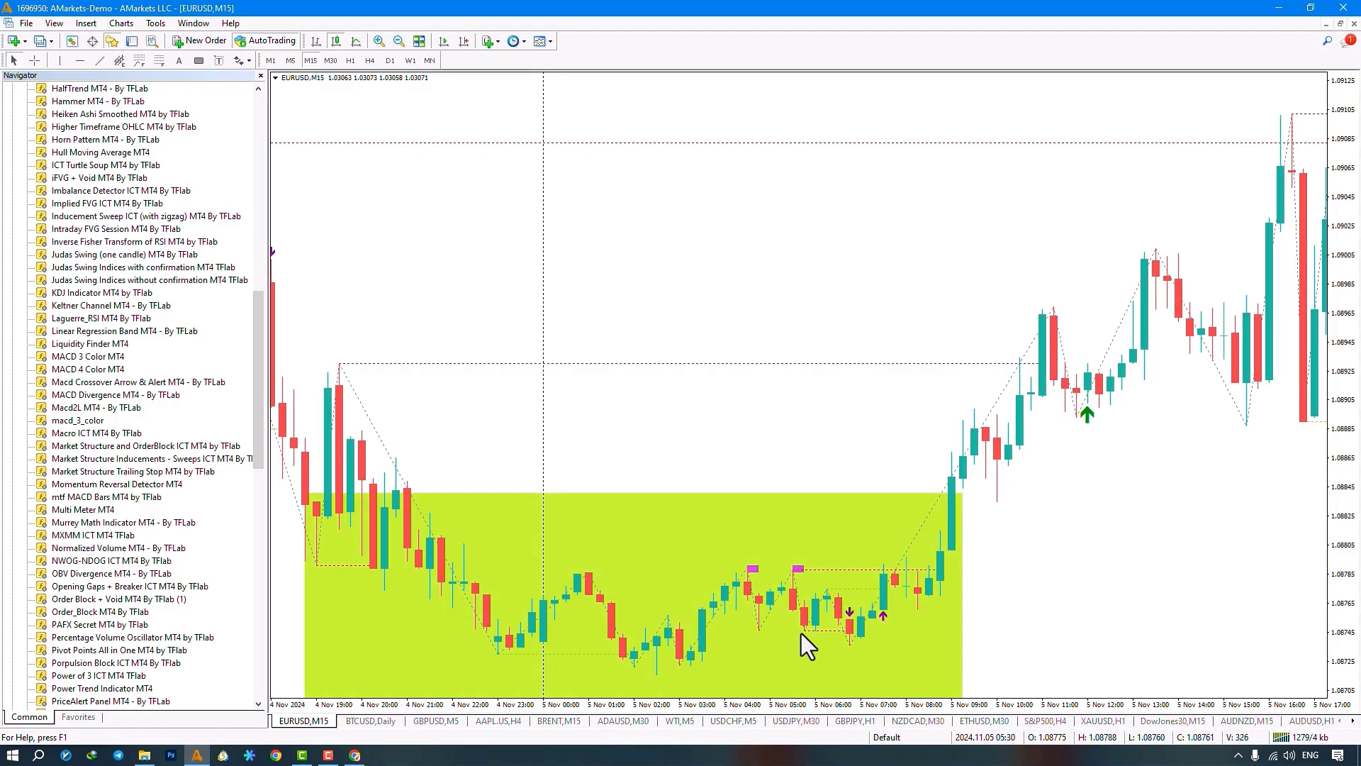
mouse_move(838, 646)
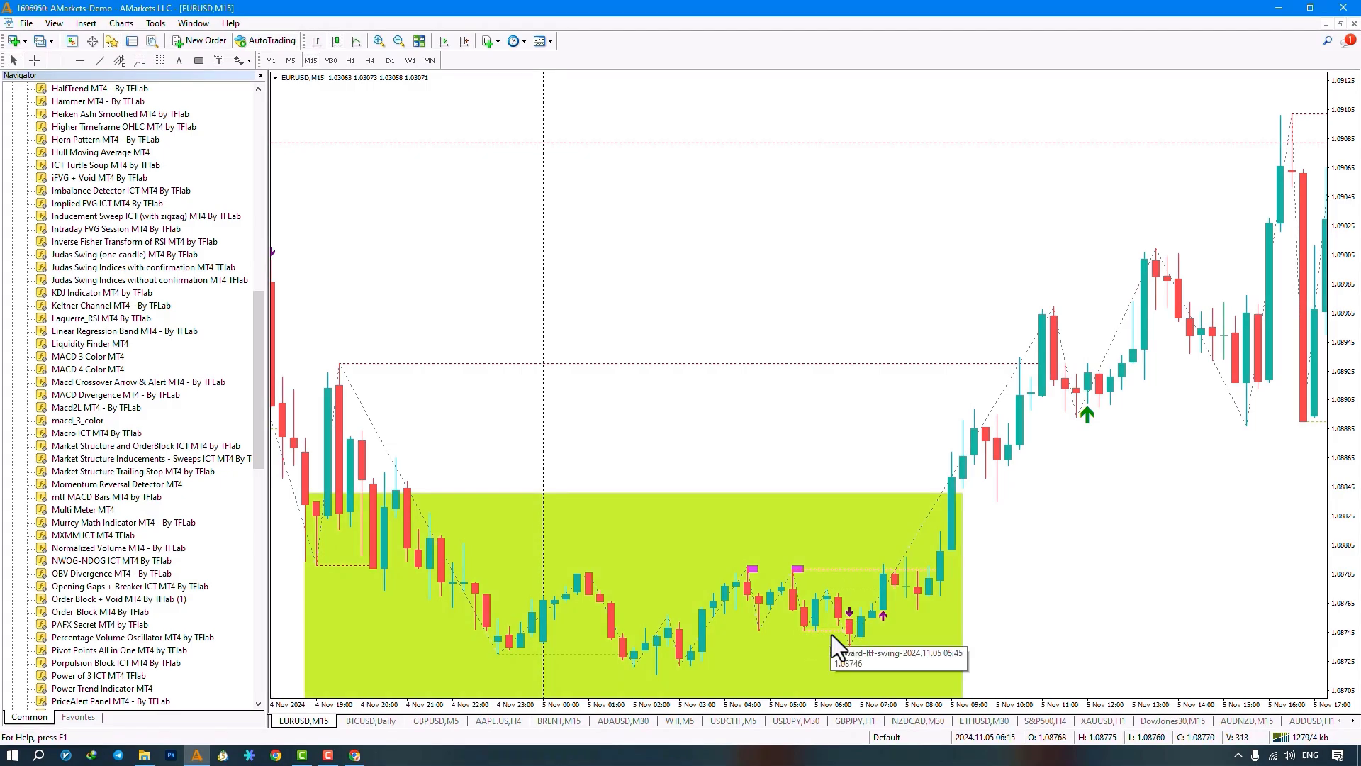
mouse_move(875, 583)
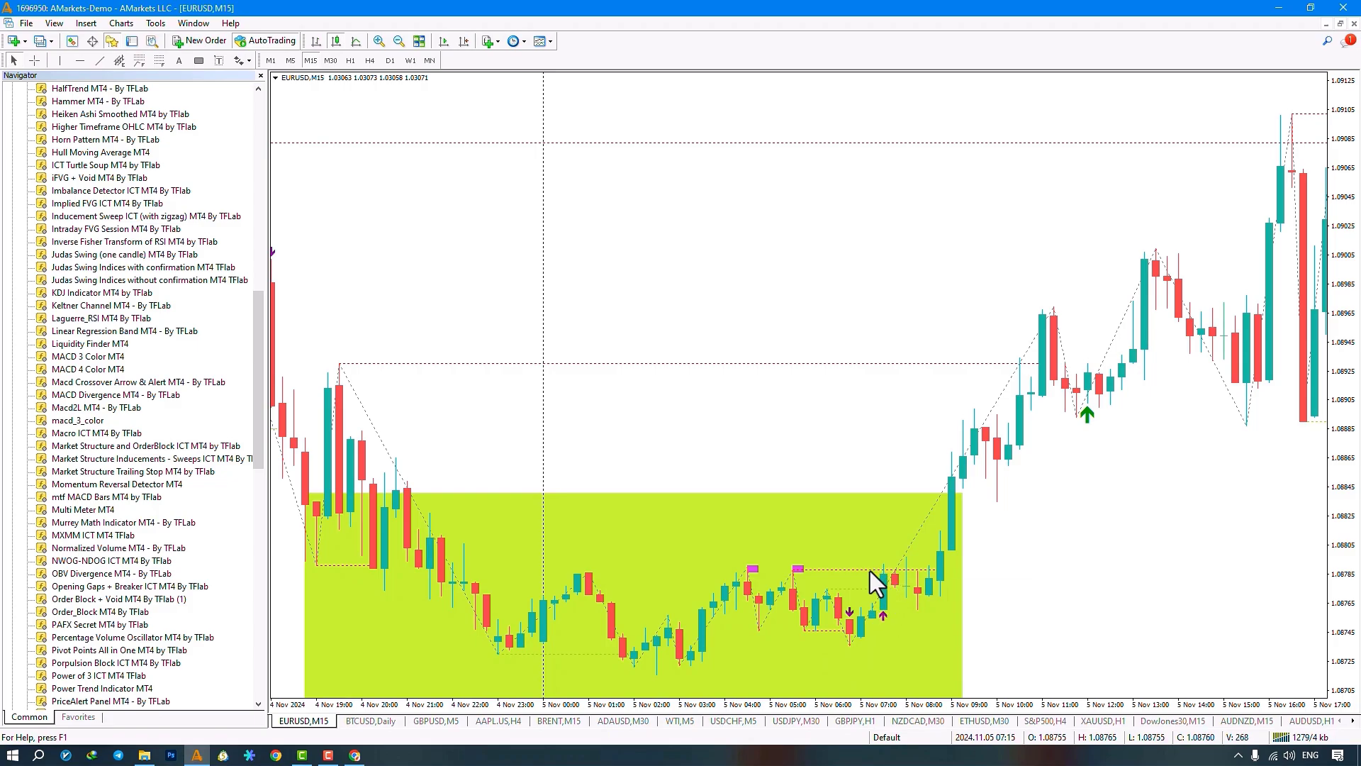
mouse_move(884, 625)
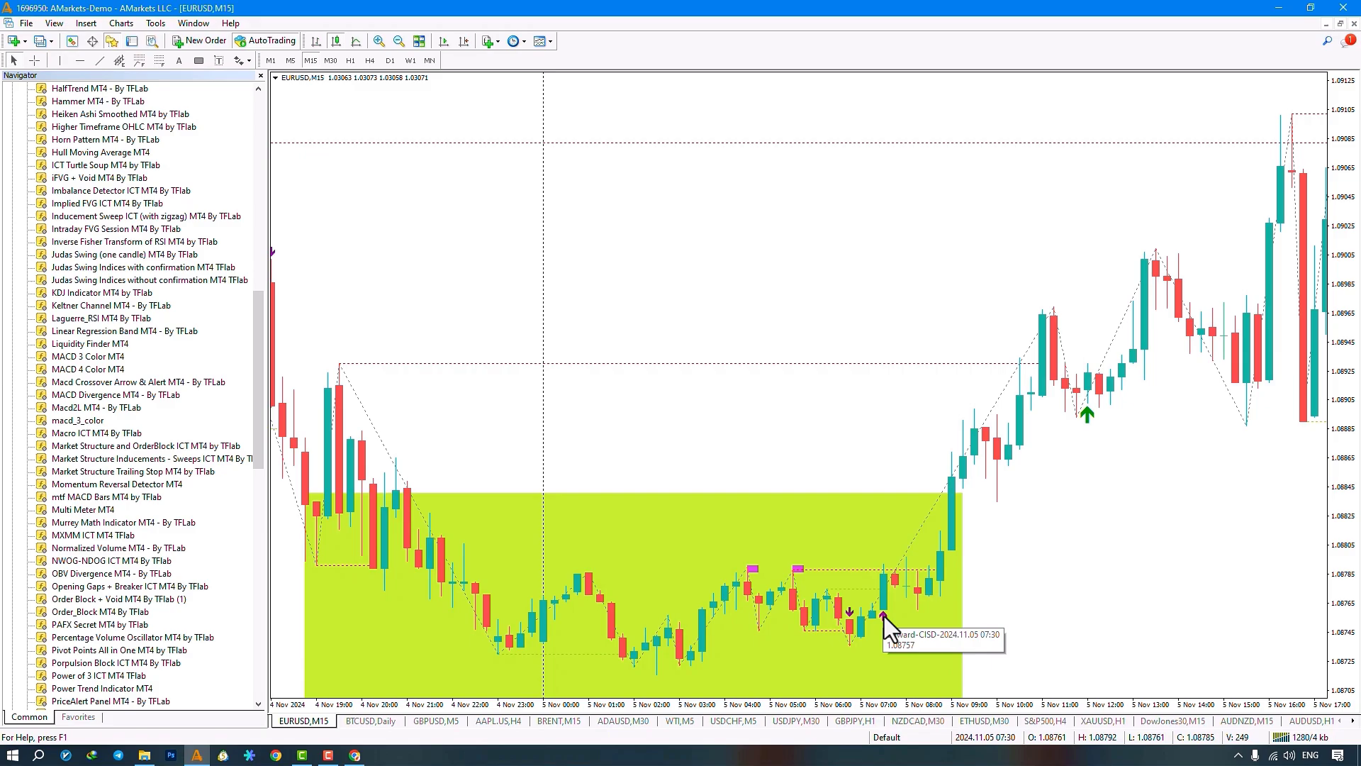
mouse_move(911, 616)
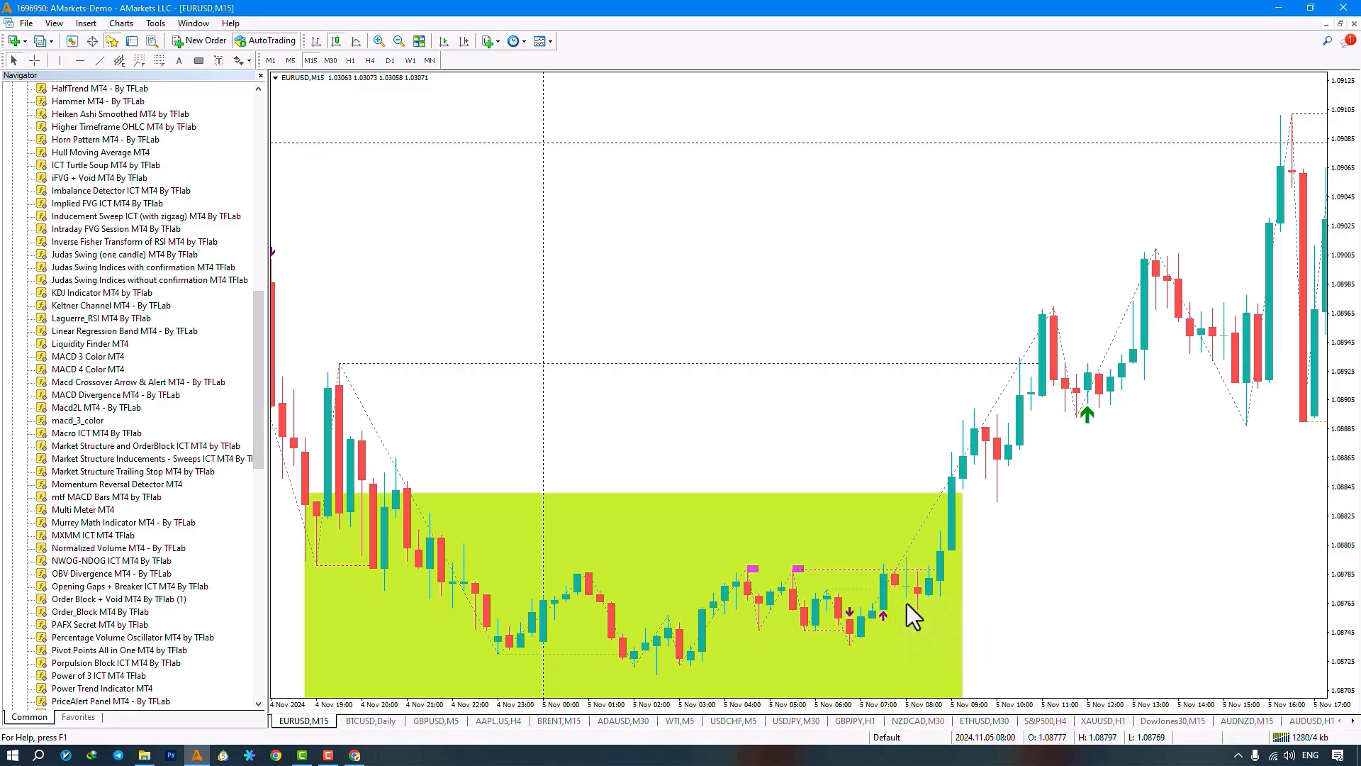
scroll(right, 3)
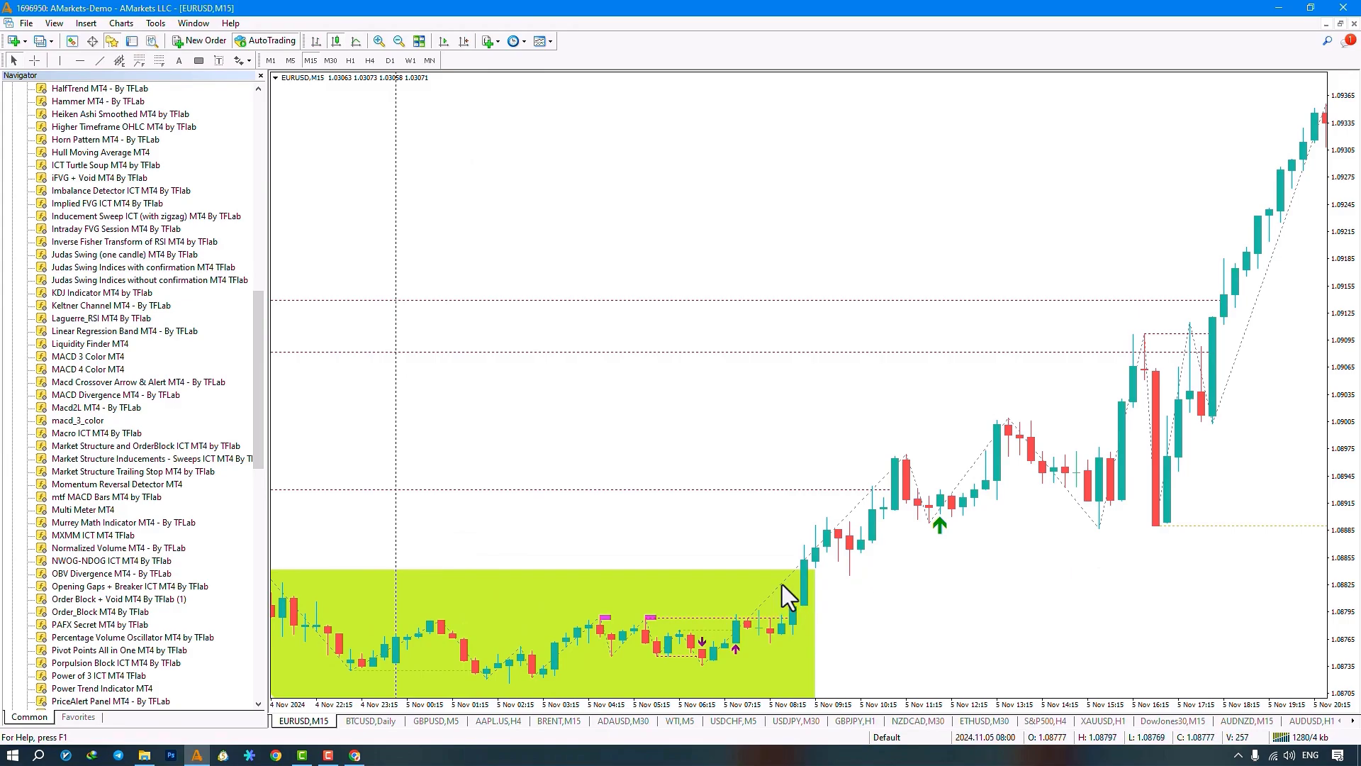
mouse_move(955, 539)
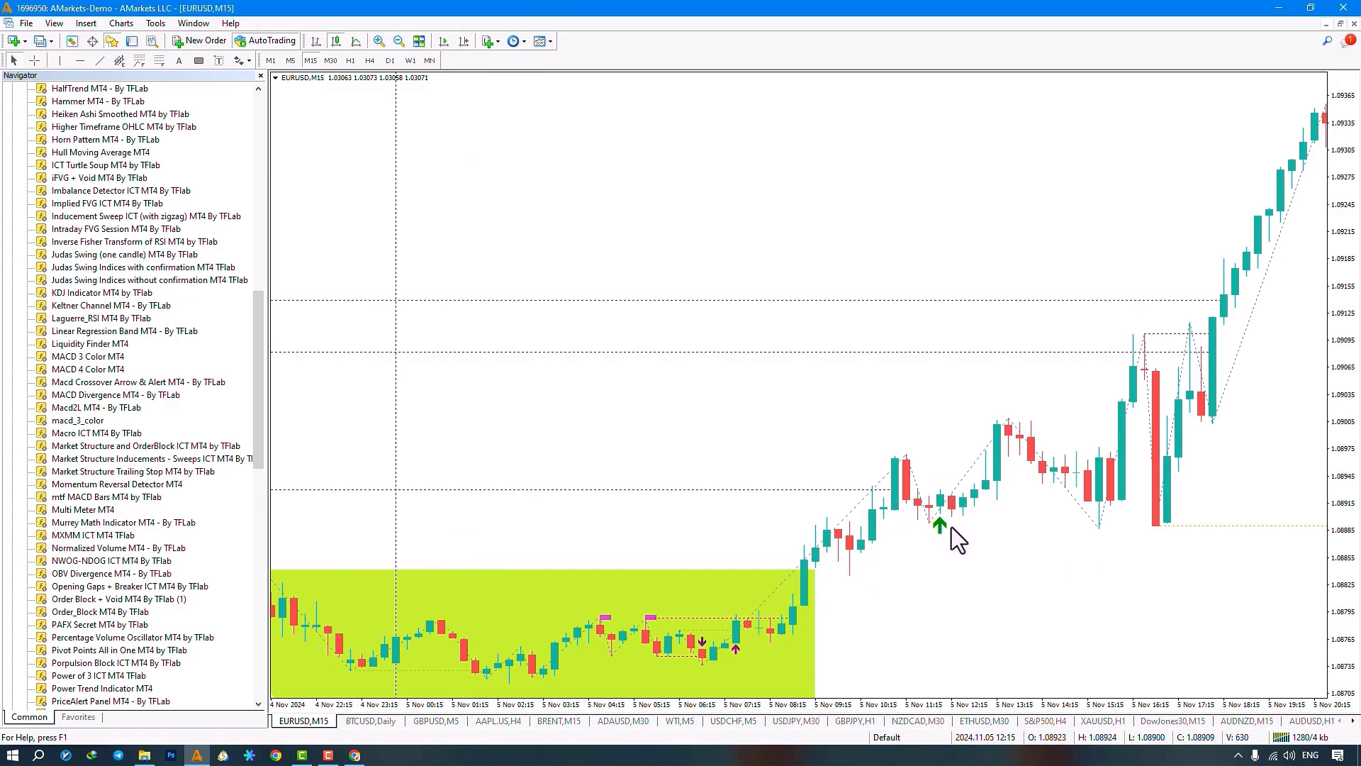
mouse_move(847, 579)
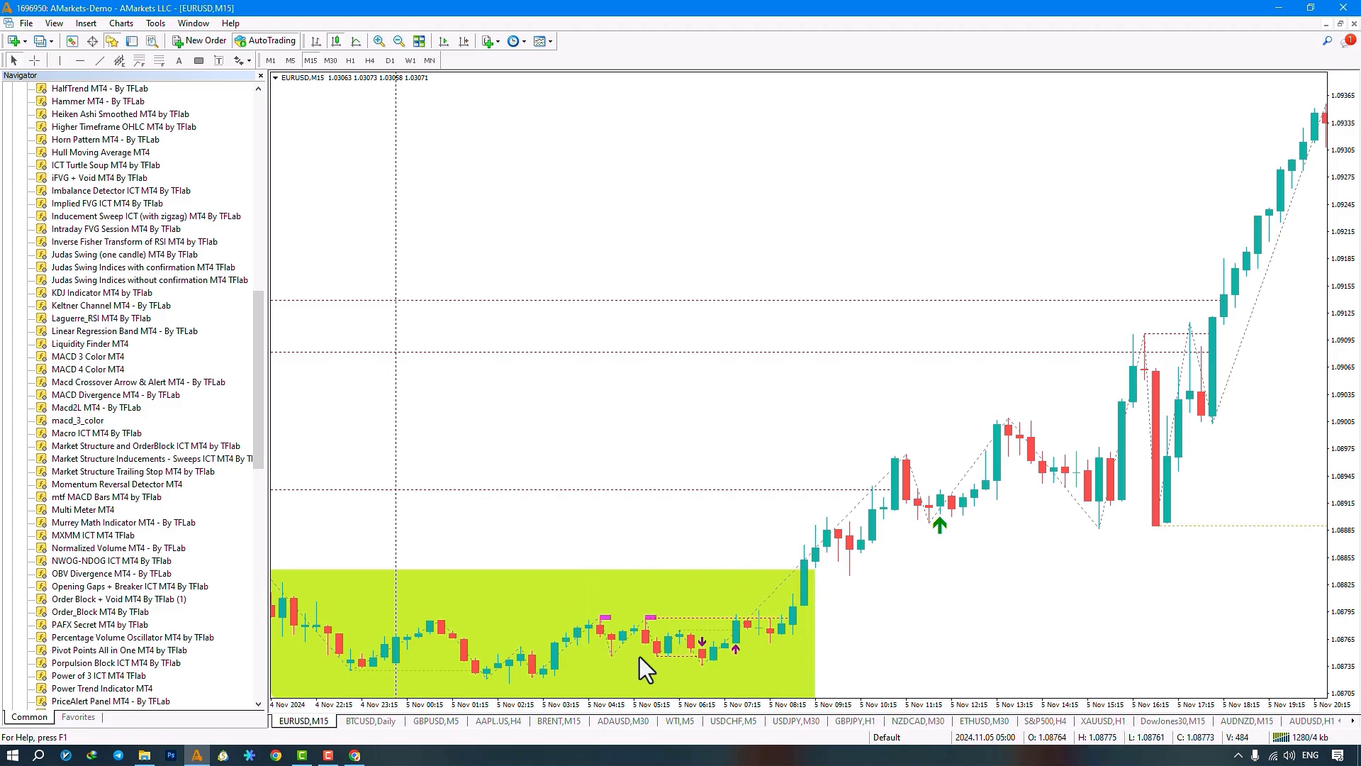
mouse_move(855, 597)
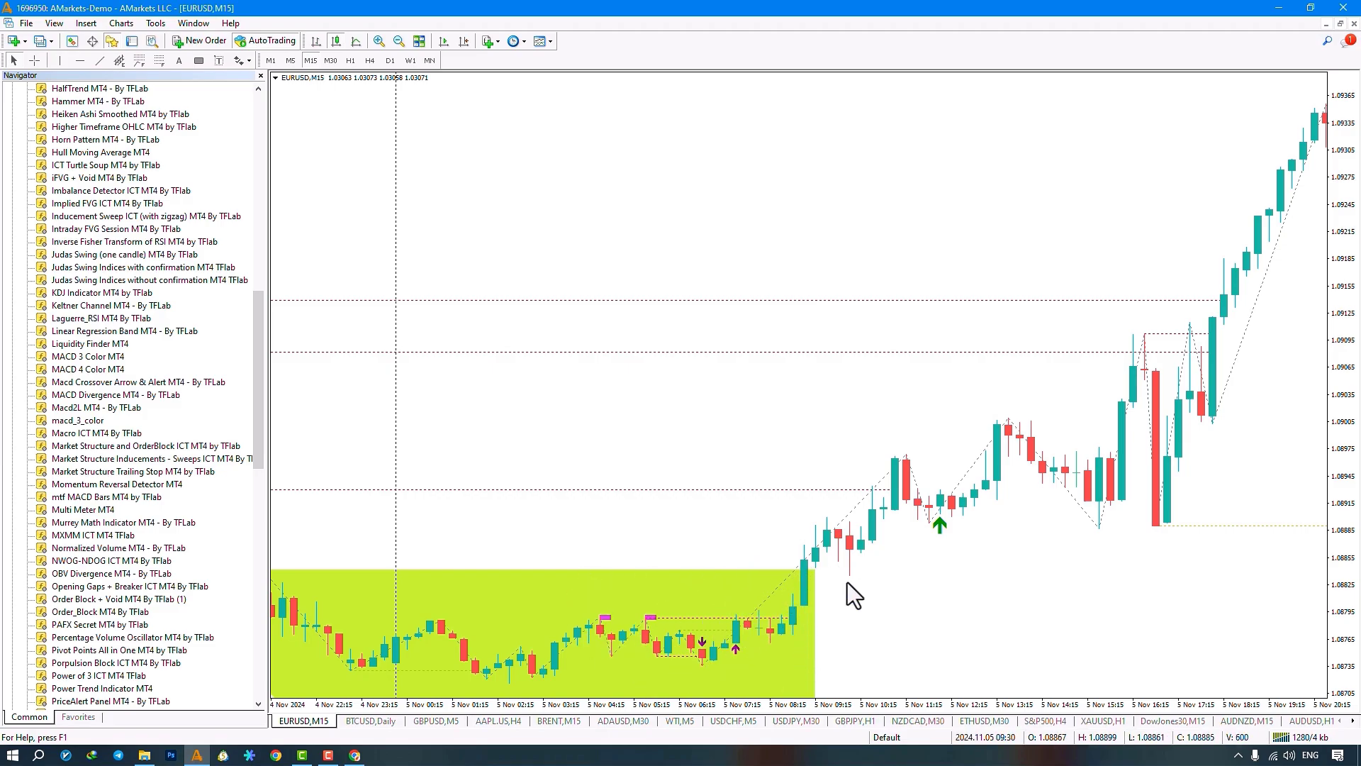
mouse_move(975, 541)
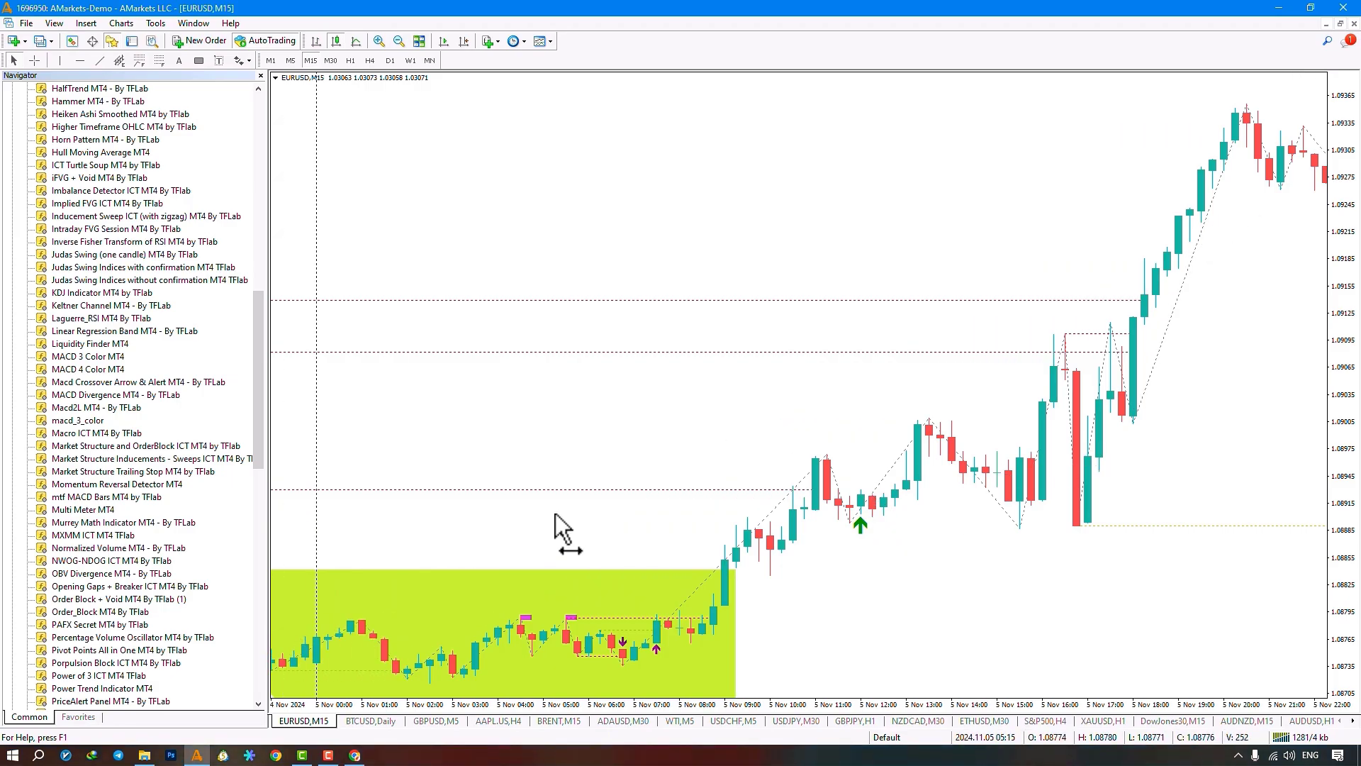
Step: Reopen MXMM ICT settings from the Indicators List and check theme choices, keeping Light
right_click(560, 530)
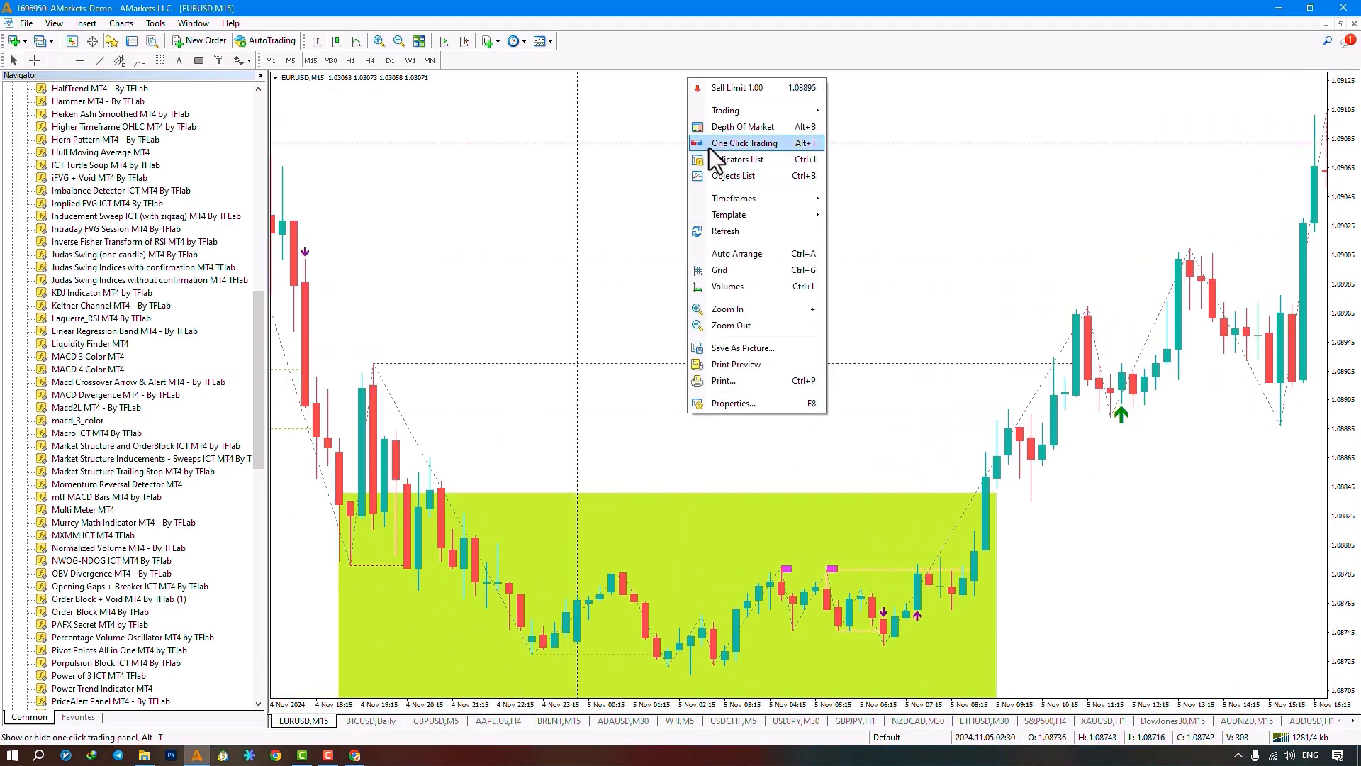
click(742, 159)
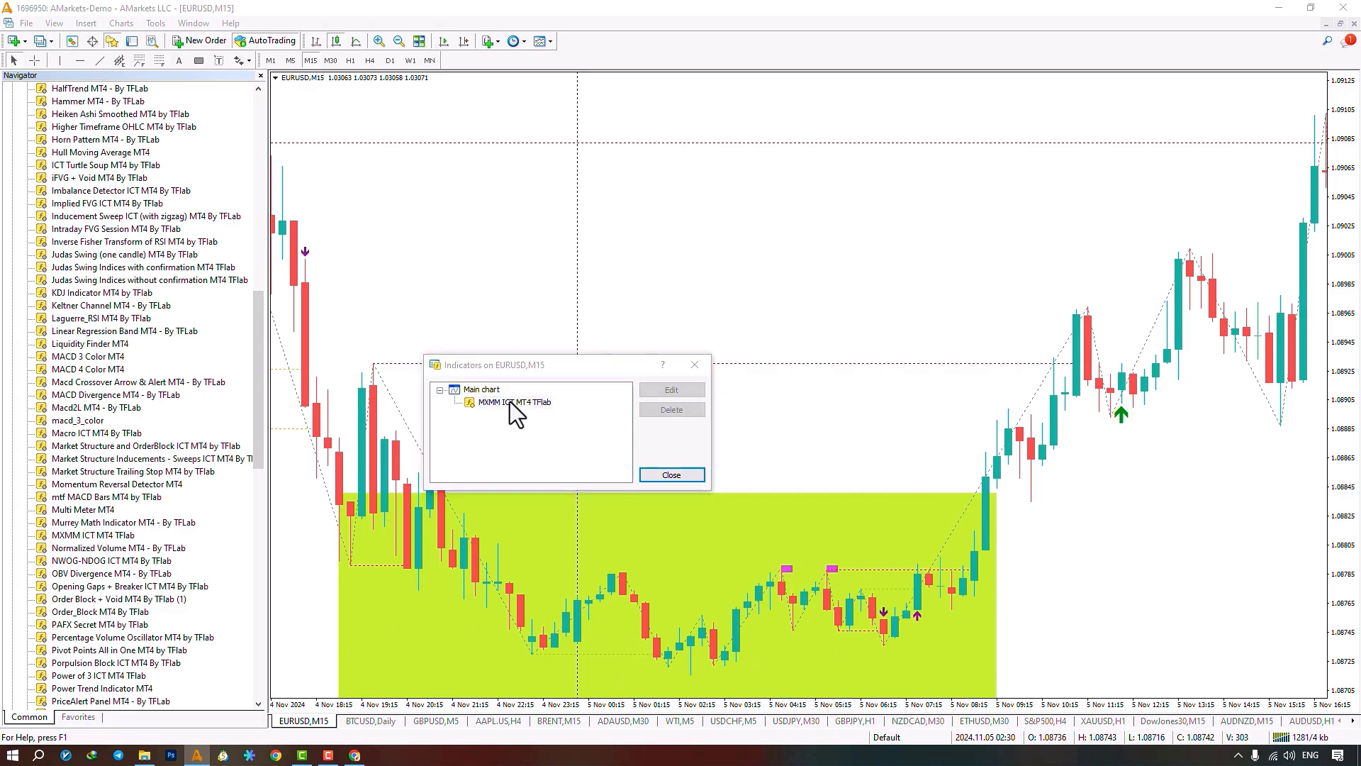
click(671, 389)
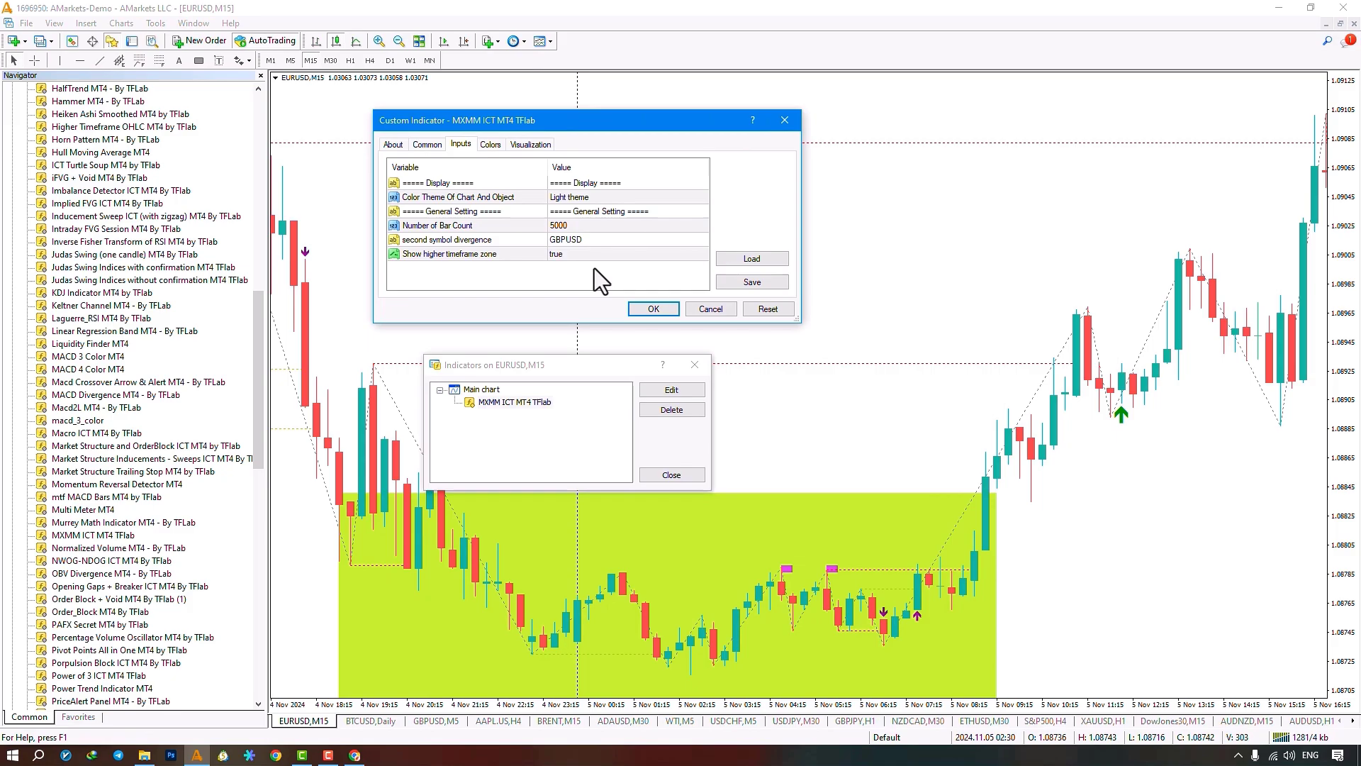
mouse_move(577, 198)
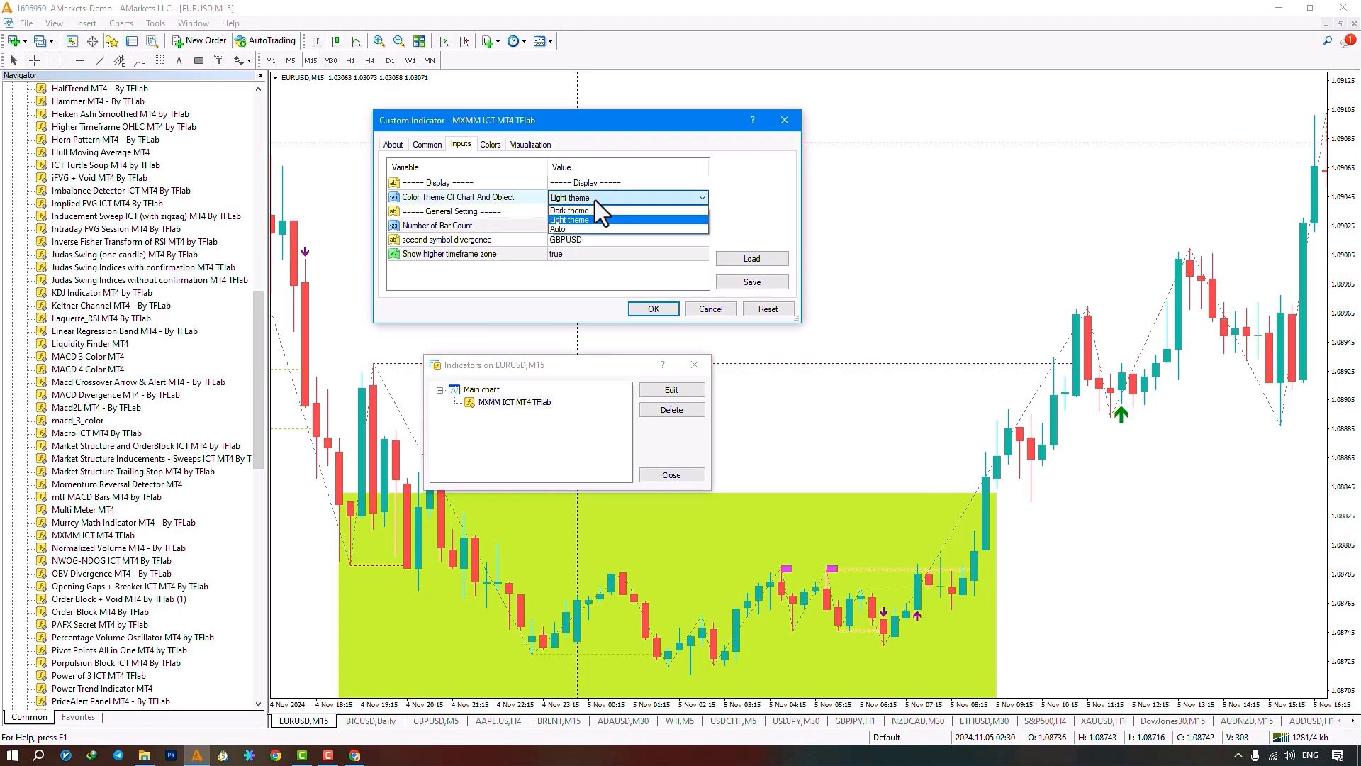
mouse_move(603, 209)
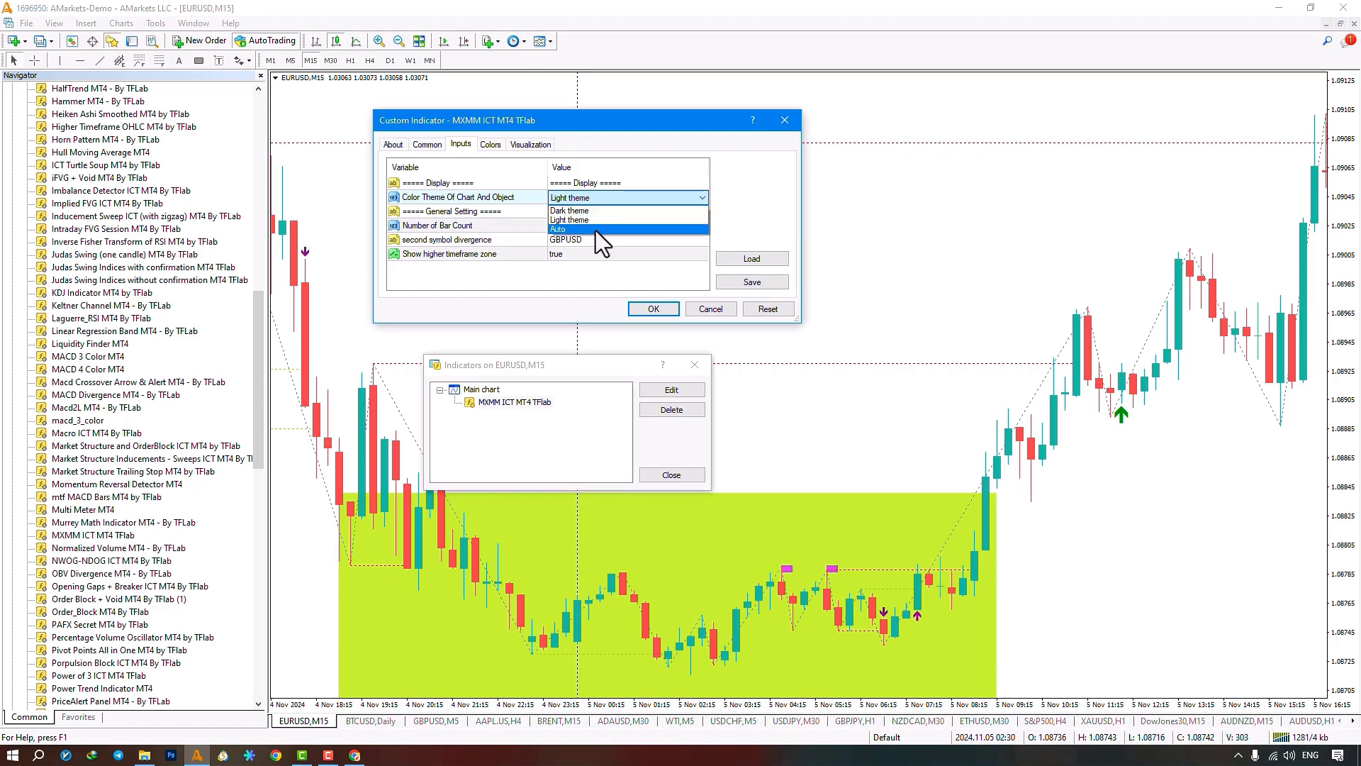
mouse_move(603, 210)
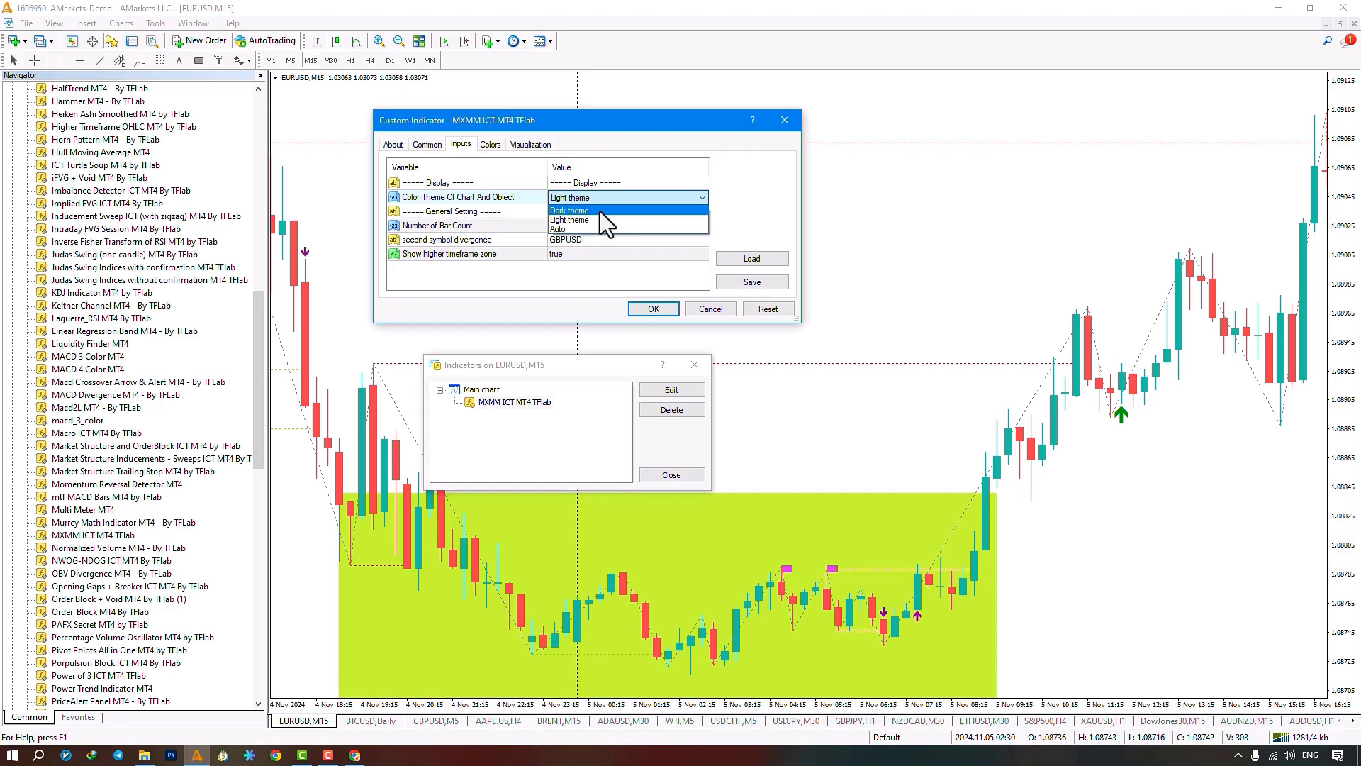
mouse_move(607, 220)
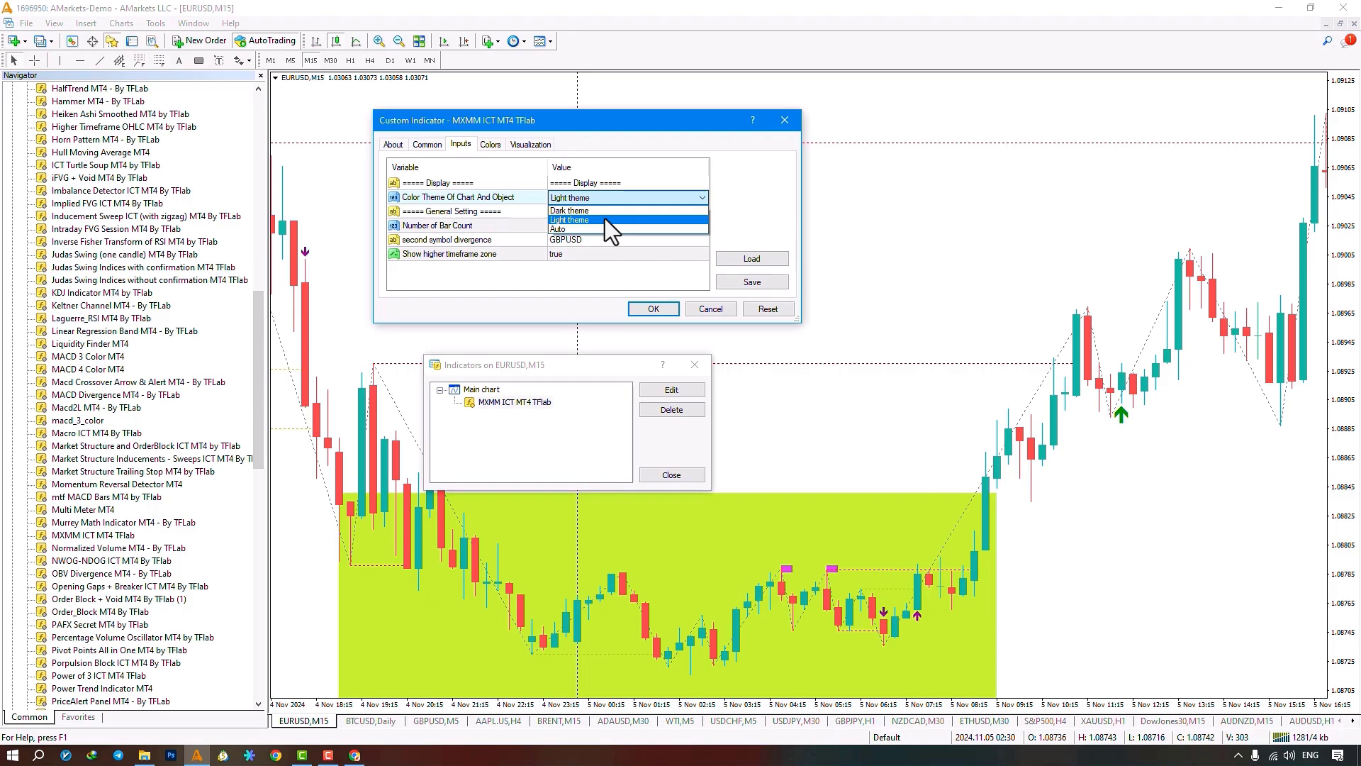
mouse_move(655, 232)
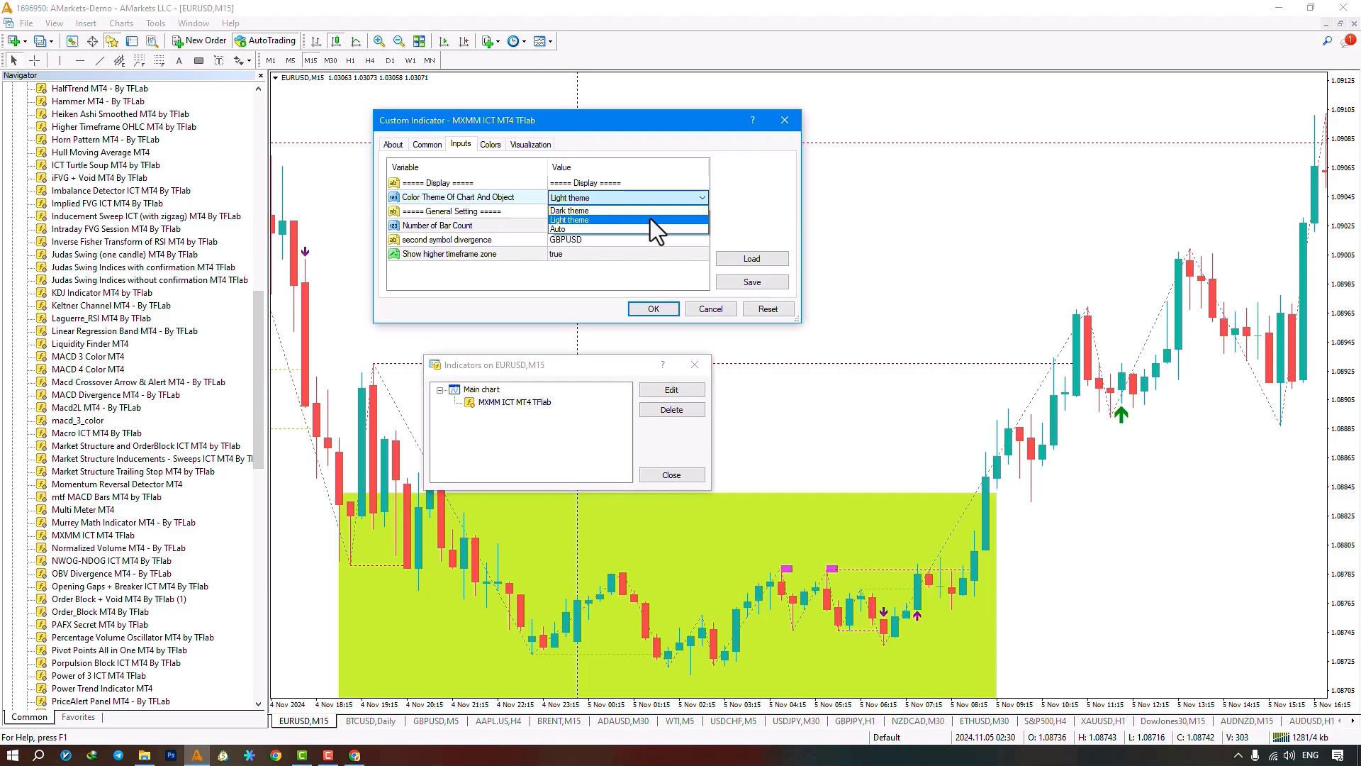
mouse_move(971, 354)
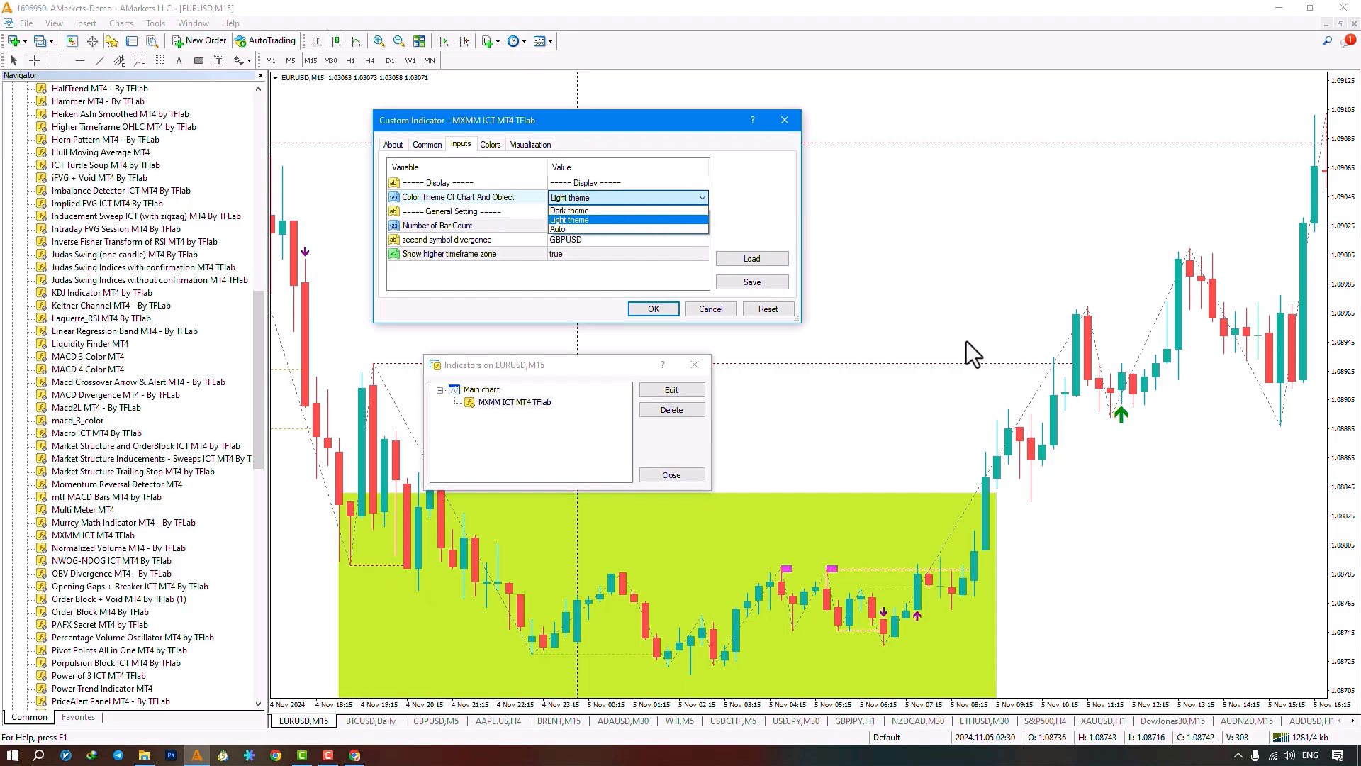
mouse_move(591, 229)
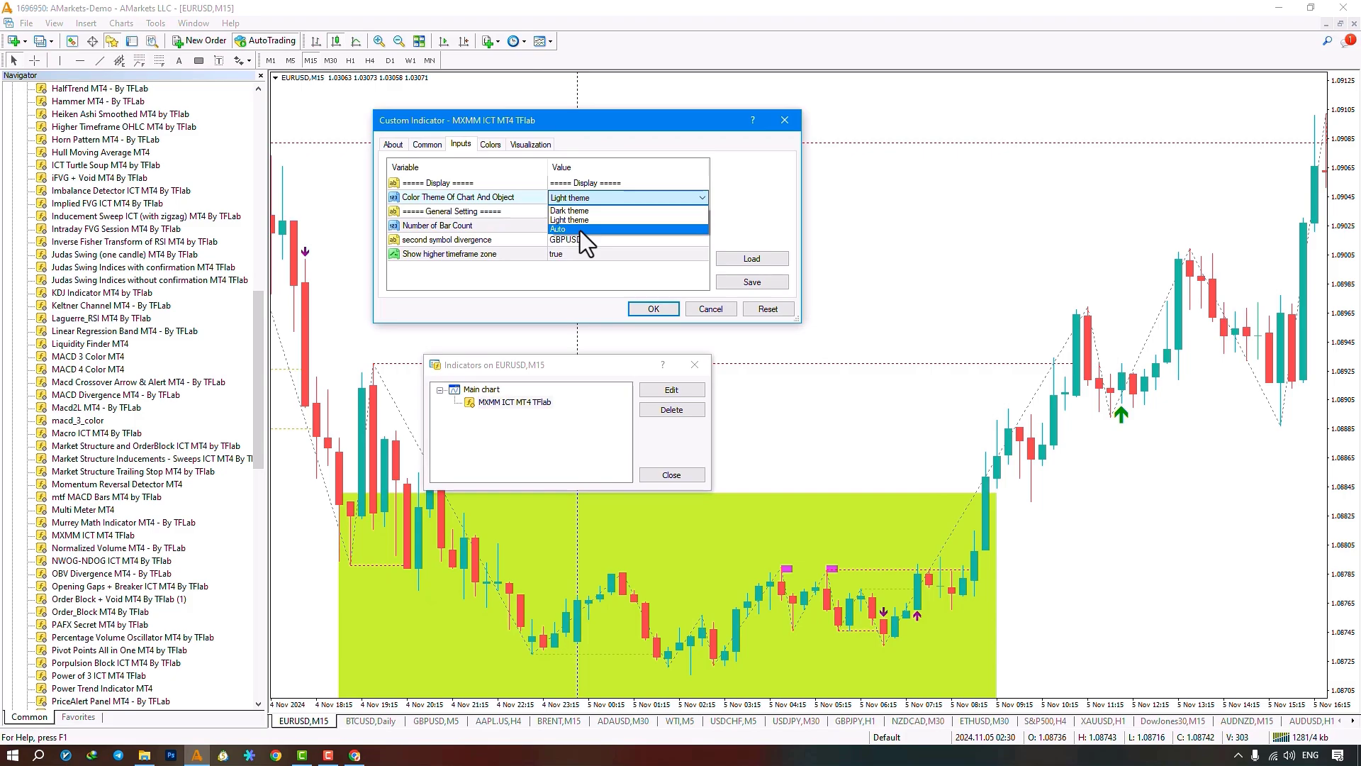
click(570, 220)
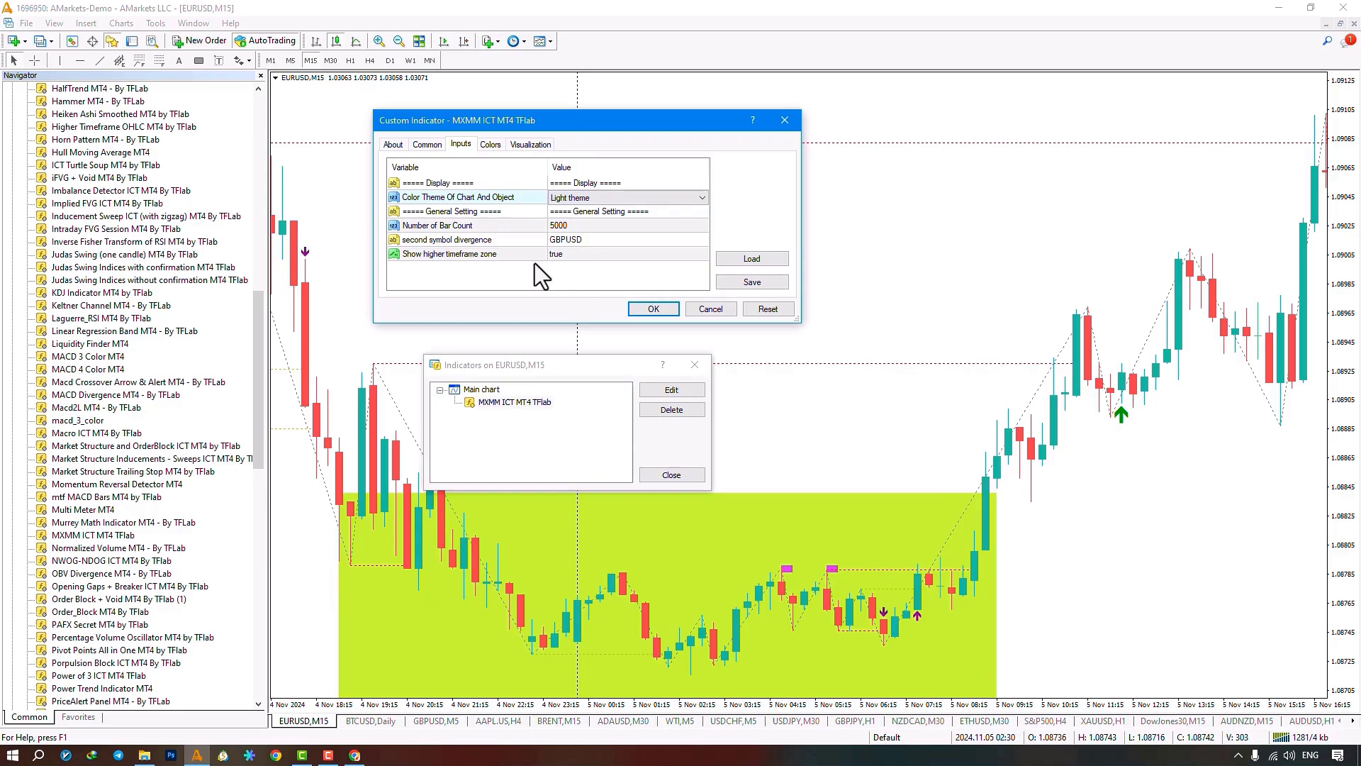
click(560, 225)
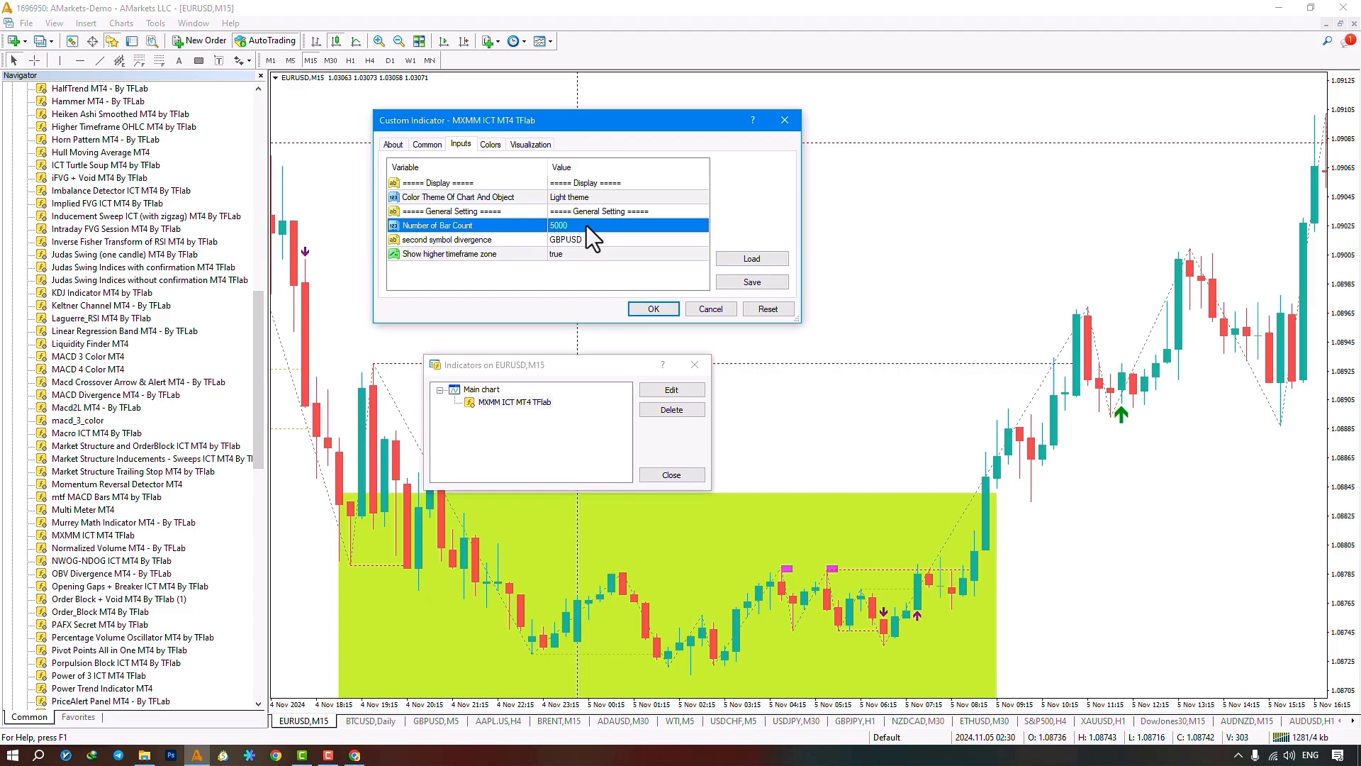
mouse_move(589, 241)
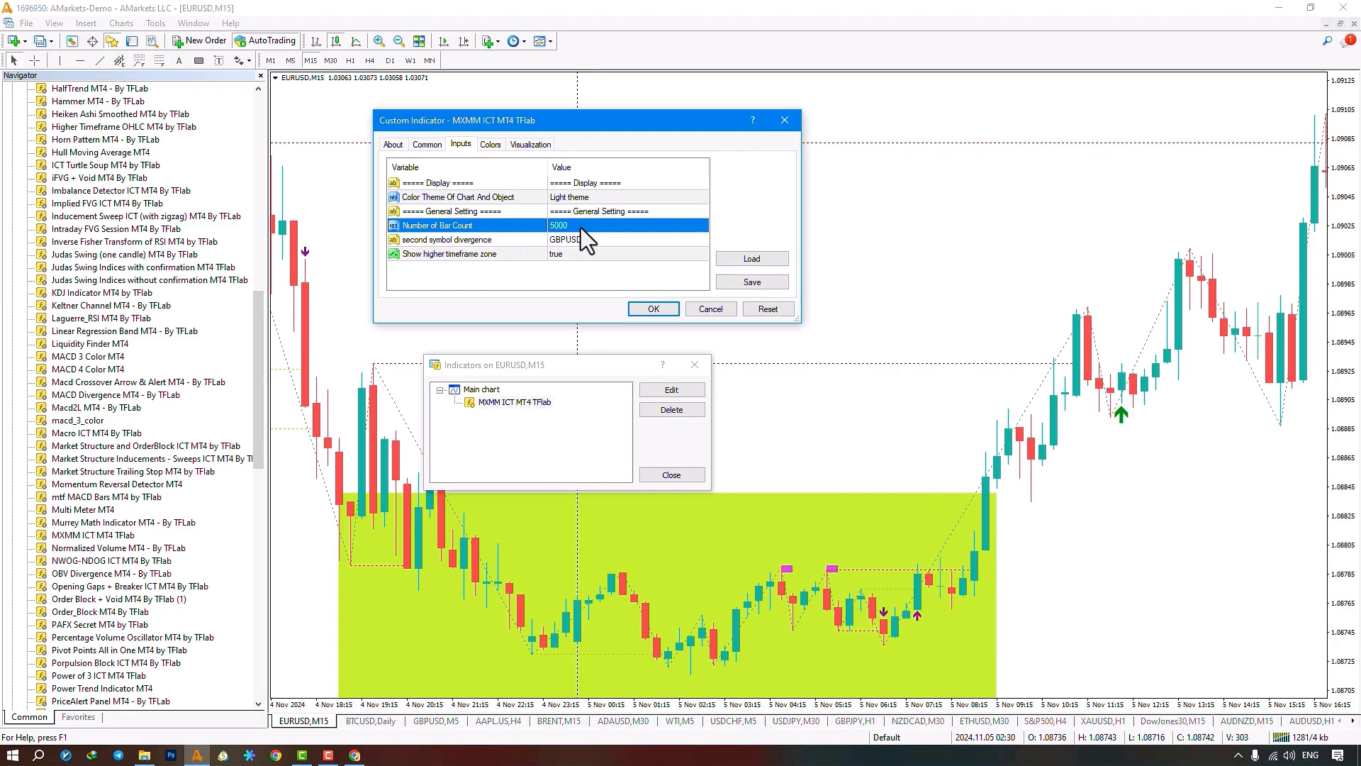
mouse_move(566, 250)
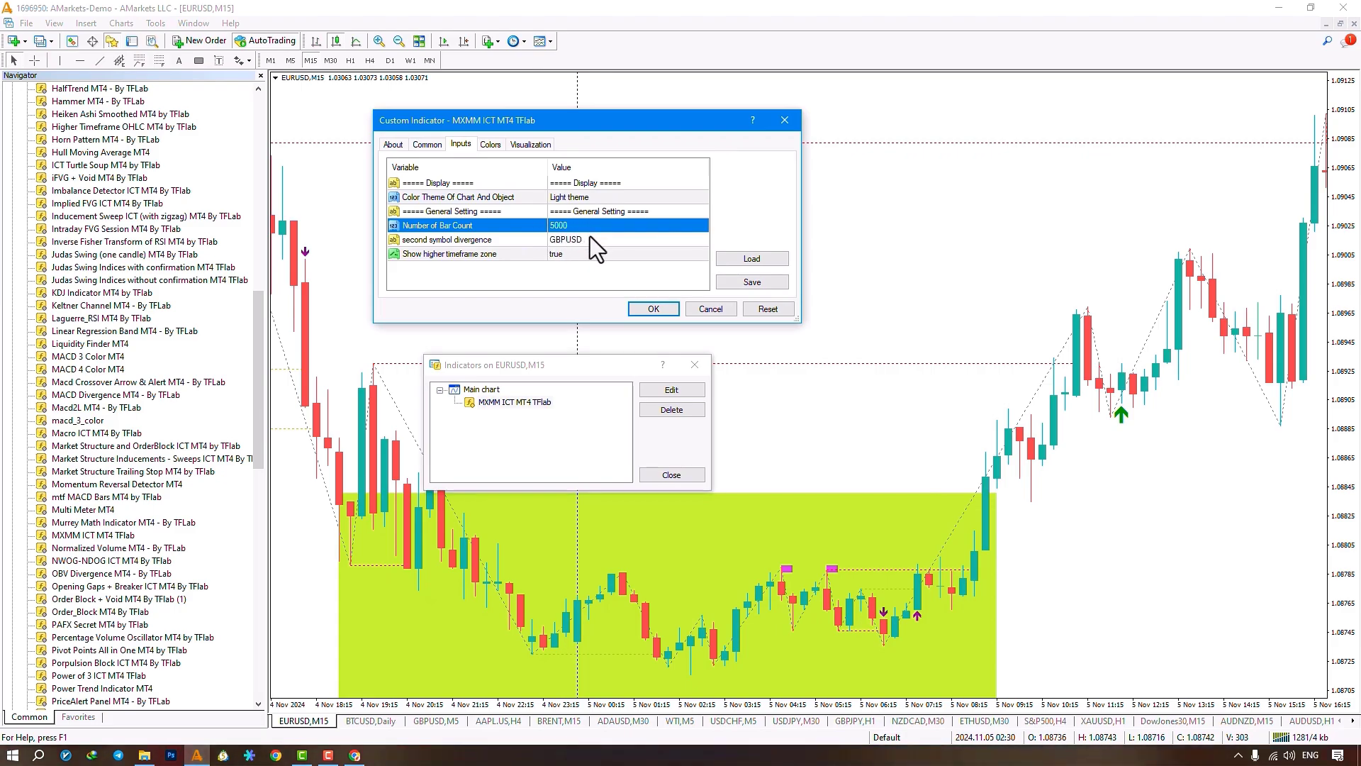
click(564, 239)
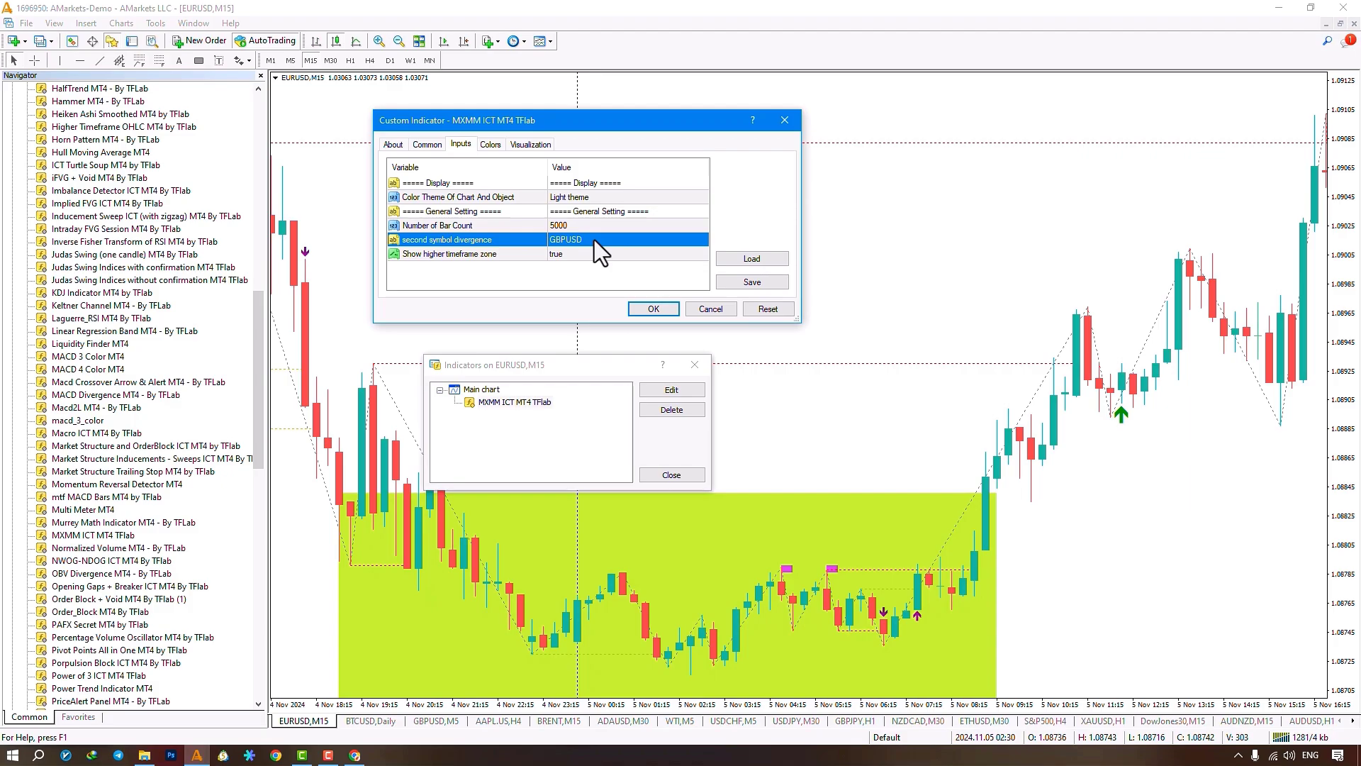
mouse_move(875, 668)
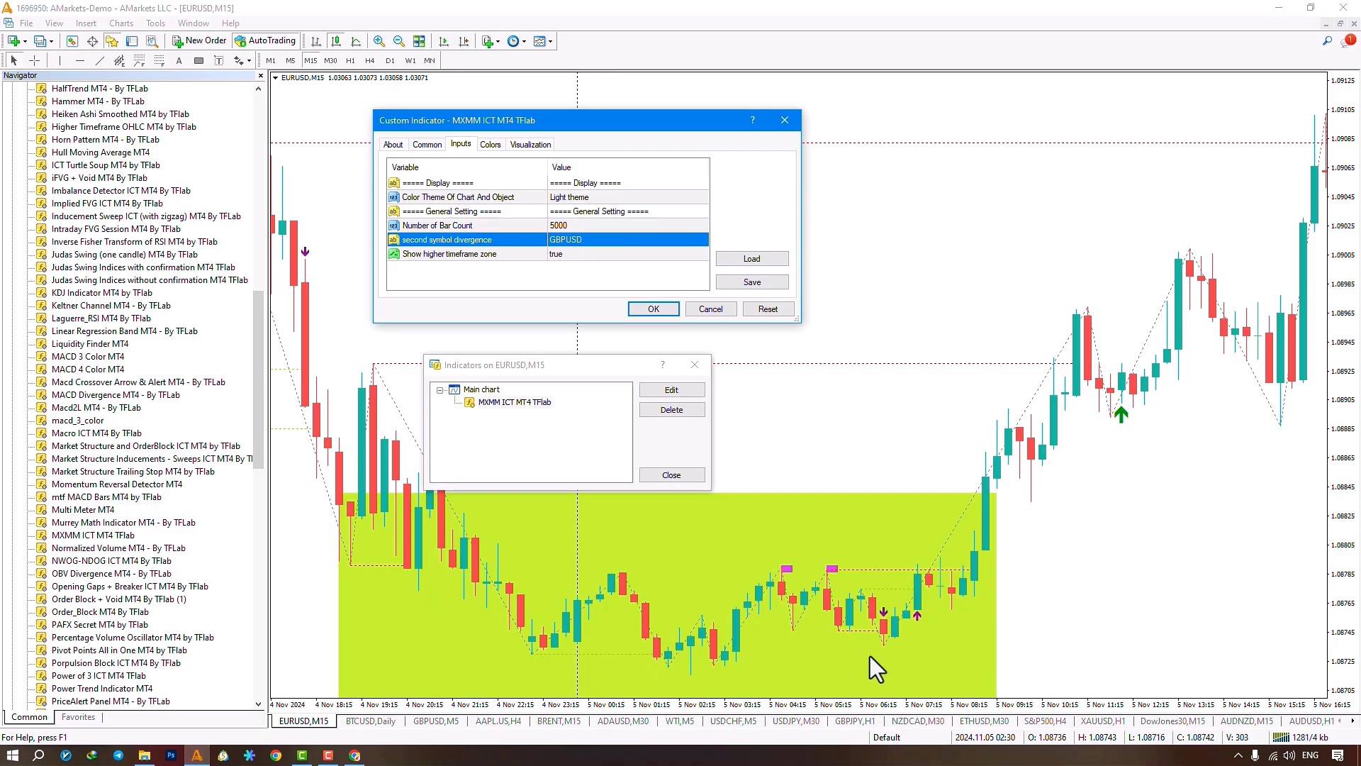
mouse_move(703, 577)
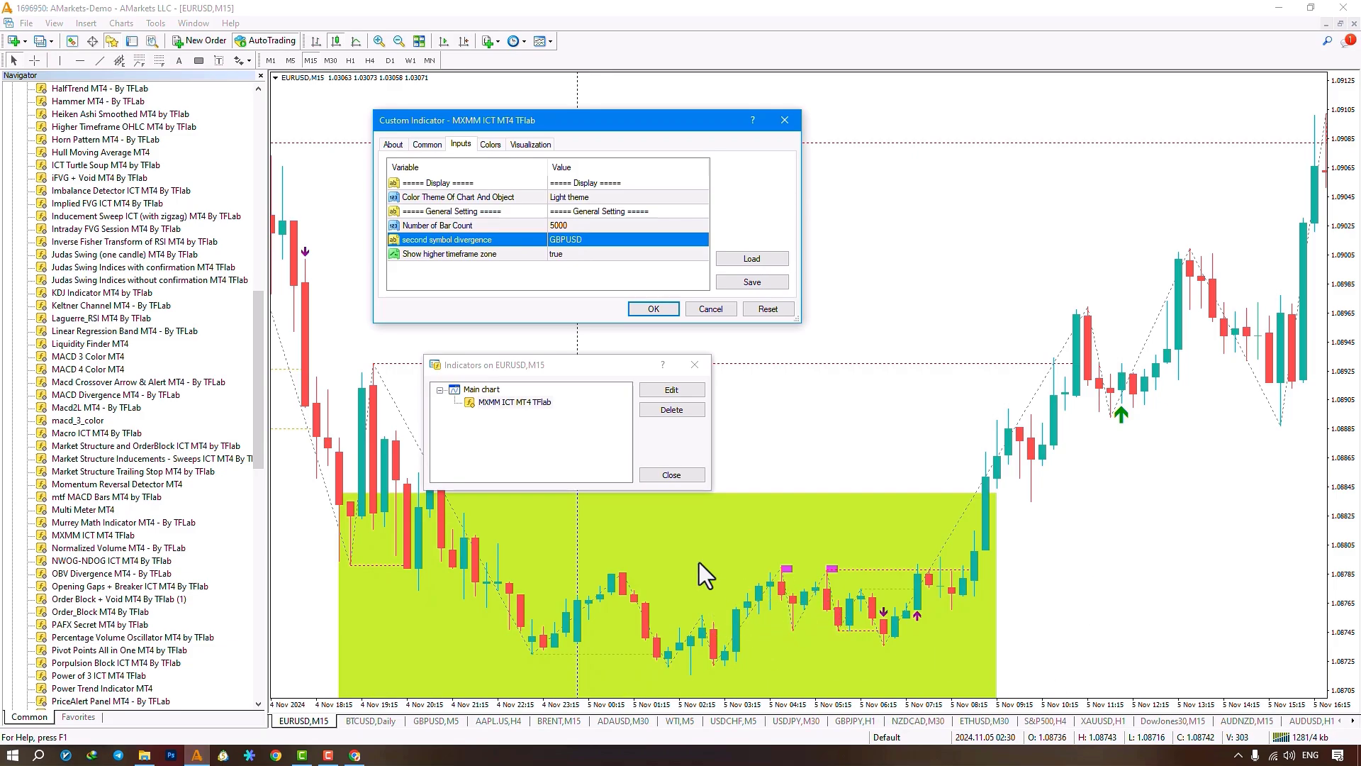
mouse_move(302, 91)
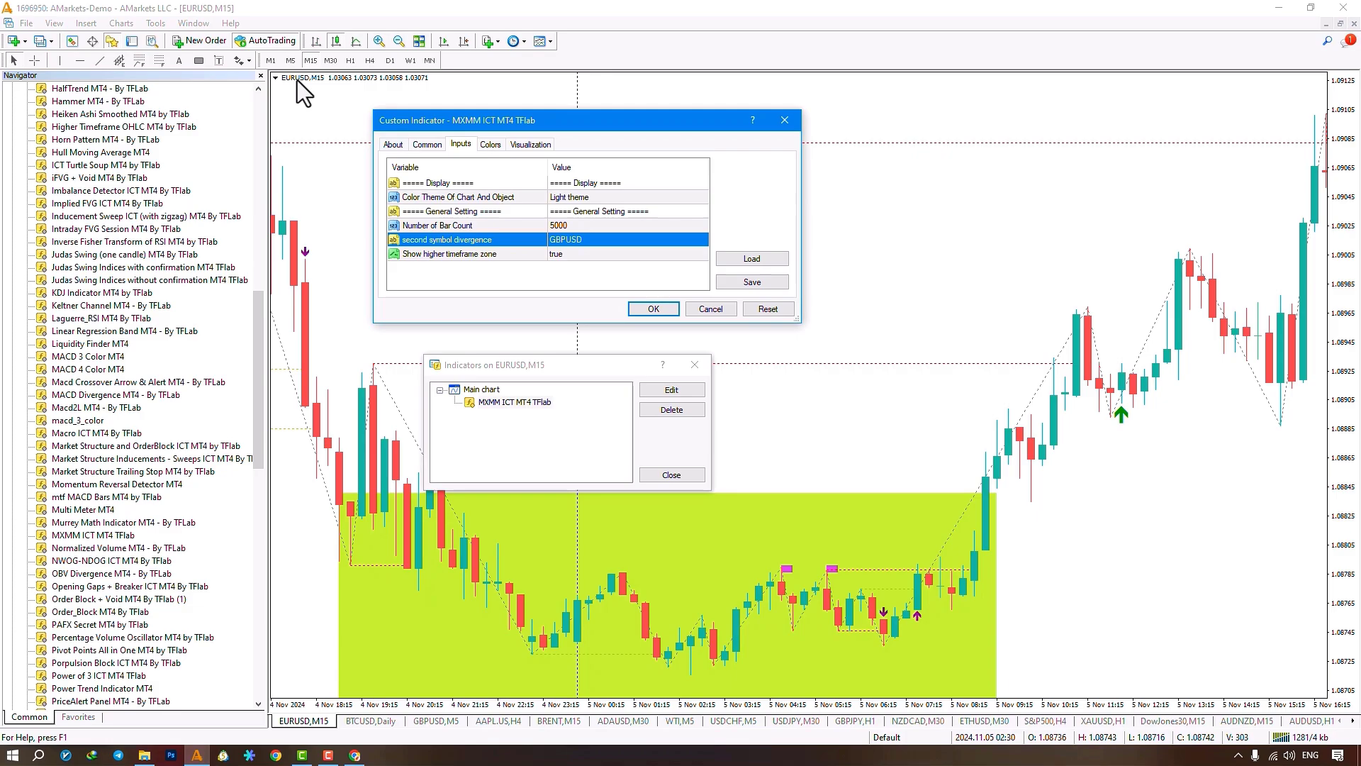
mouse_move(553, 263)
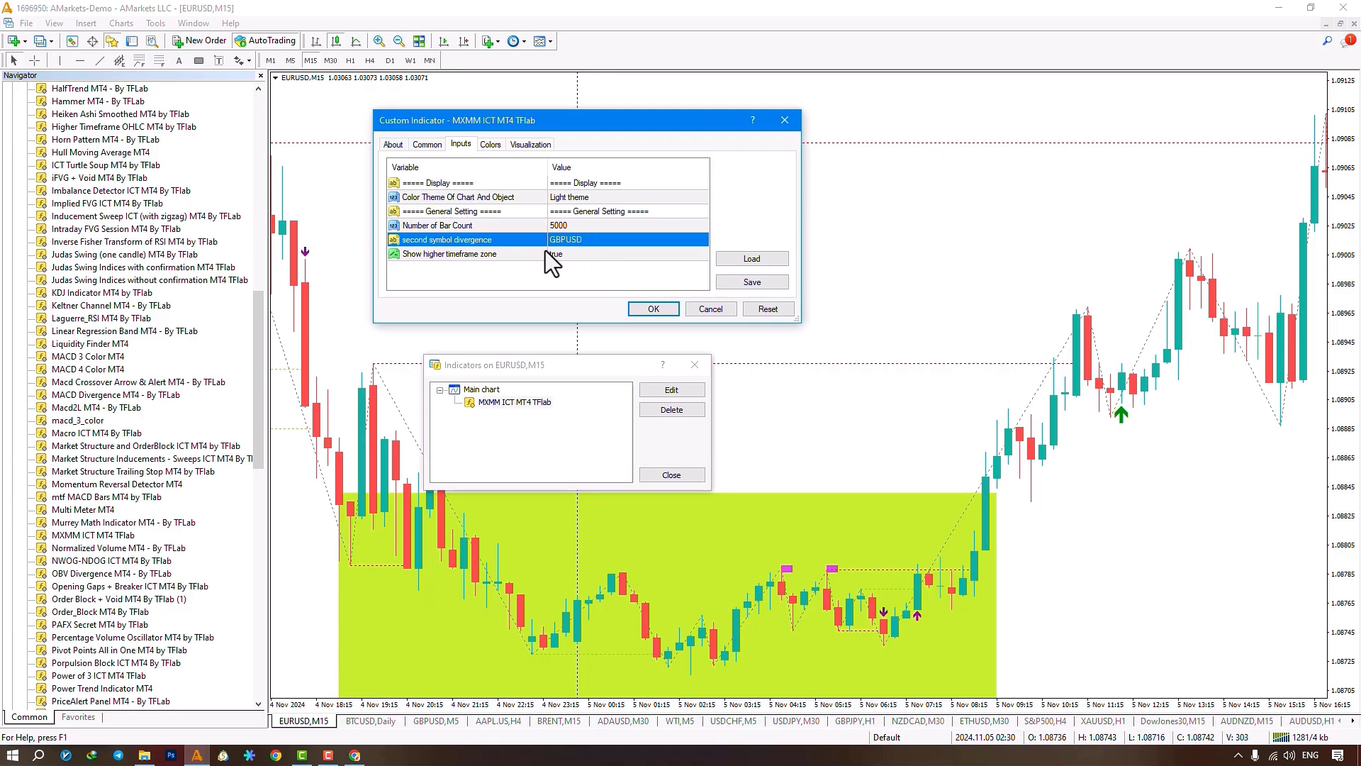
mouse_move(987, 636)
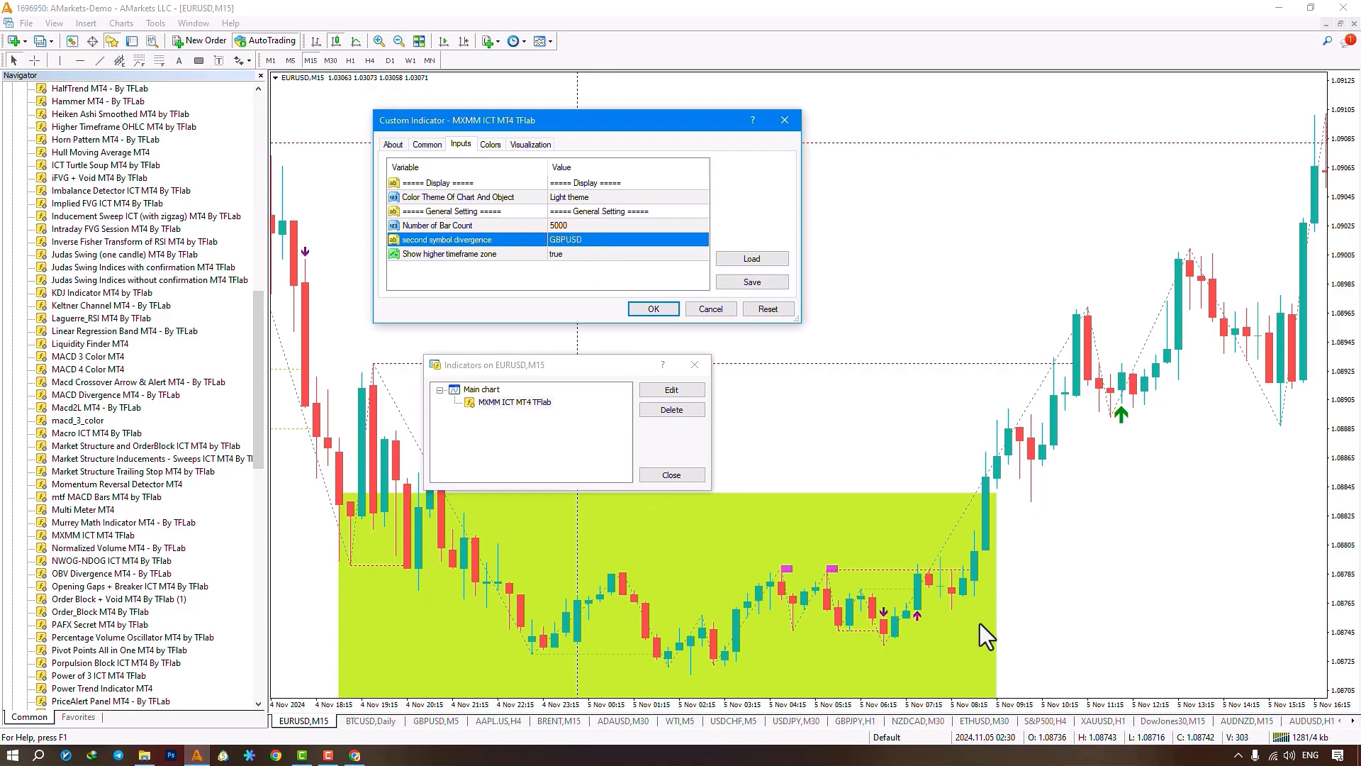
mouse_move(938, 634)
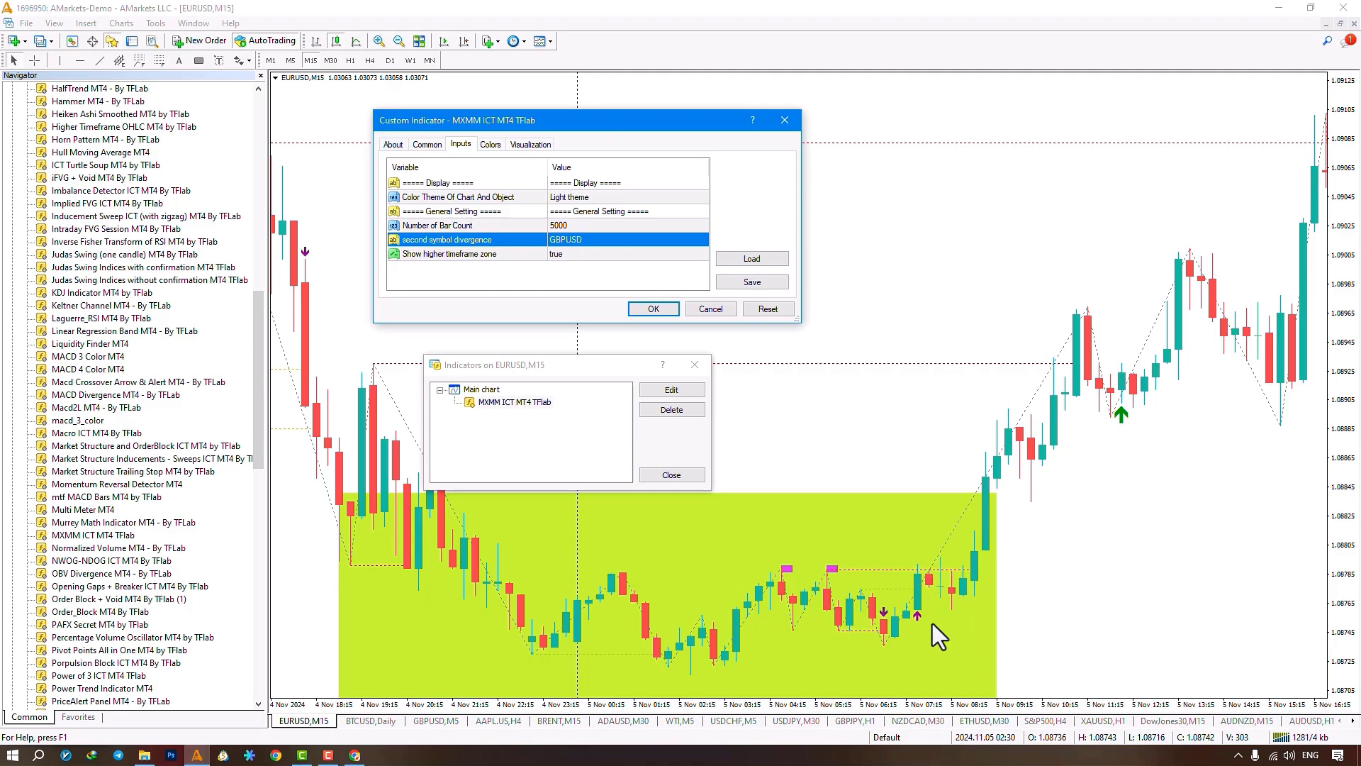
mouse_move(1146, 455)
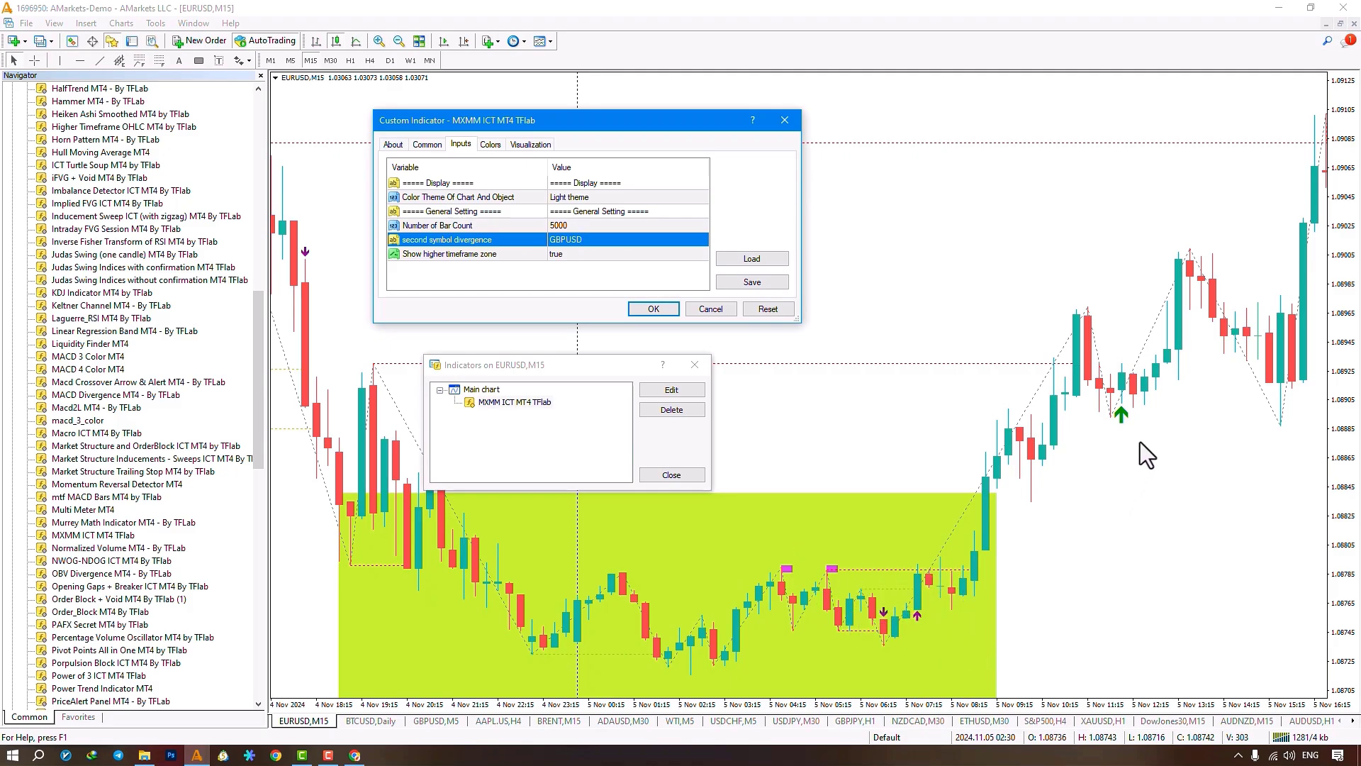
mouse_move(907, 651)
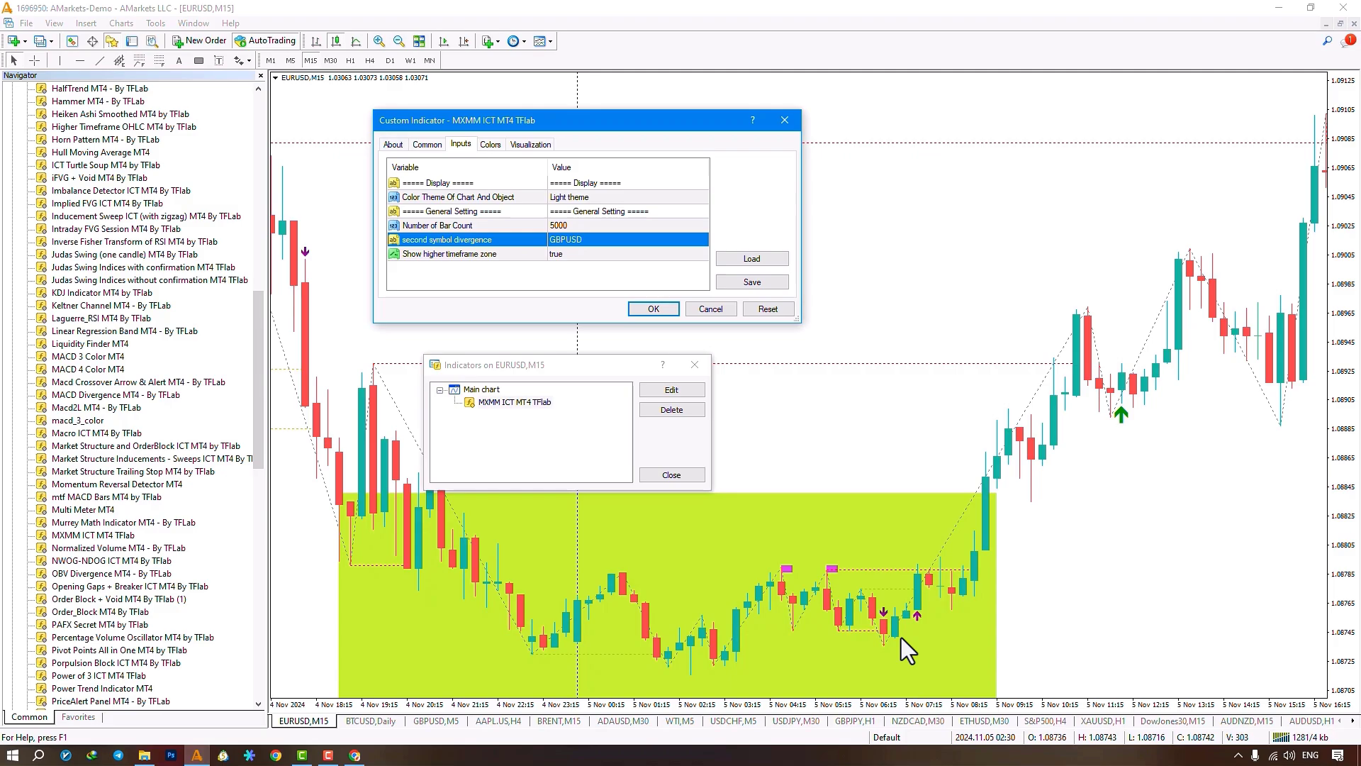
mouse_move(1012, 547)
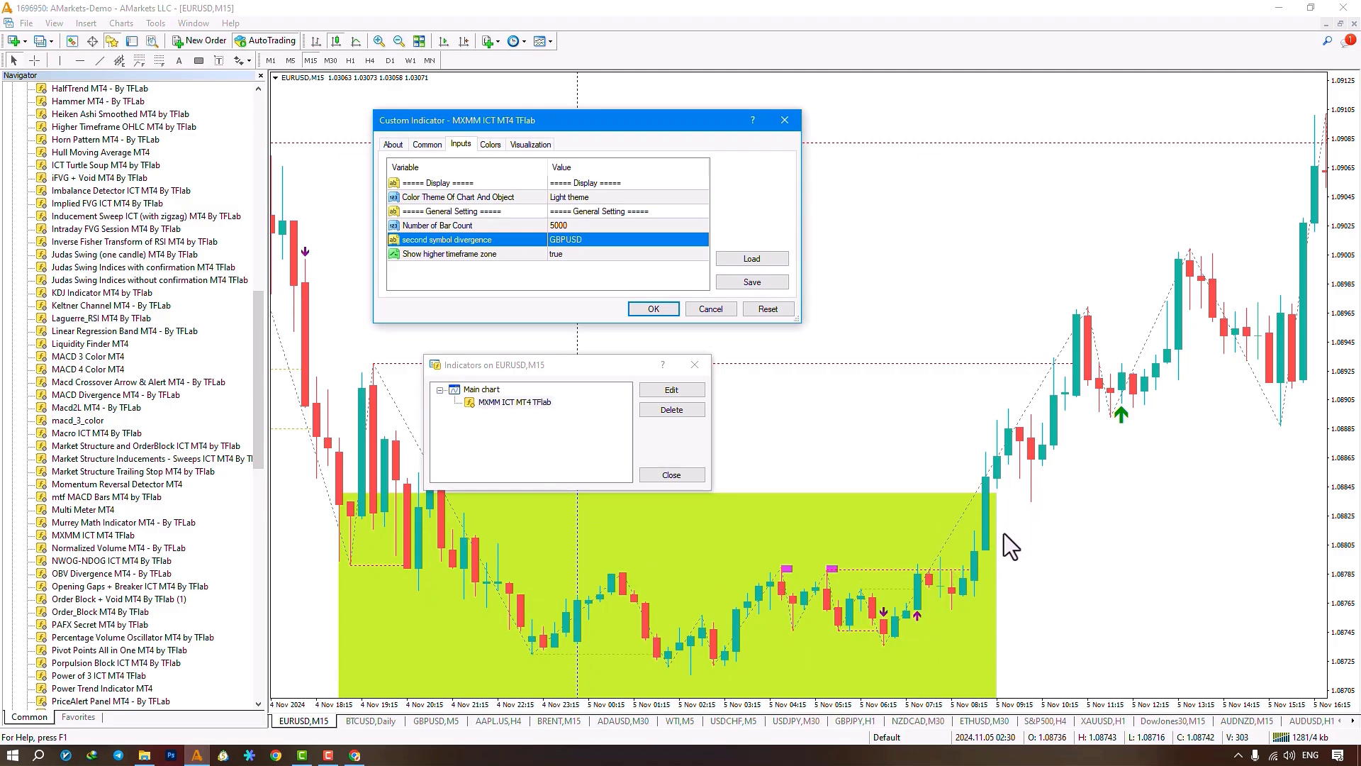
mouse_move(554, 258)
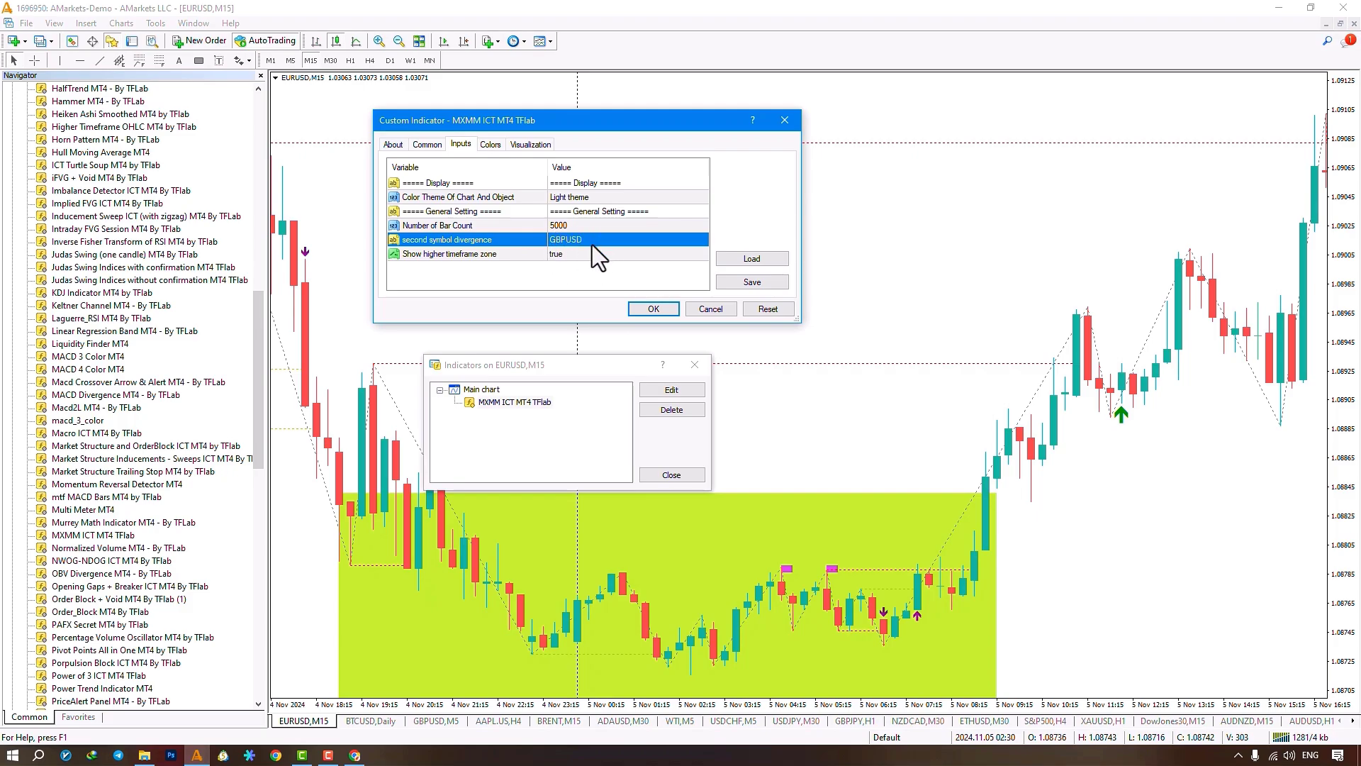
mouse_move(467, 207)
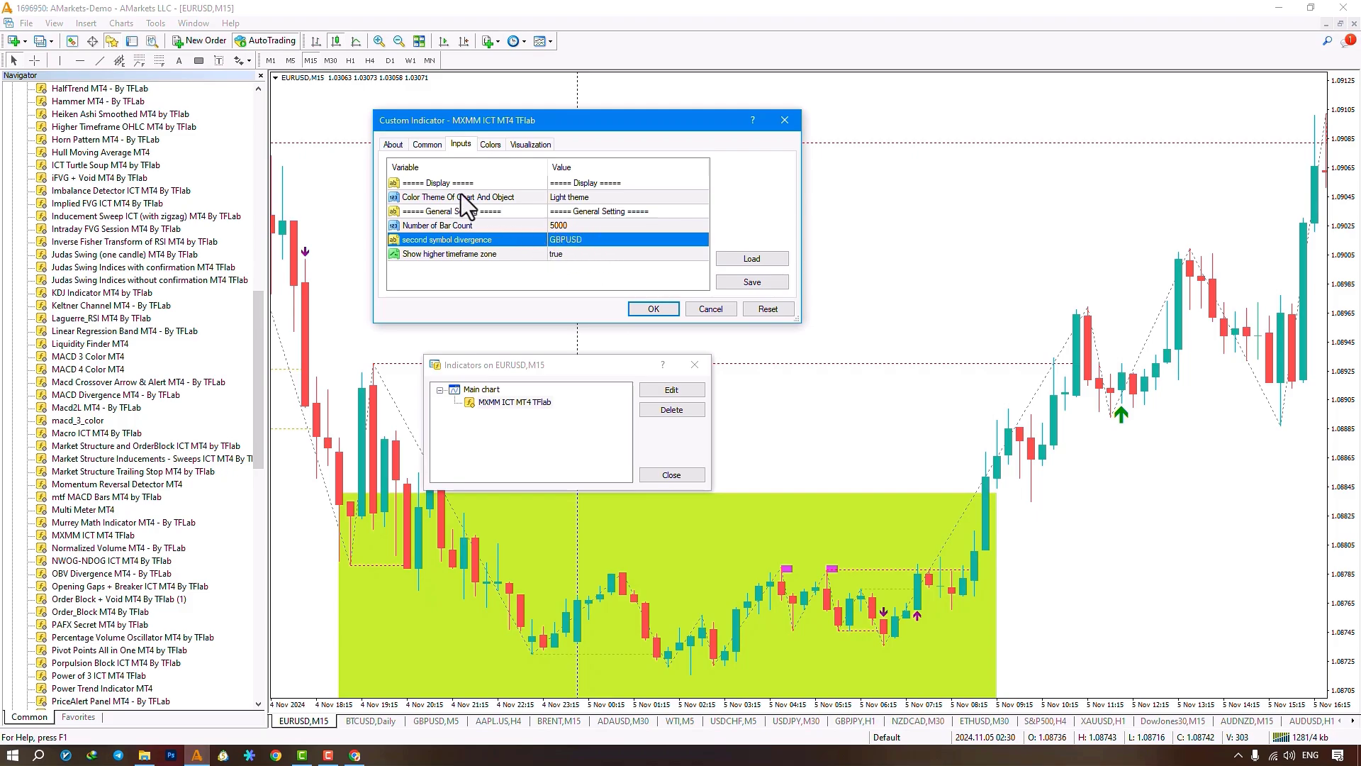
mouse_move(287, 100)
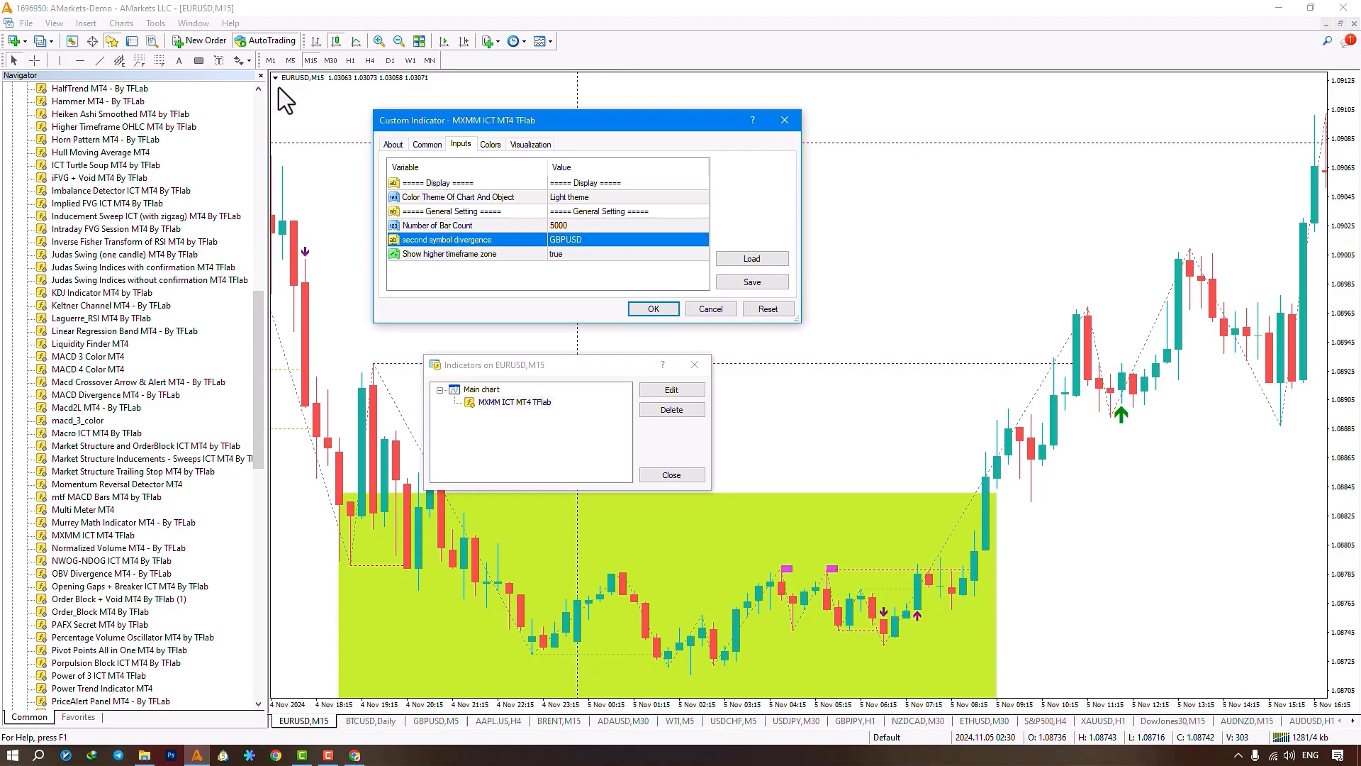
mouse_move(712, 554)
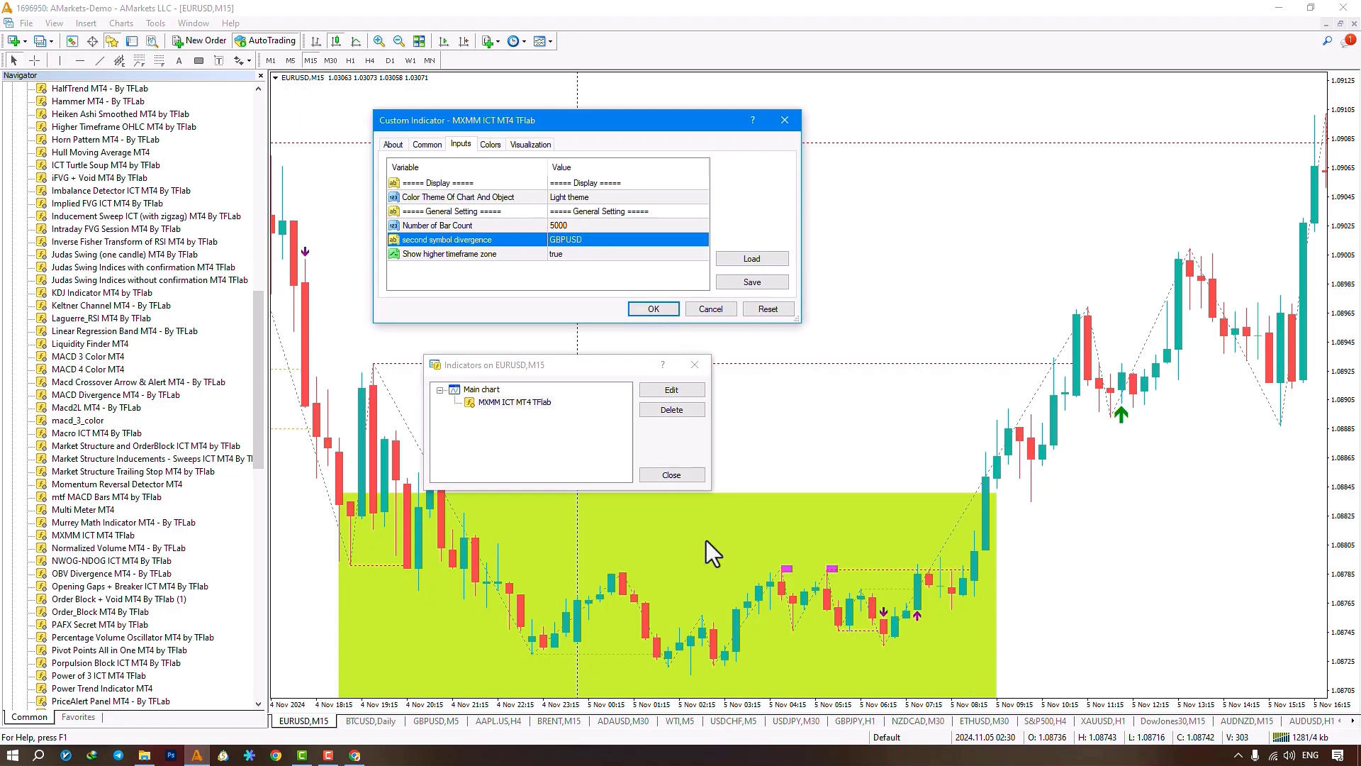
mouse_move(981, 530)
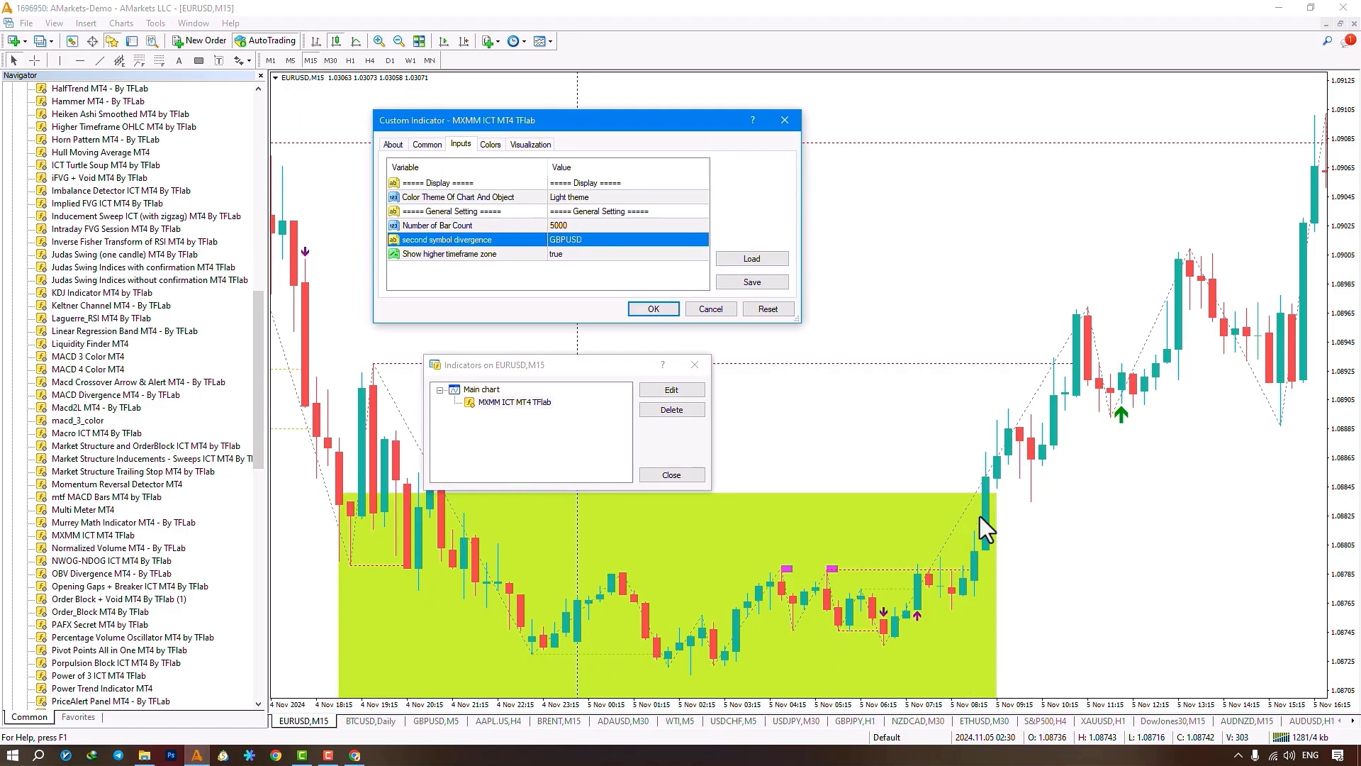
mouse_move(898, 626)
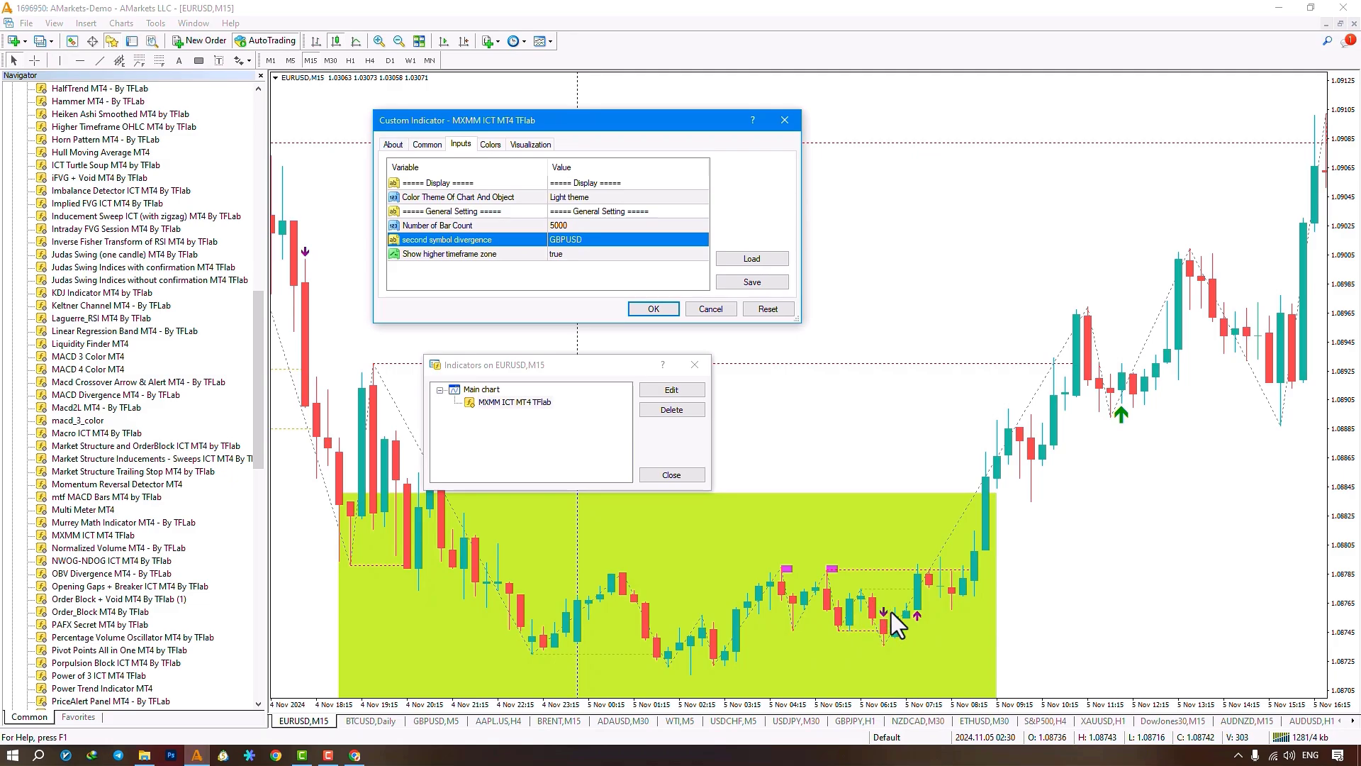
mouse_move(908, 646)
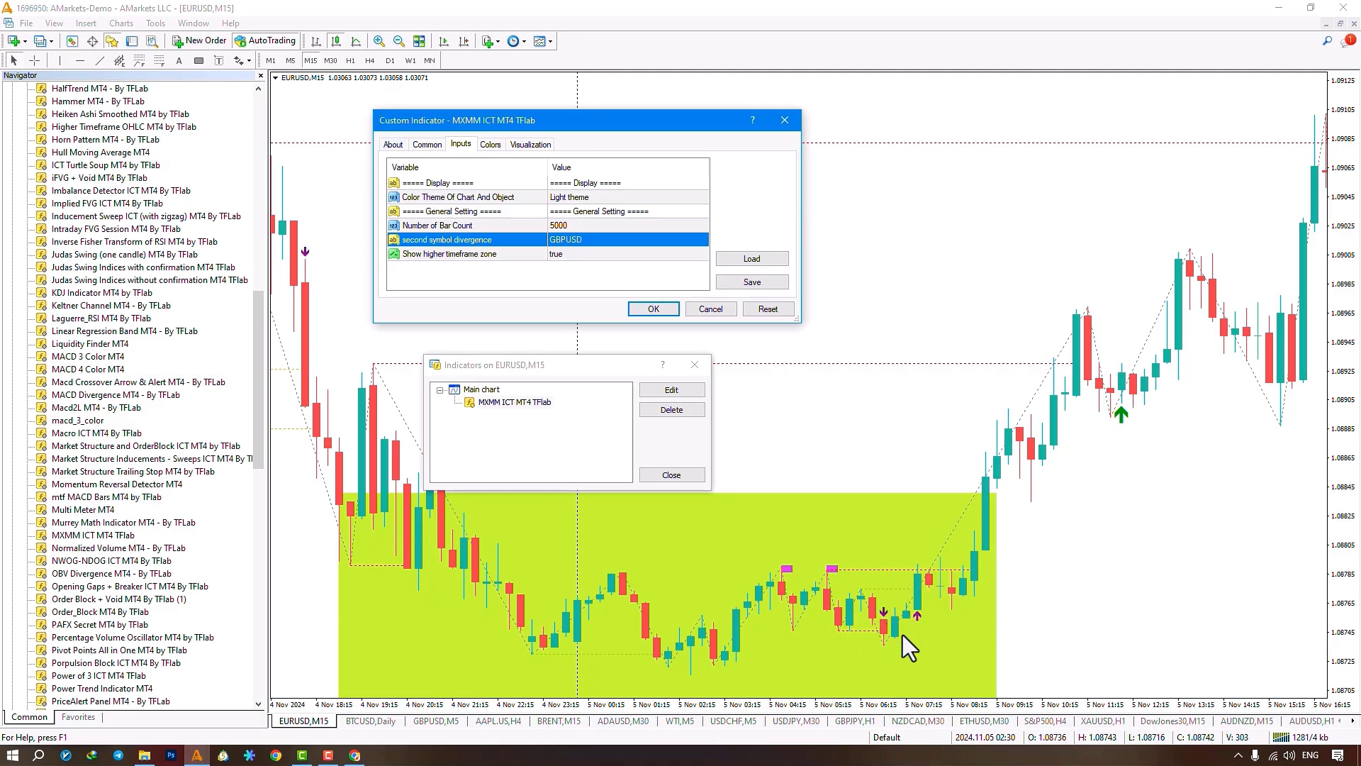
mouse_move(1081, 415)
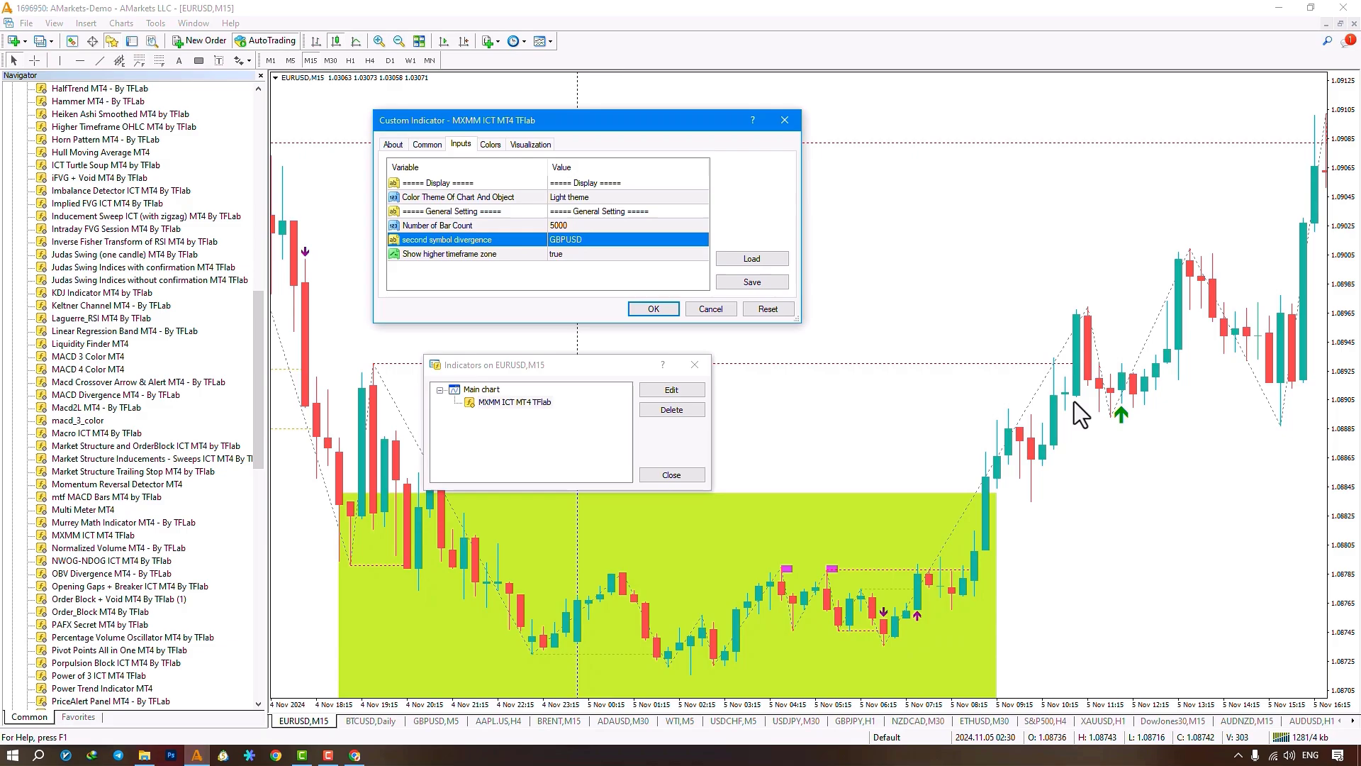
mouse_move(1003, 546)
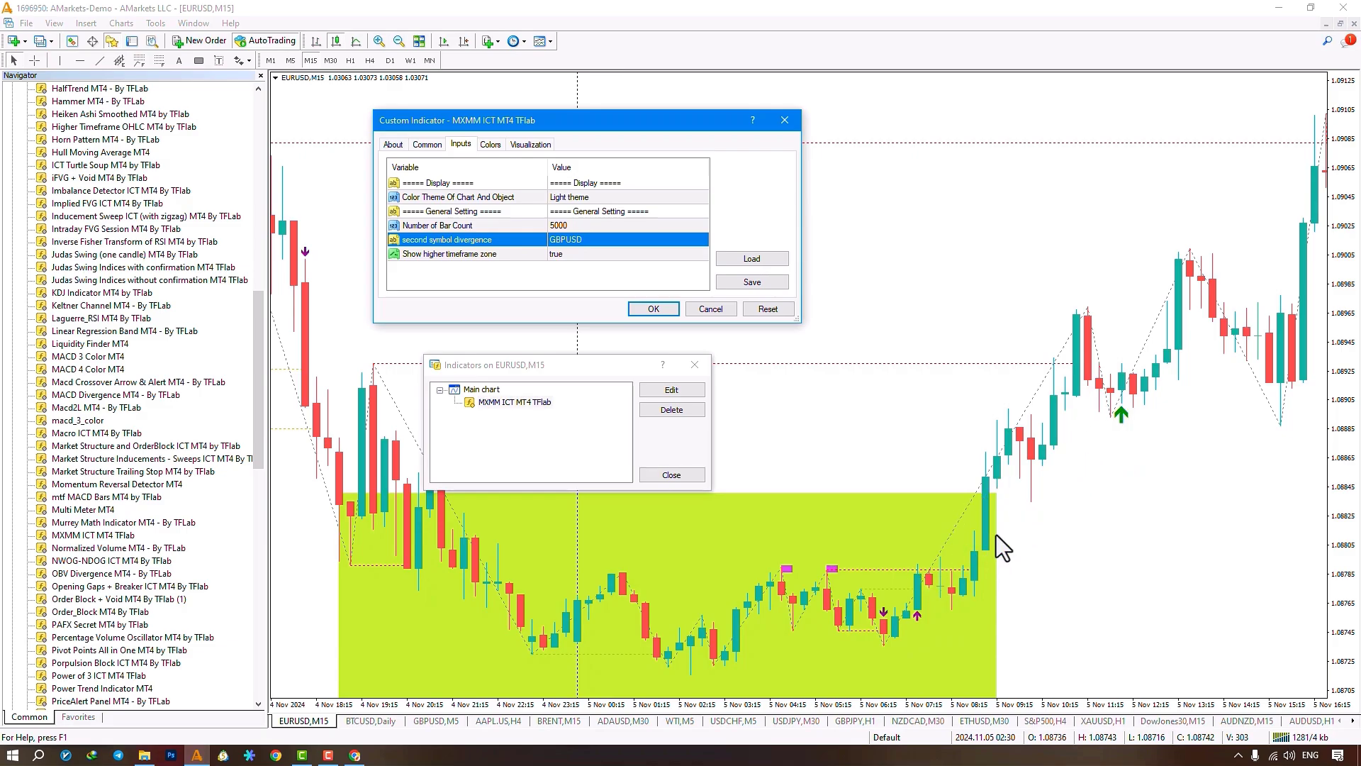
mouse_move(1072, 384)
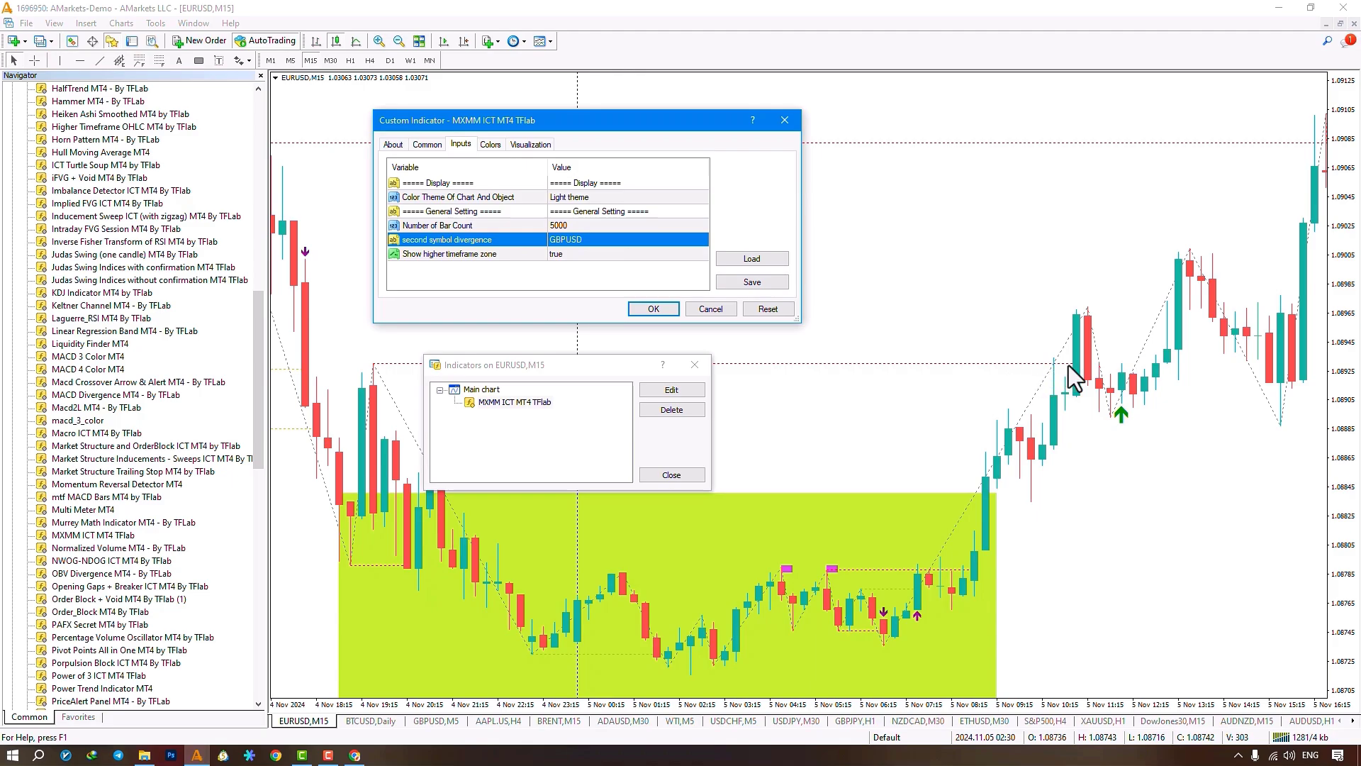
mouse_move(1129, 409)
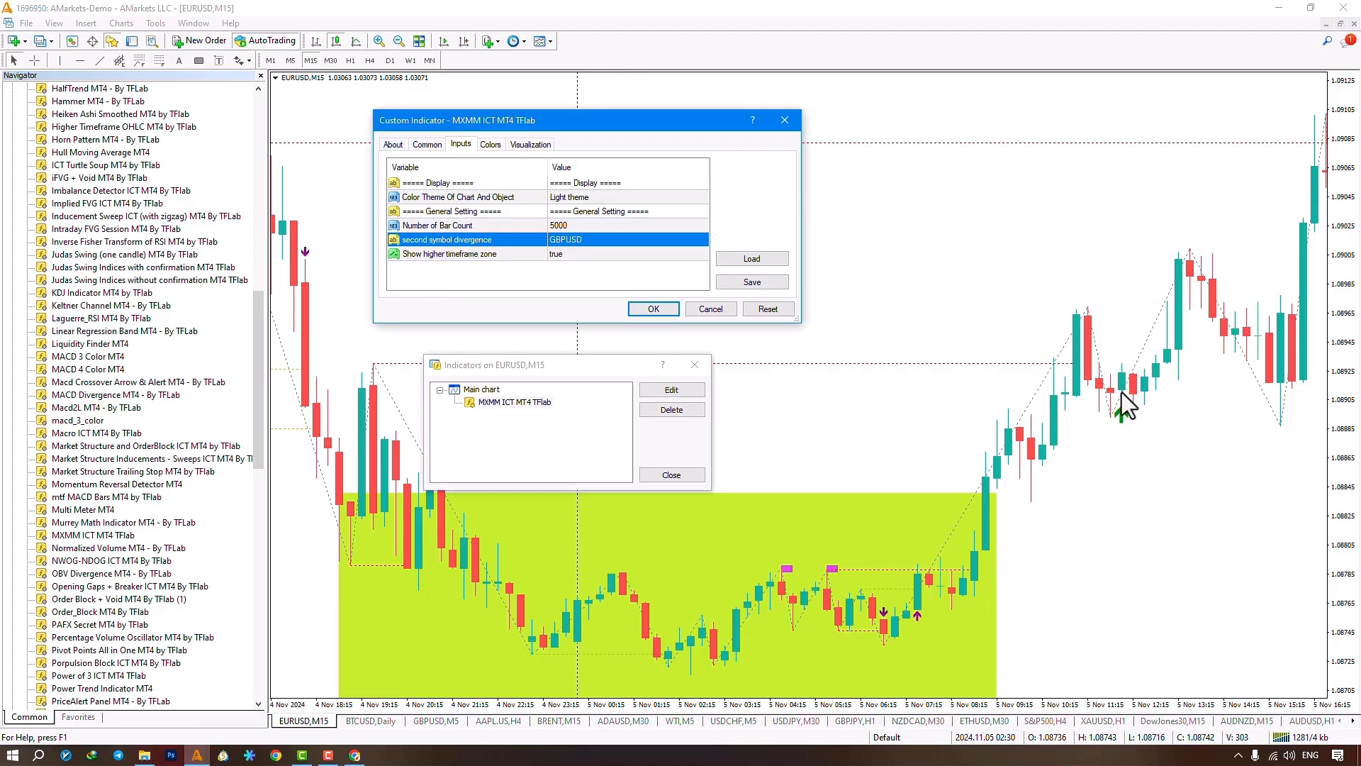
mouse_move(1055, 434)
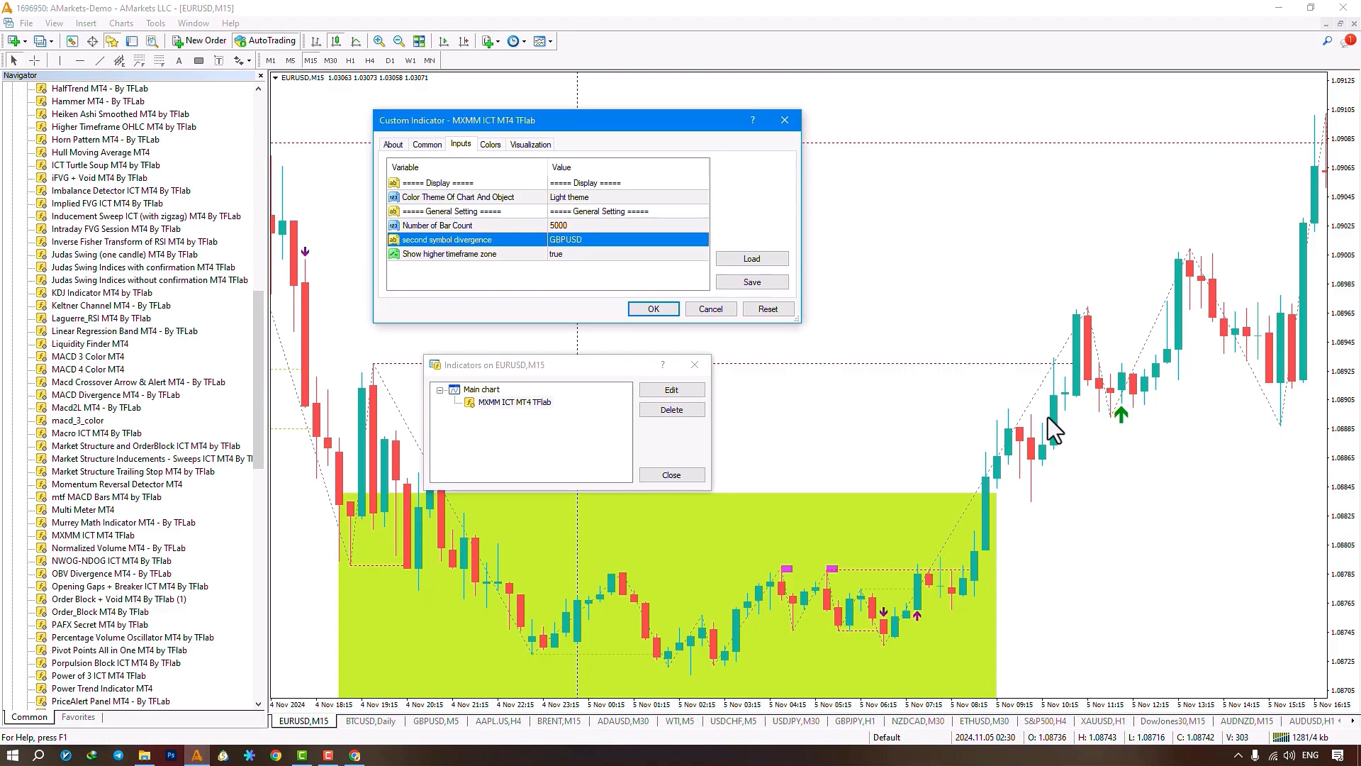
mouse_move(1127, 386)
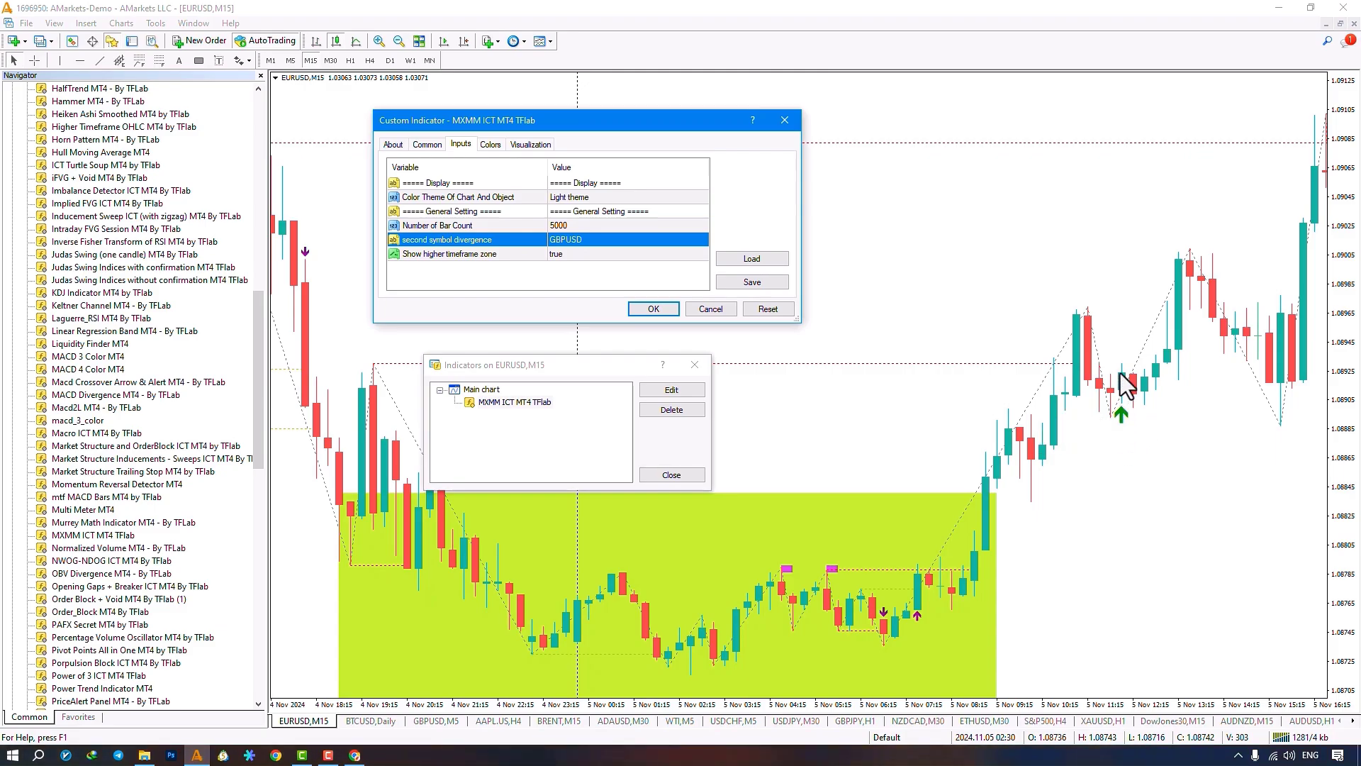
mouse_move(1125, 390)
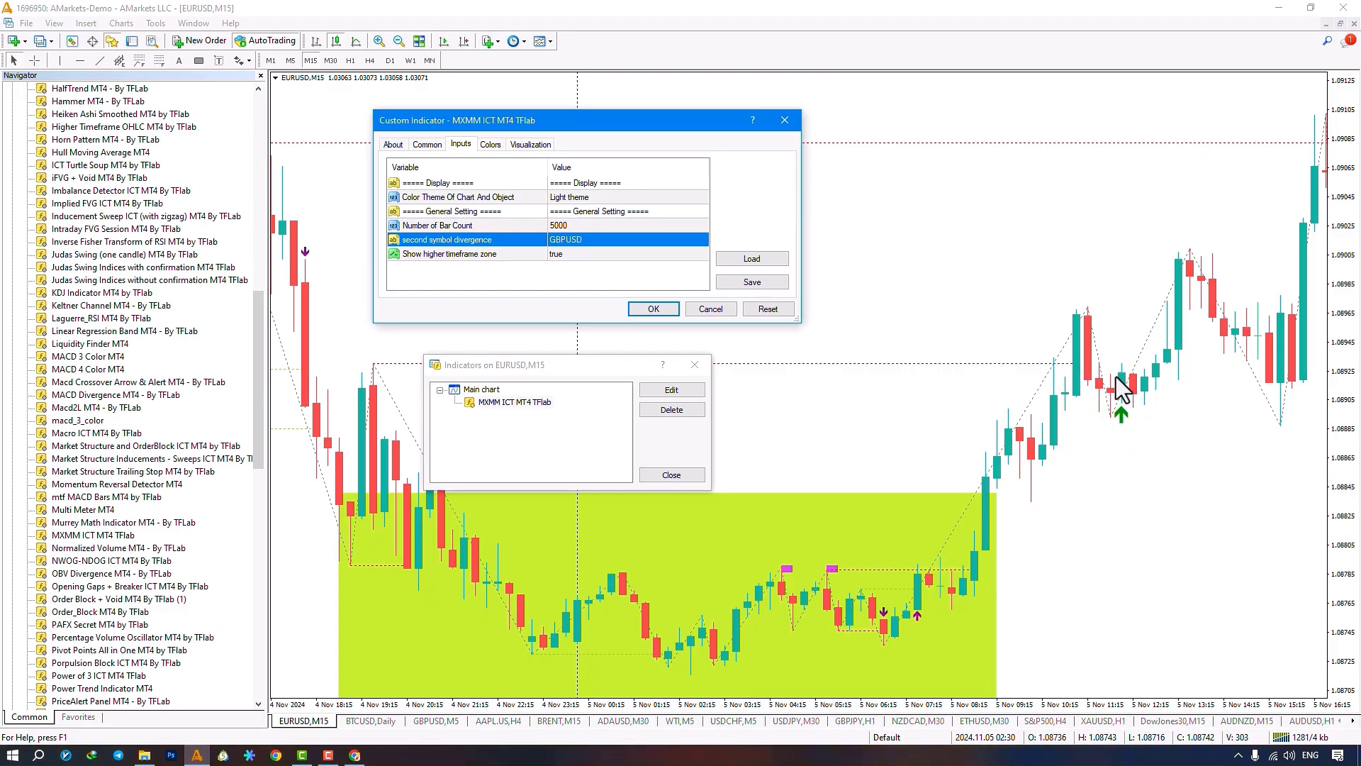
mouse_move(734, 343)
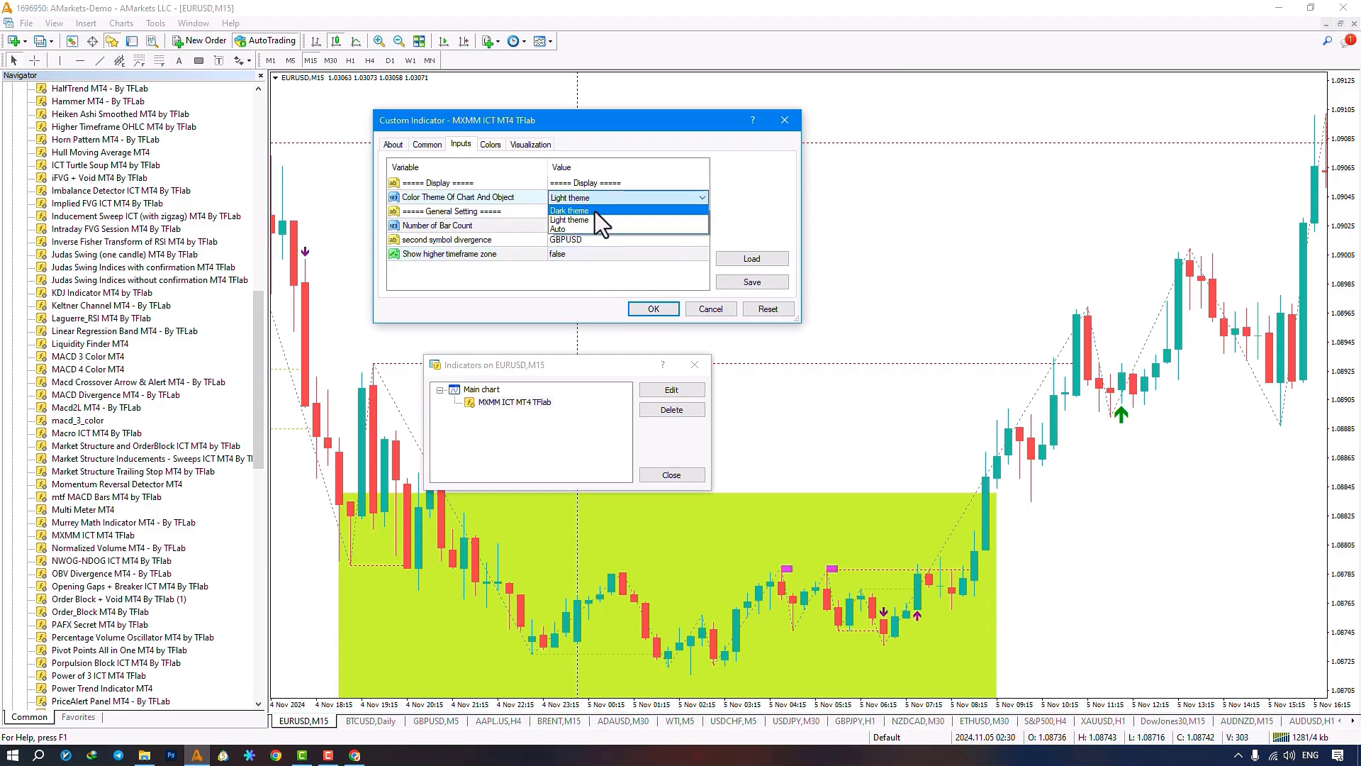
Step: Choose Dark theme for the MXMM ICT indicator and apply the settings
click(569, 210)
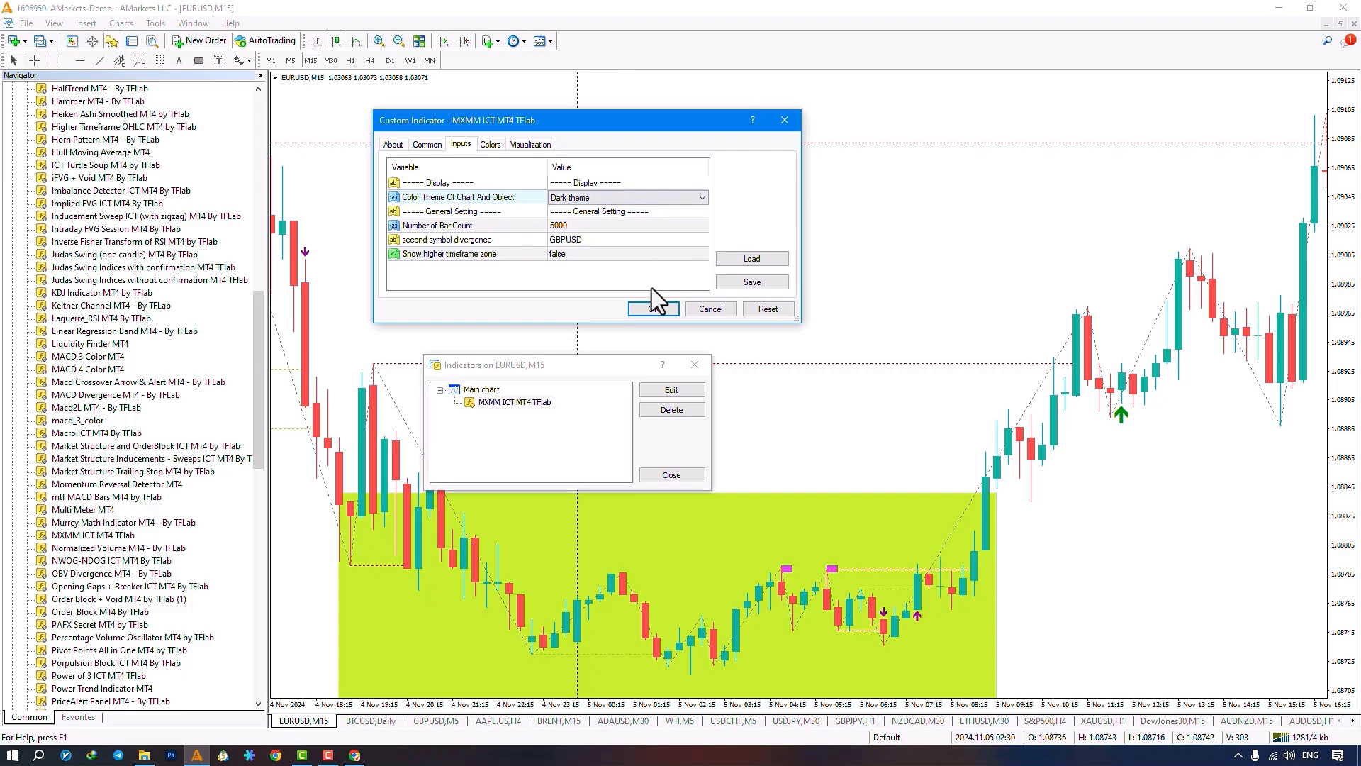
click(653, 308)
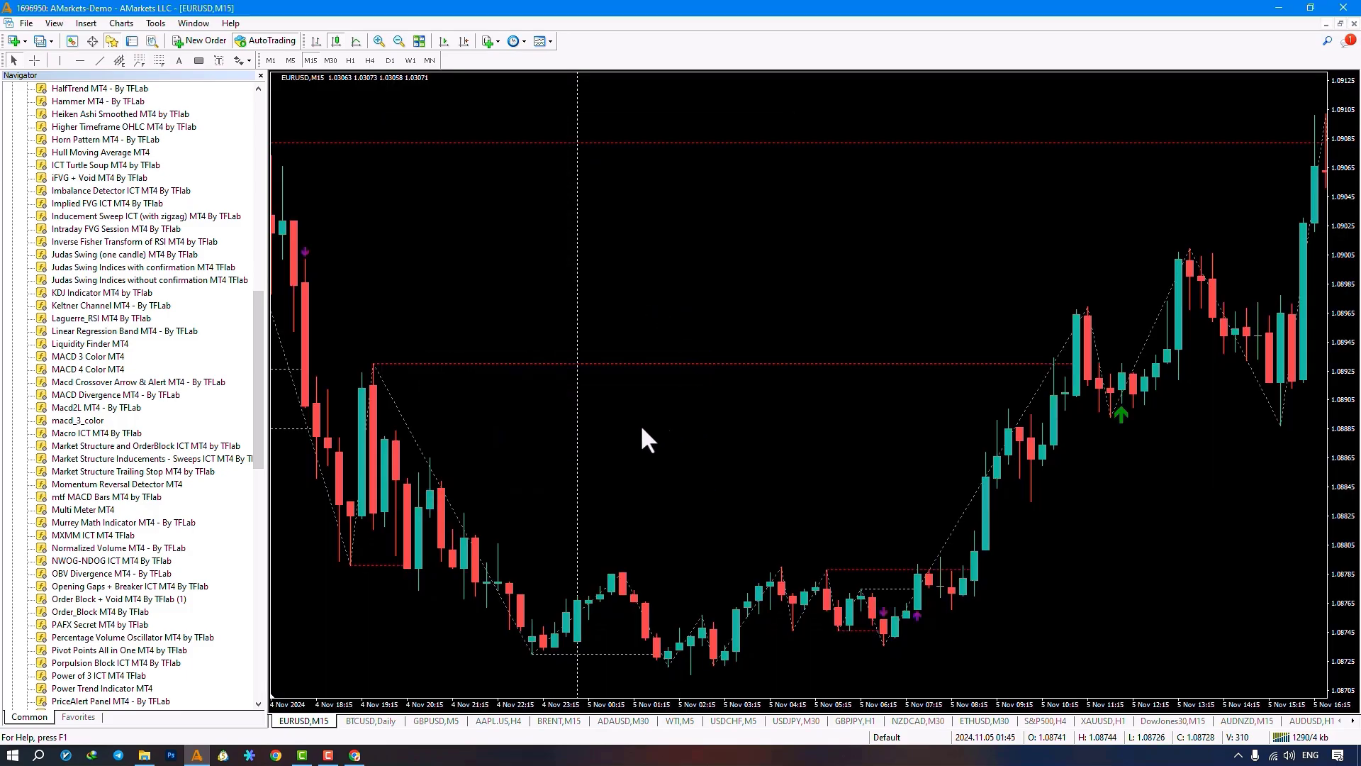
mouse_move(929, 494)
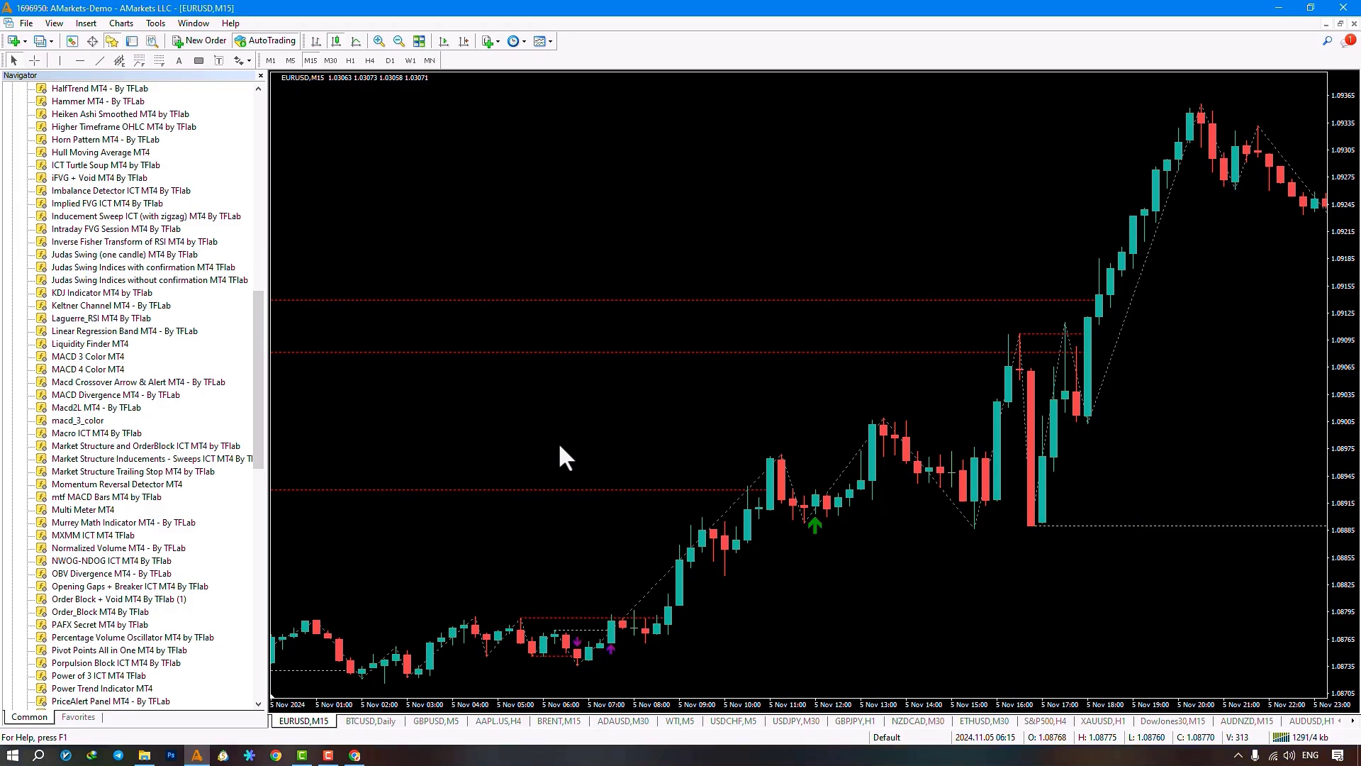
mouse_move(878, 556)
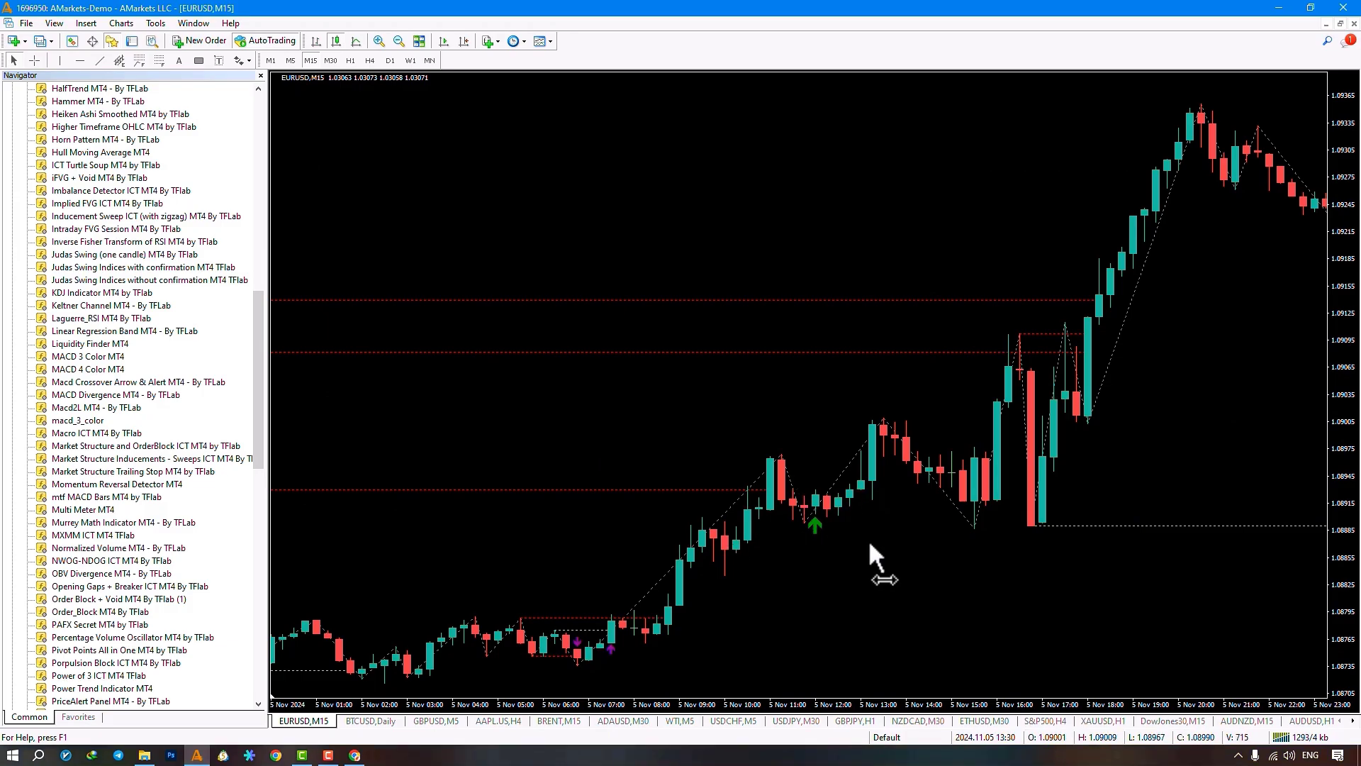